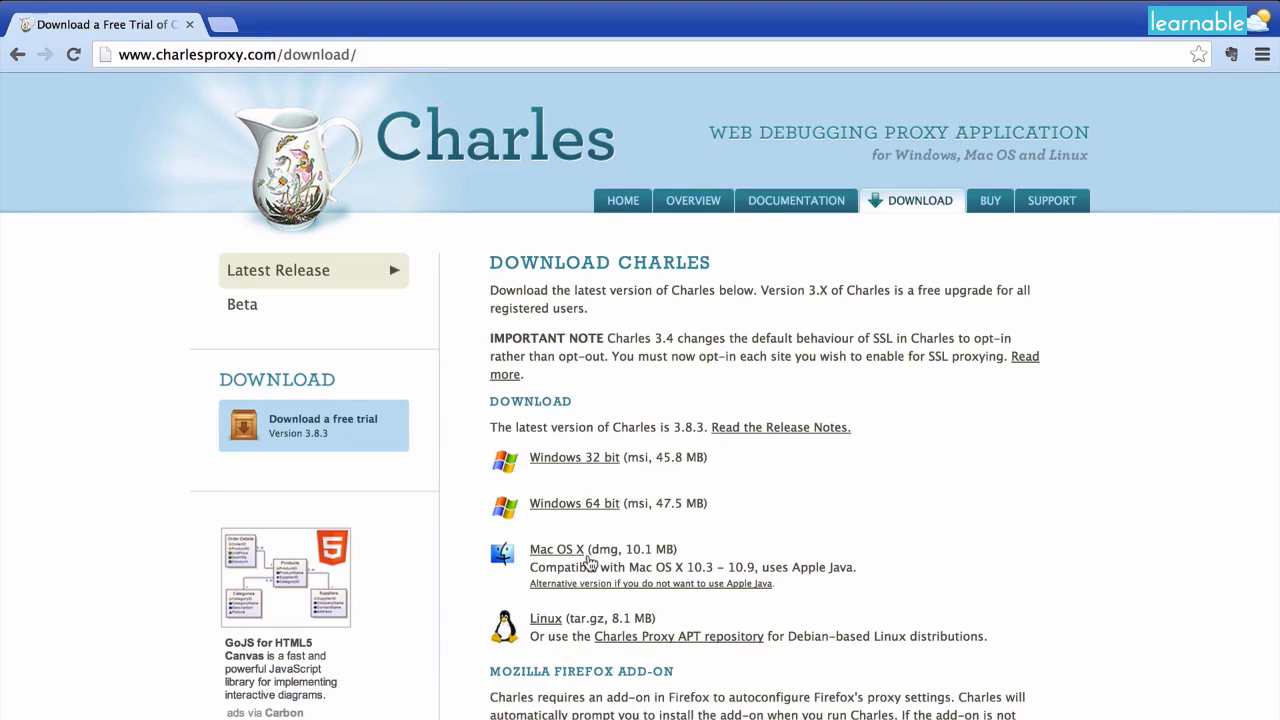
pyautogui.moveTo(780, 356)
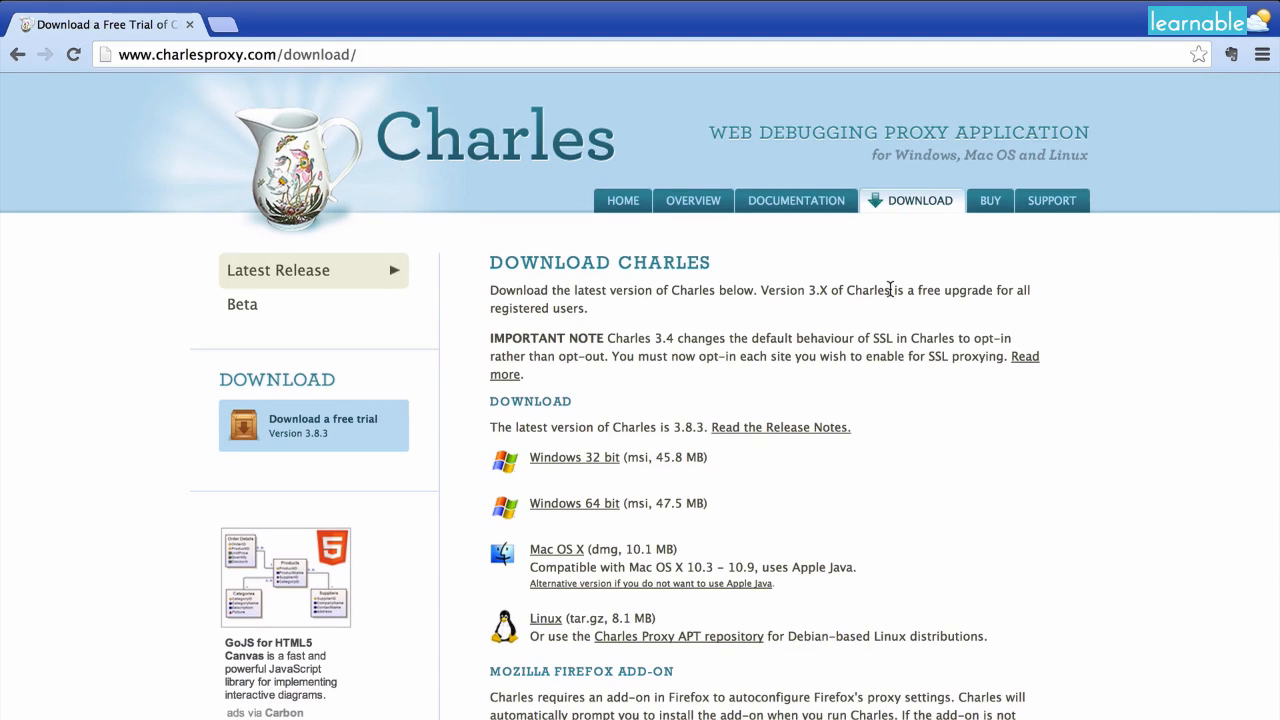
# - Go from the Charles download page to the BUY page with licence pricing
pyautogui.click(989, 200)
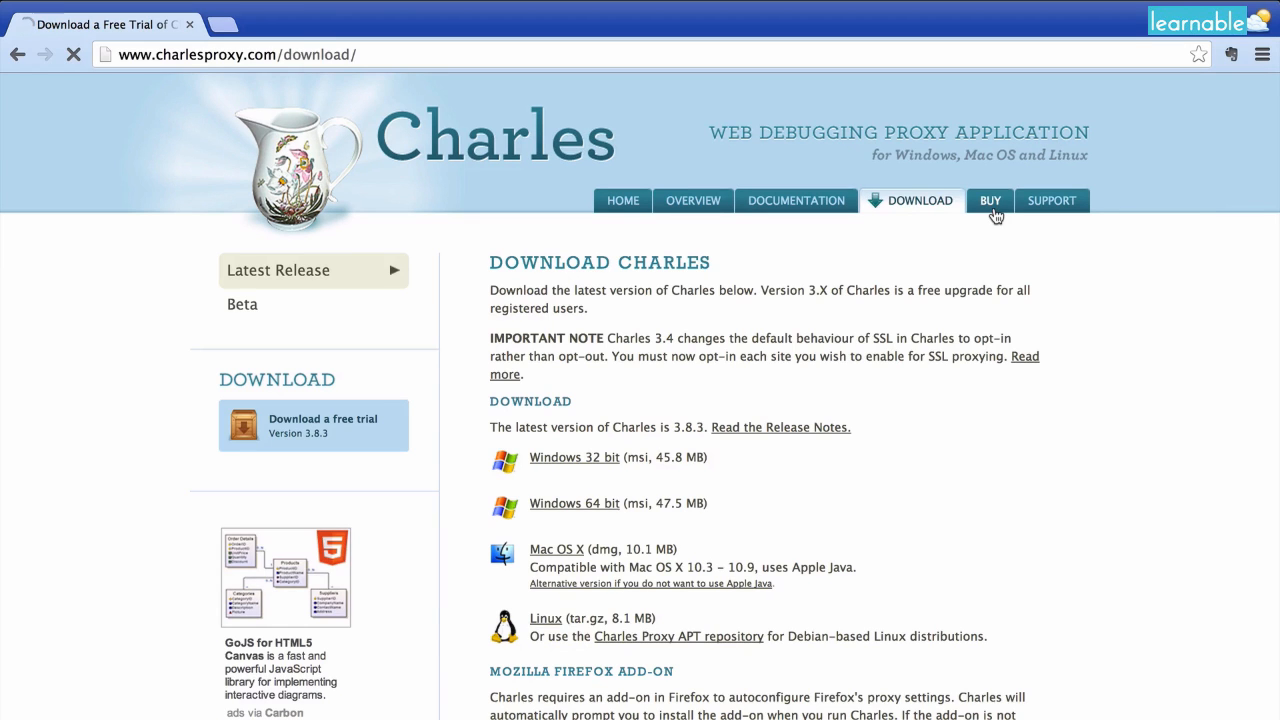
pyautogui.click(989, 200)
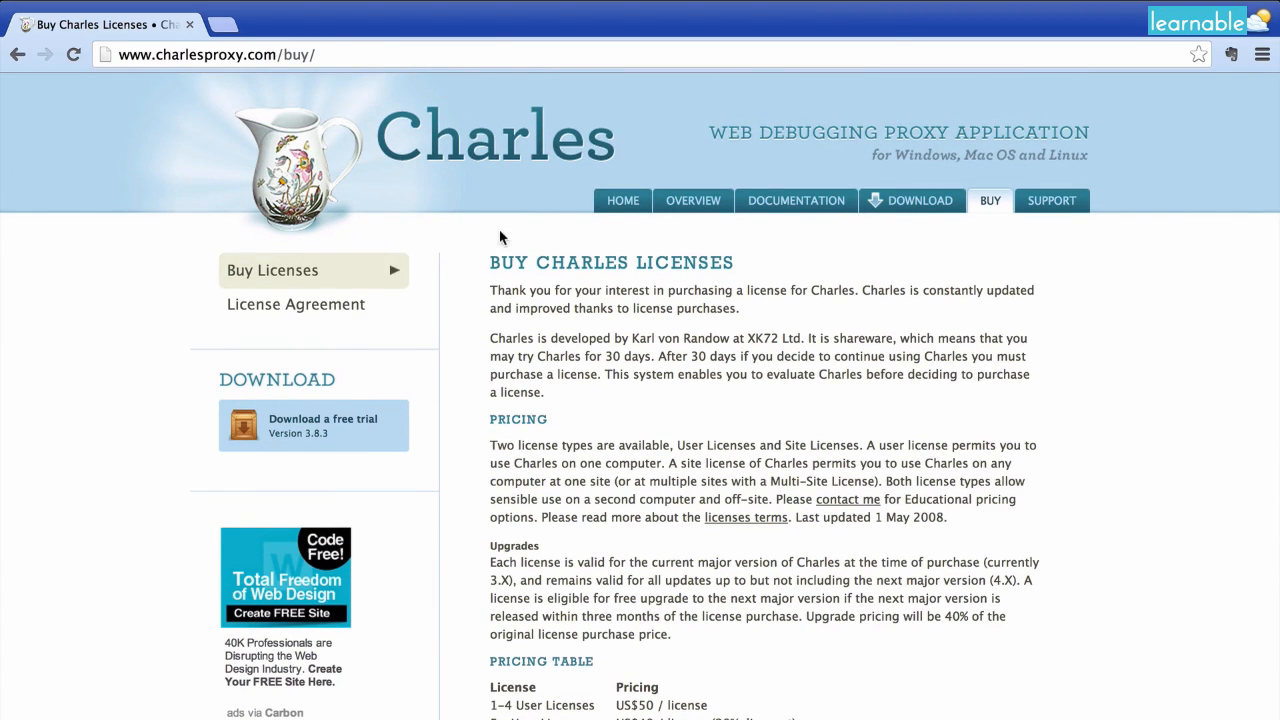
pyautogui.moveTo(622, 200)
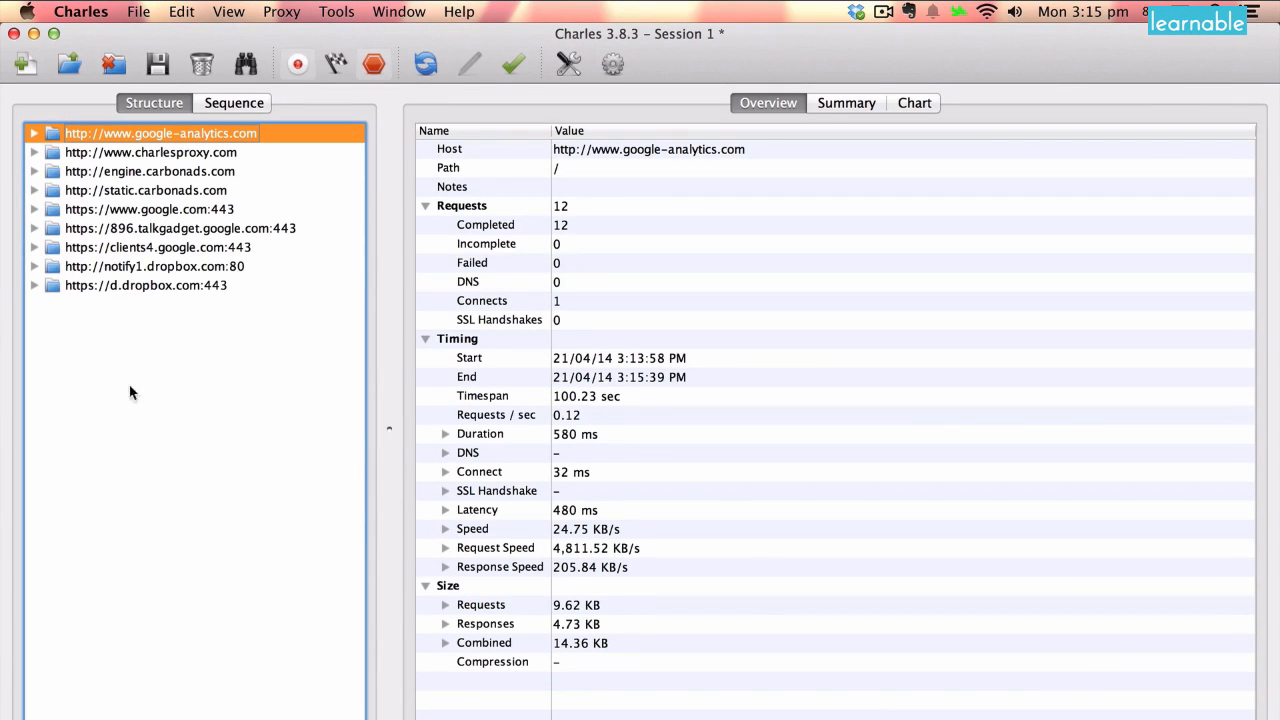
pyautogui.moveTo(865, 67)
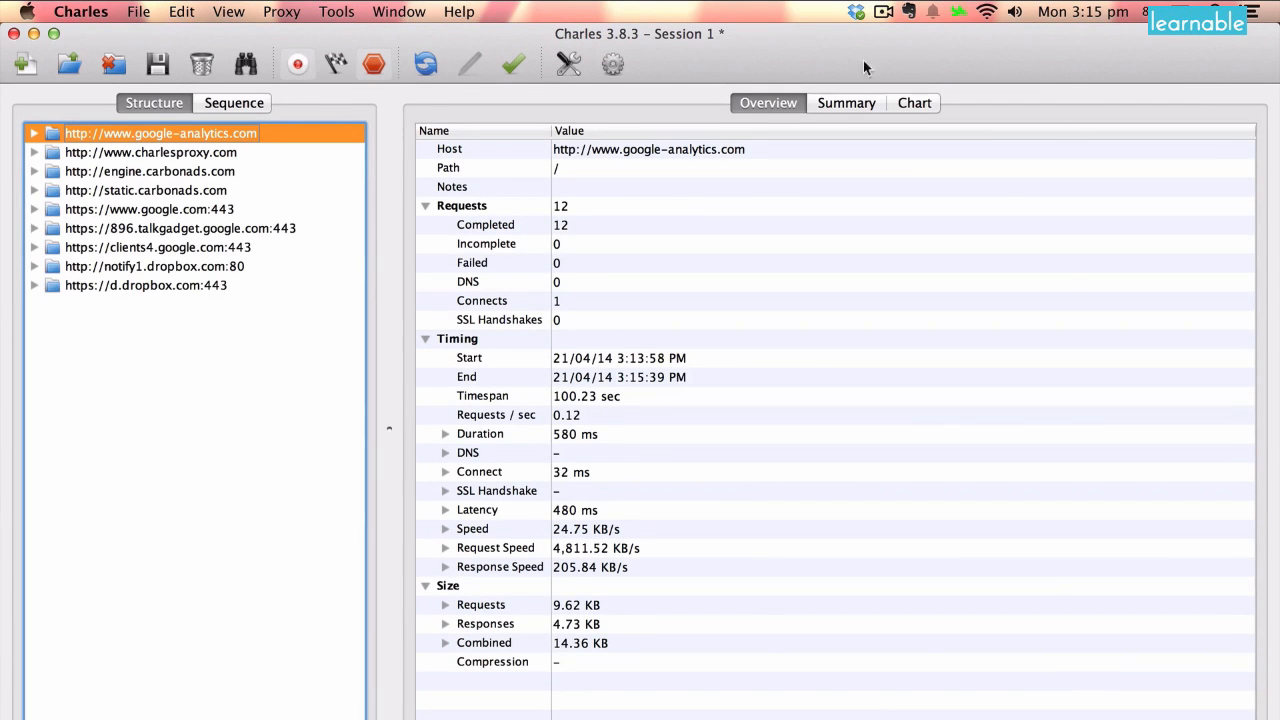
pyautogui.moveTo(193, 188)
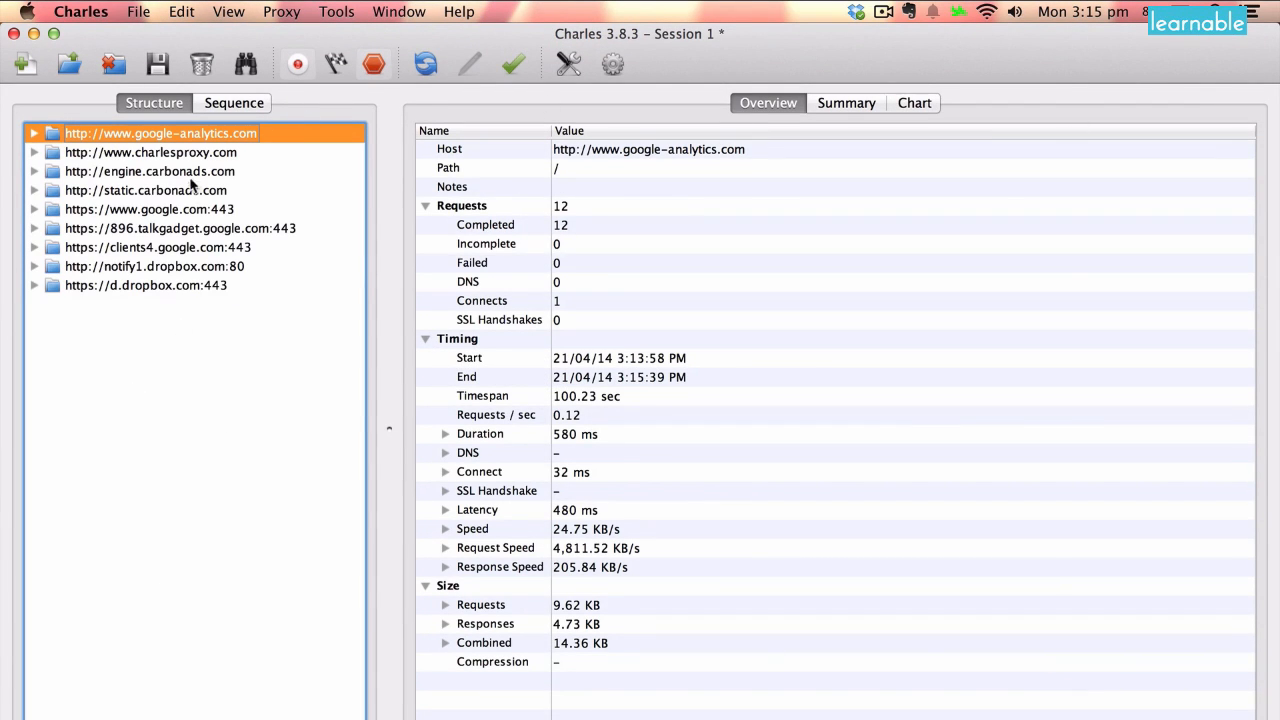
pyautogui.click(145, 190)
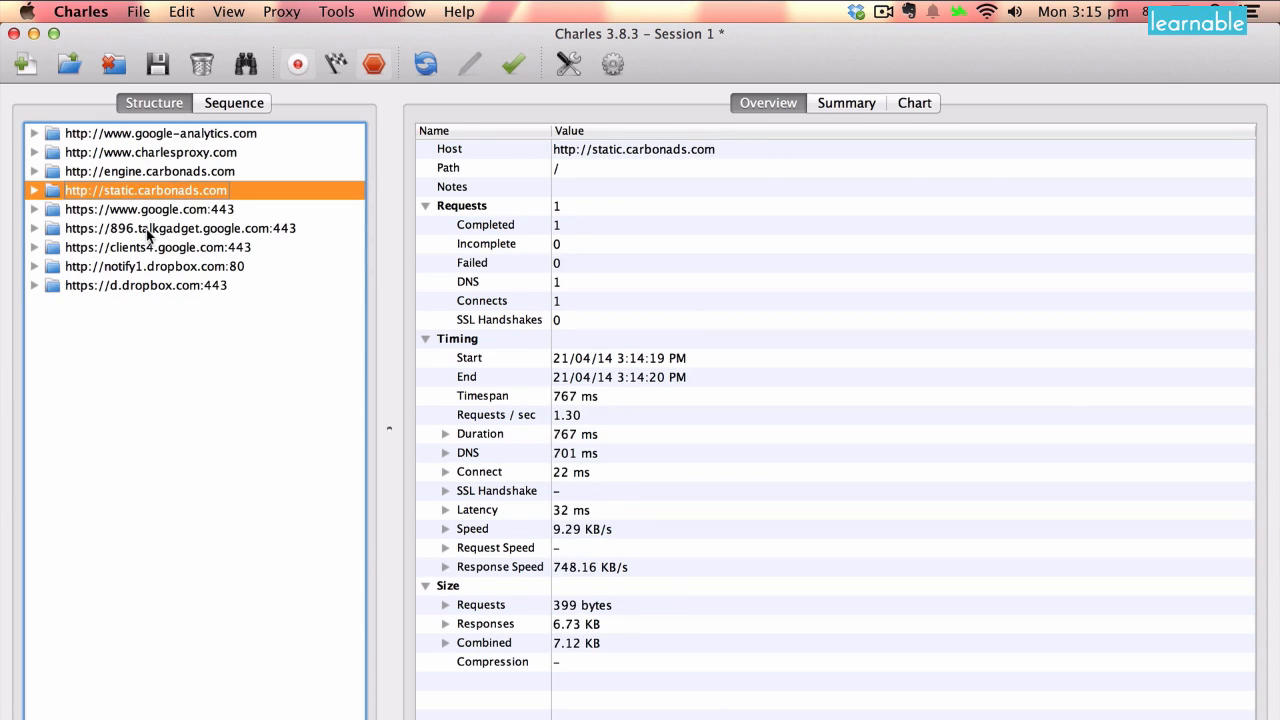
pyautogui.click(145, 285)
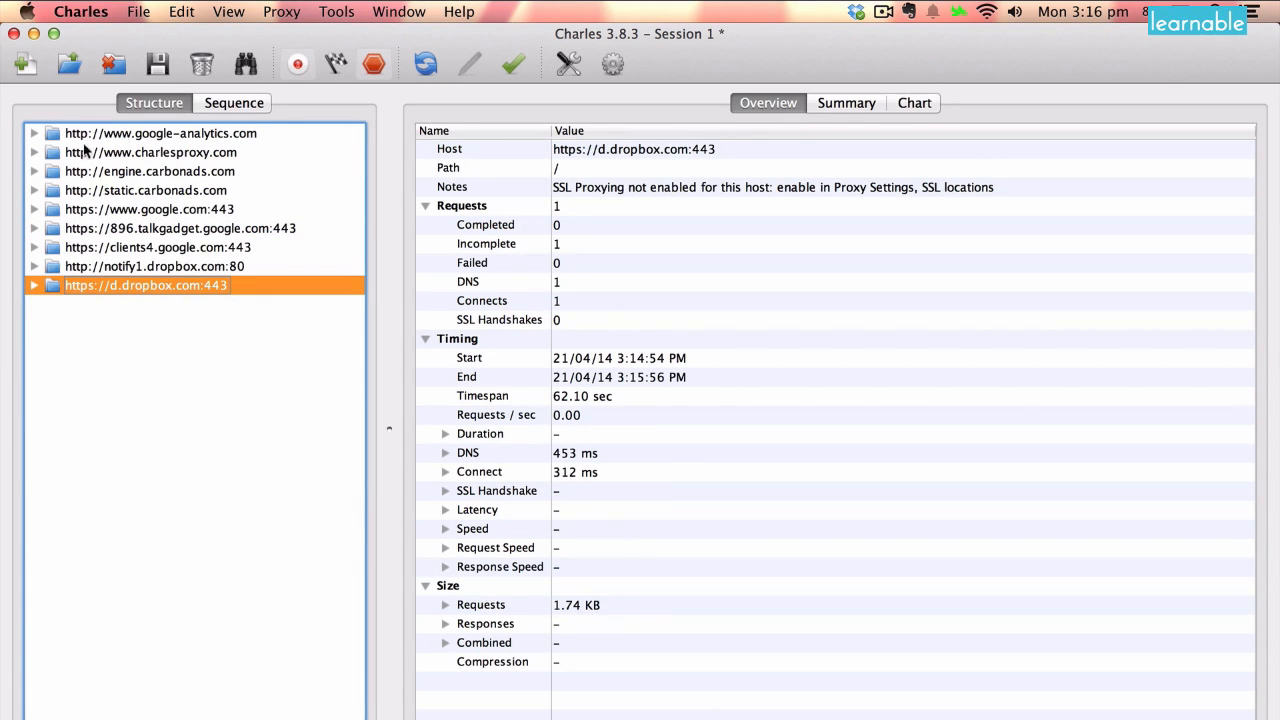
pyautogui.moveTo(228, 148)
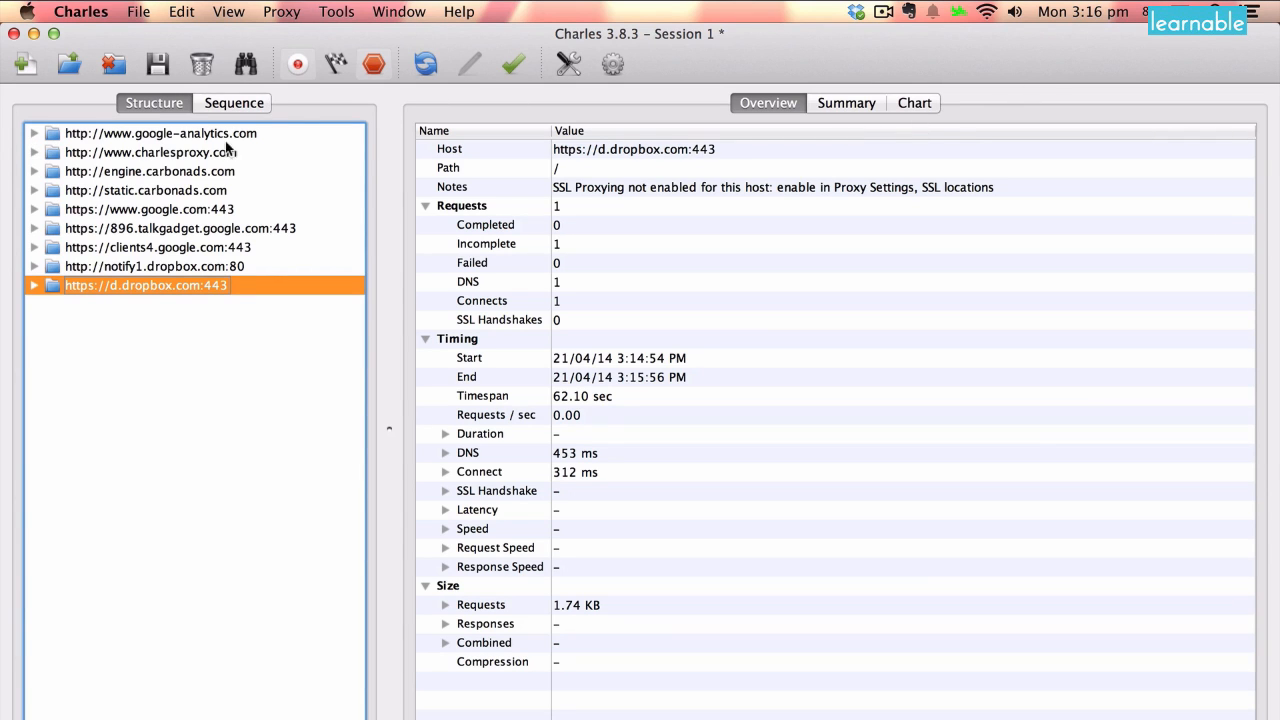
pyautogui.click(160, 133)
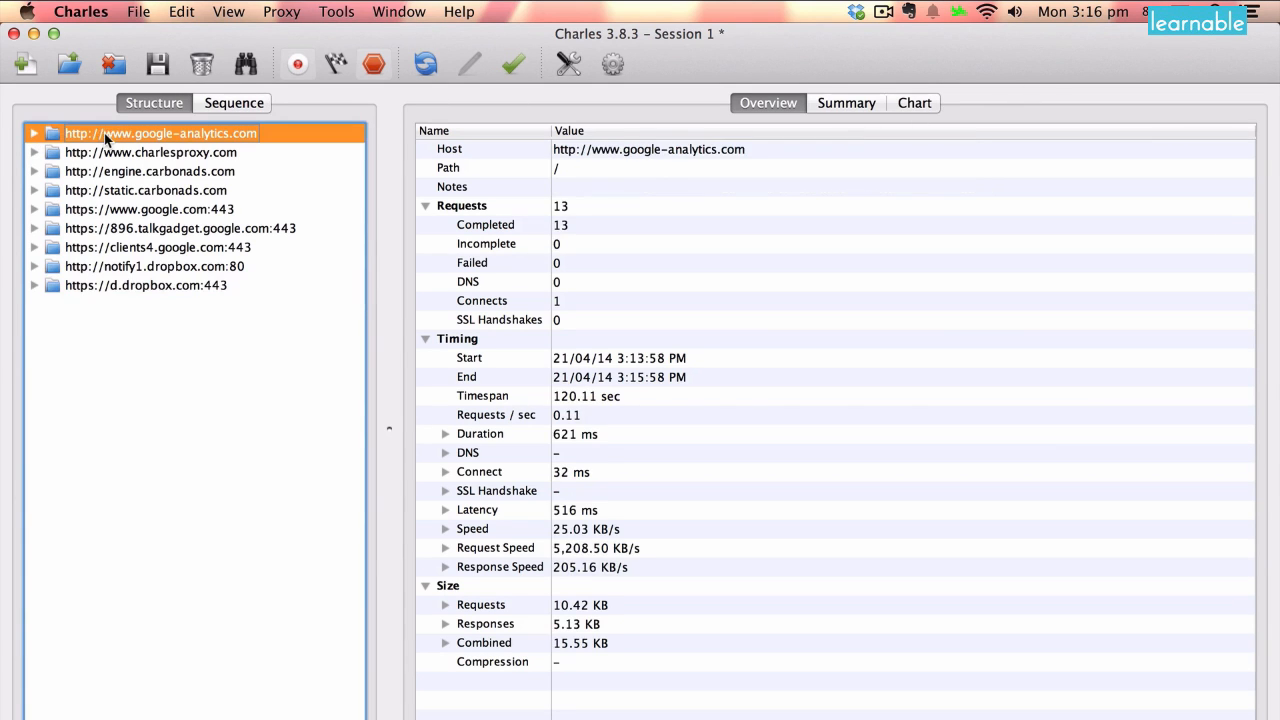
pyautogui.click(34, 133)
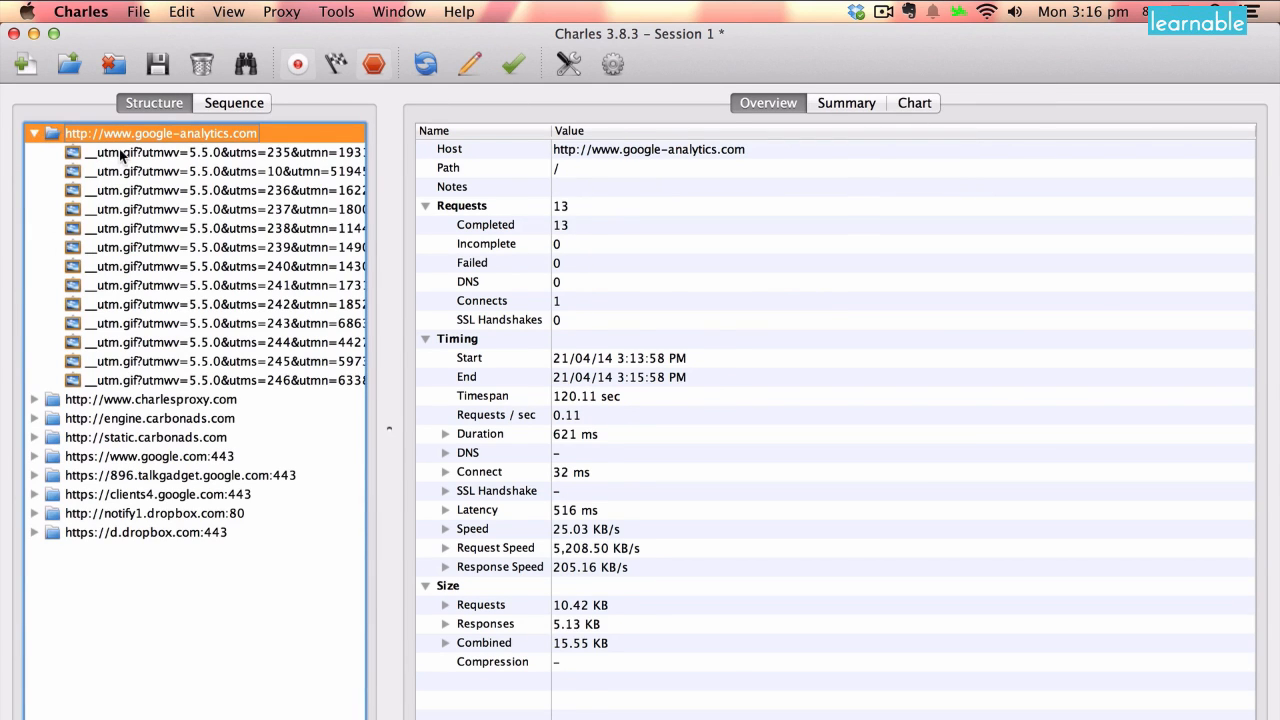
pyautogui.click(220, 152)
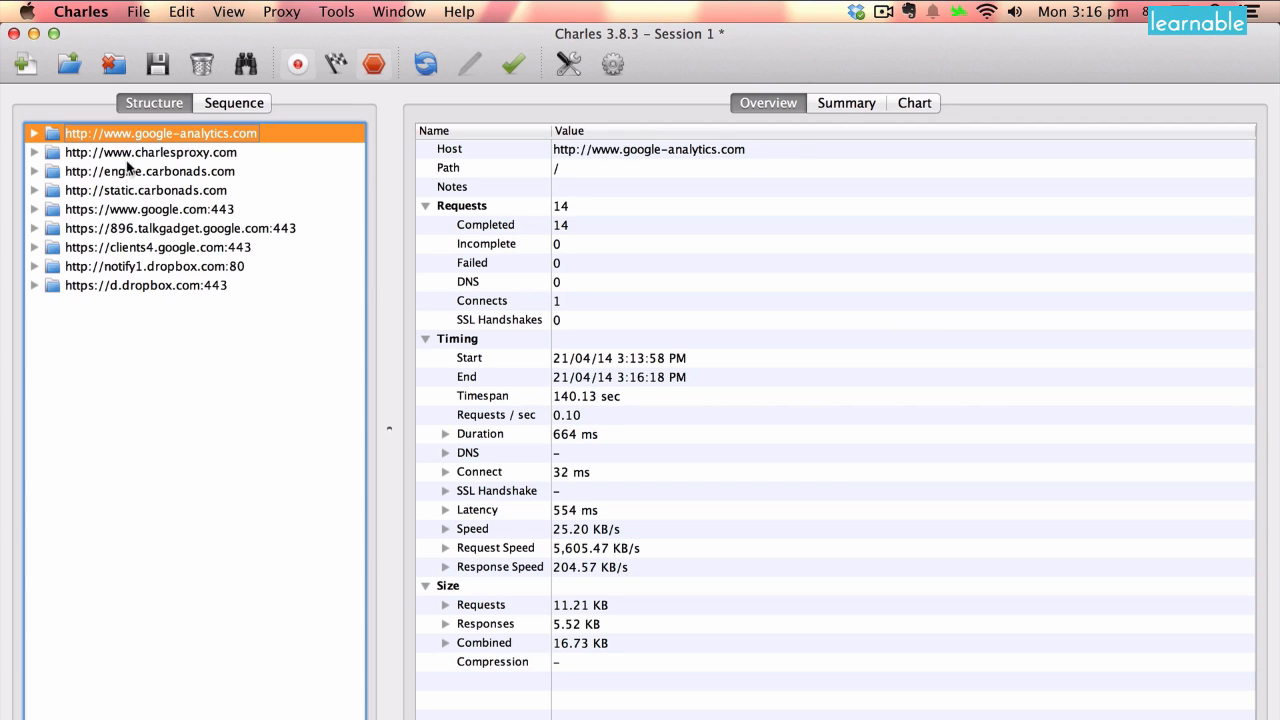
pyautogui.moveTo(233, 103)
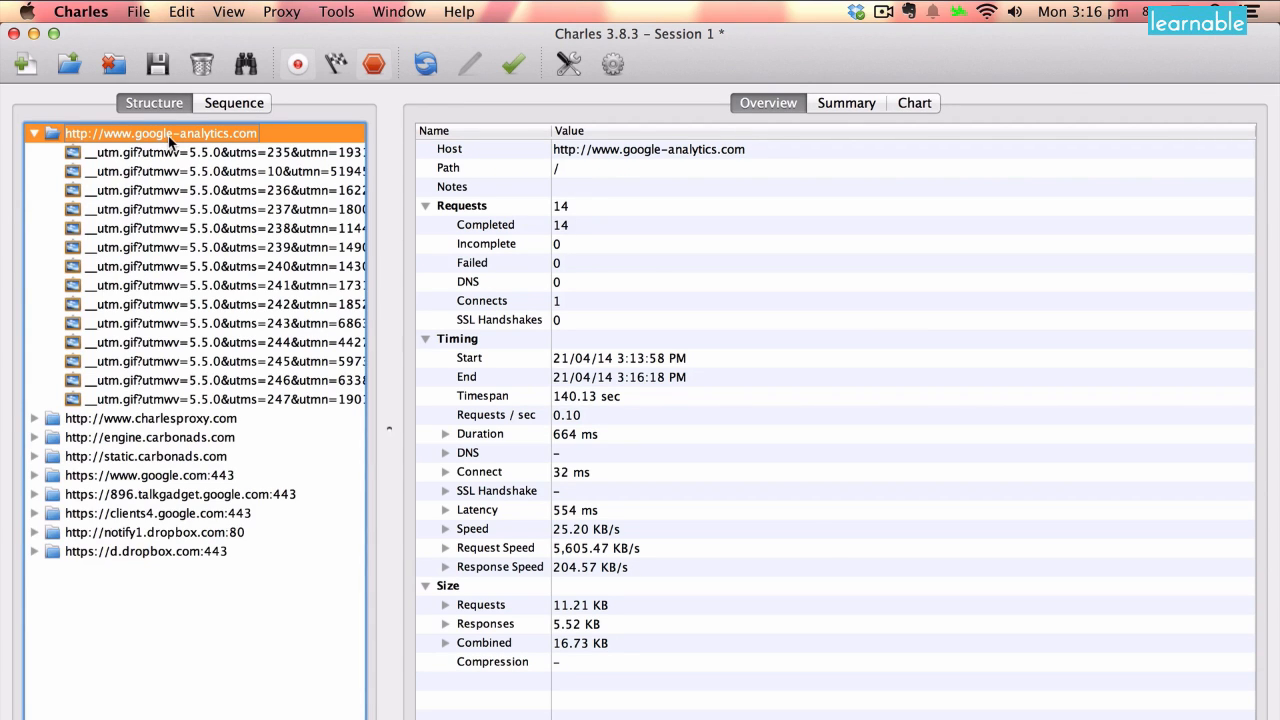
pyautogui.click(220, 152)
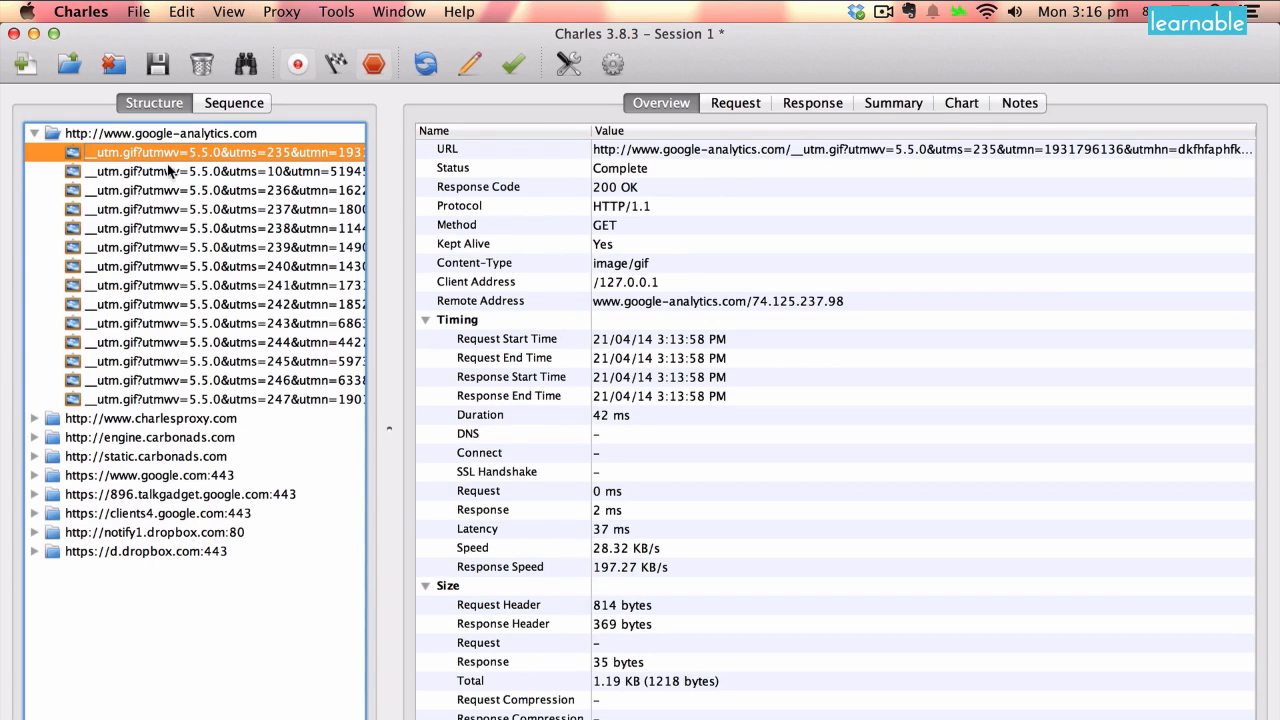
pyautogui.click(220, 190)
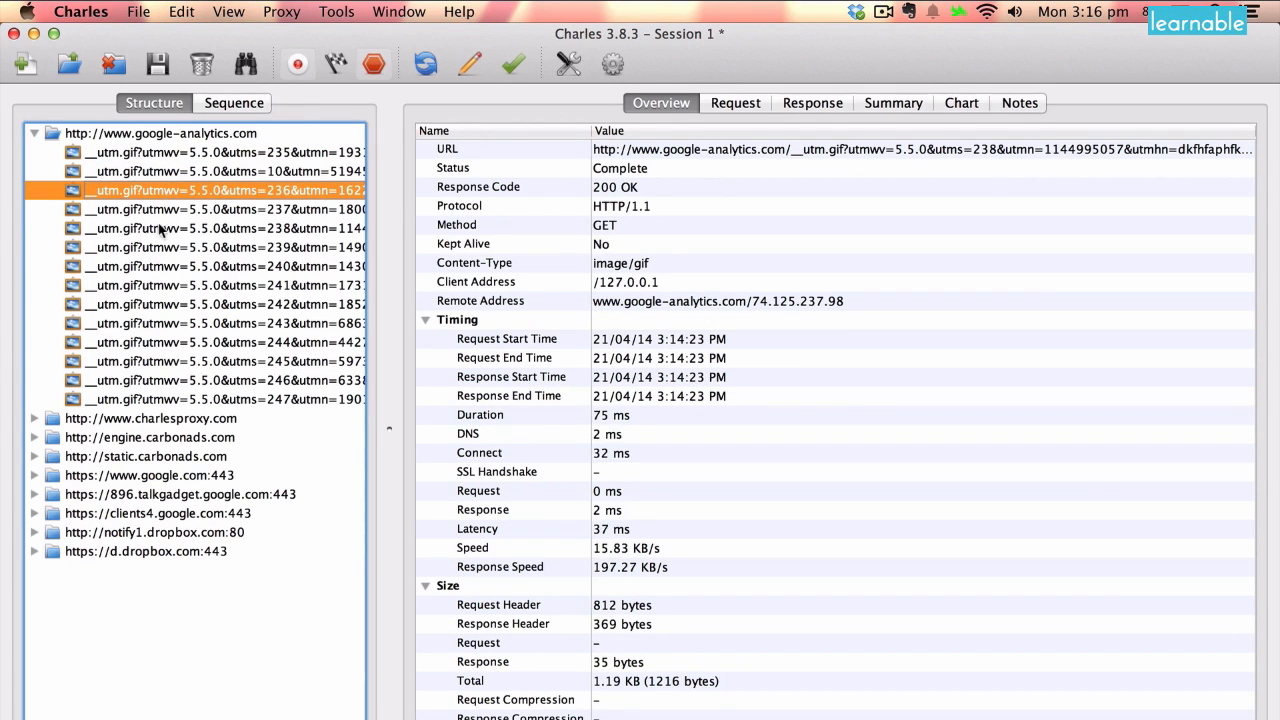
pyautogui.click(225, 380)
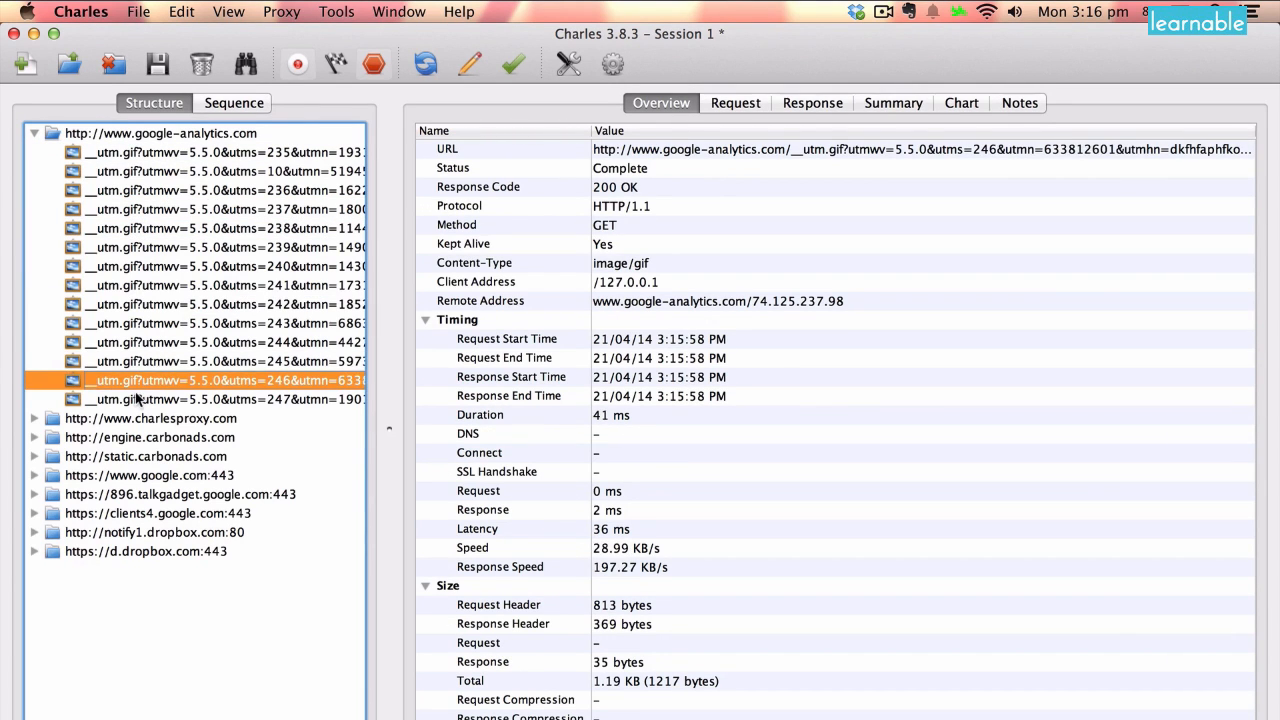
pyautogui.click(159, 132)
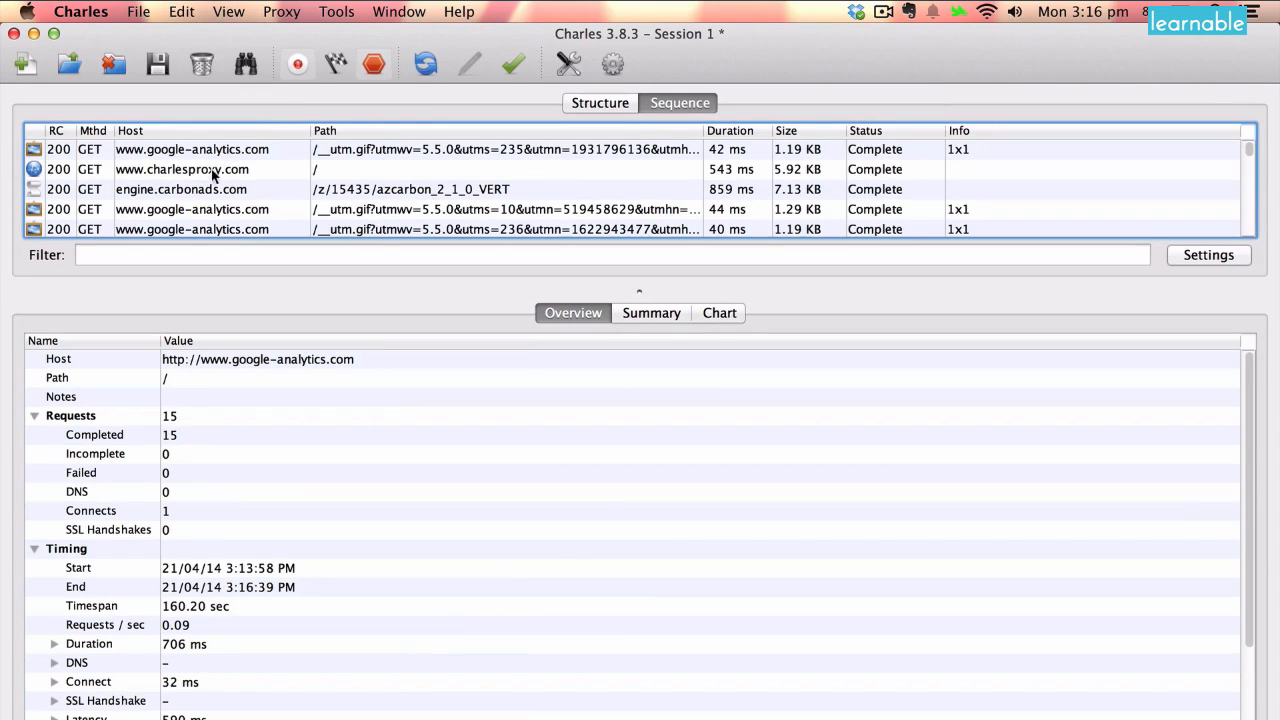
pyautogui.moveTo(550, 209)
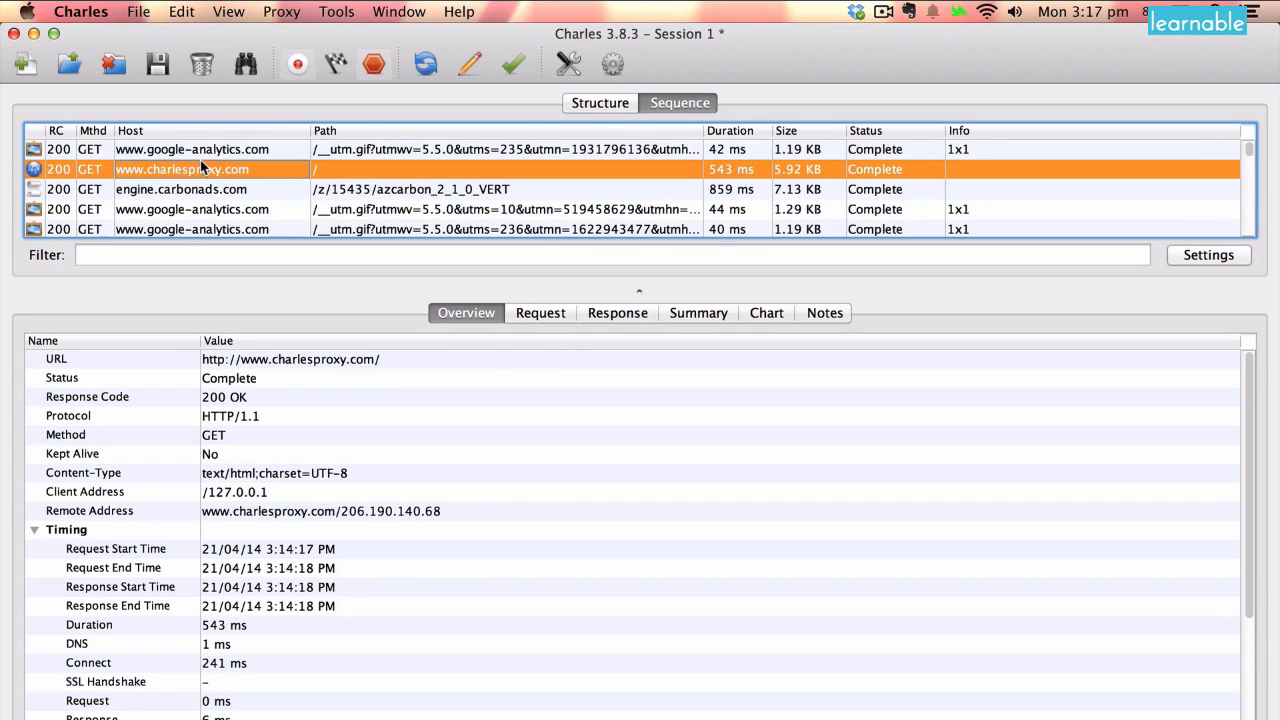
pyautogui.moveTo(268, 189)
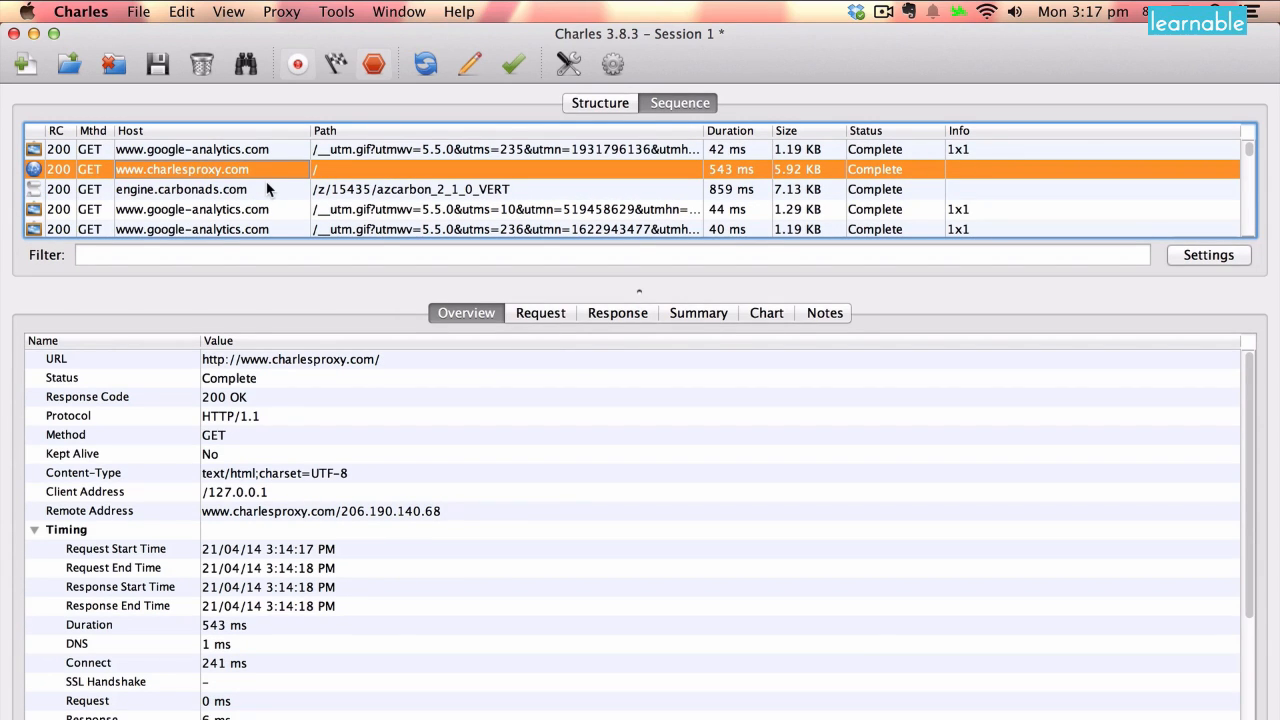
pyautogui.moveTo(237, 200)
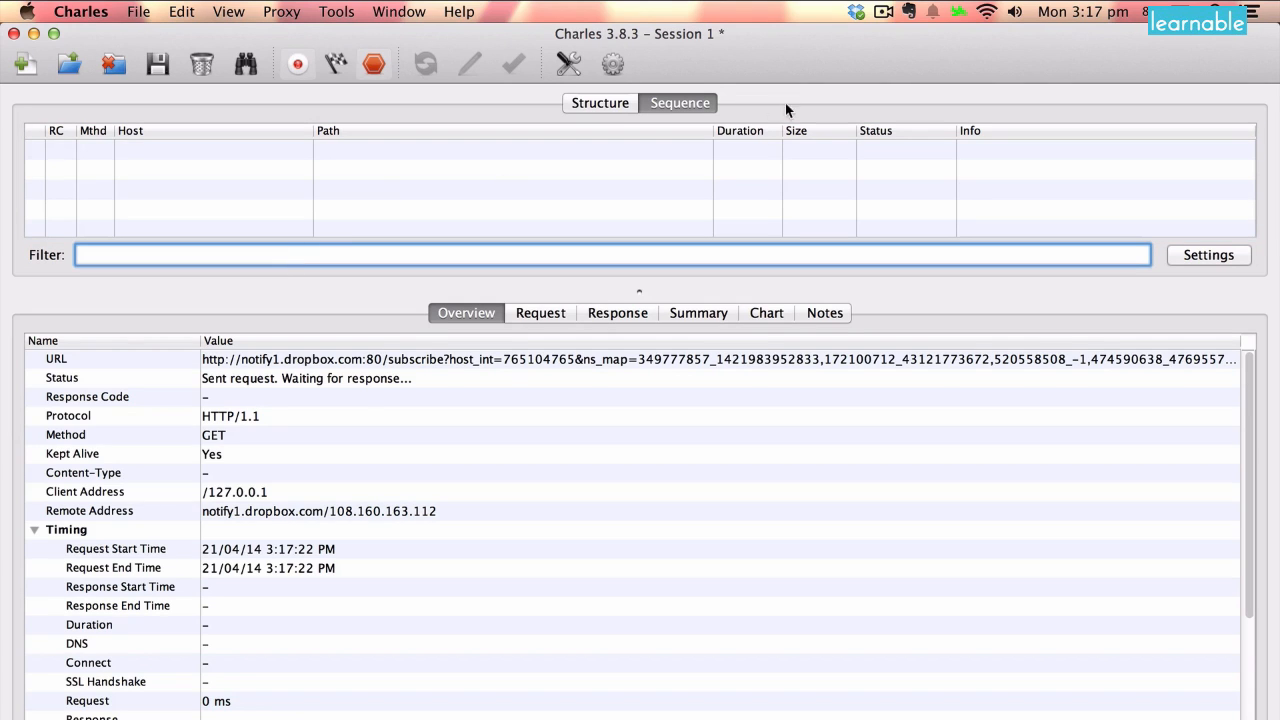
pyautogui.moveTo(722, 130)
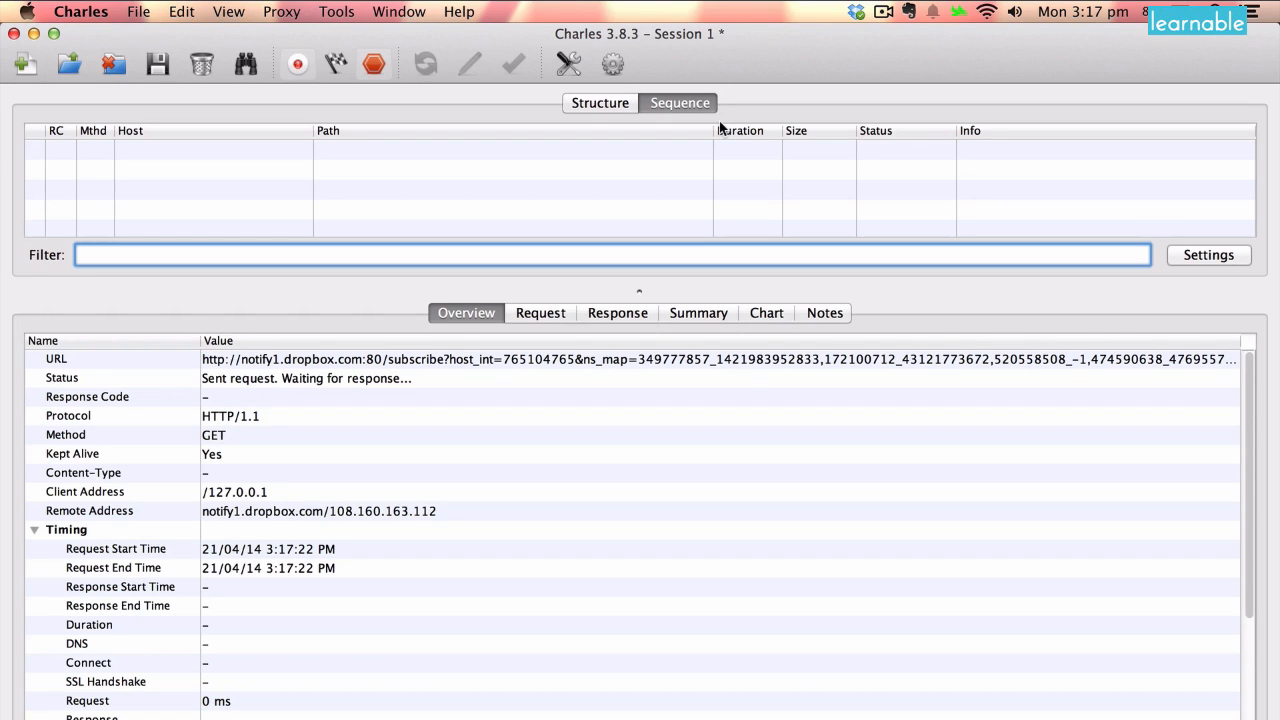
pyautogui.moveTo(219, 179)
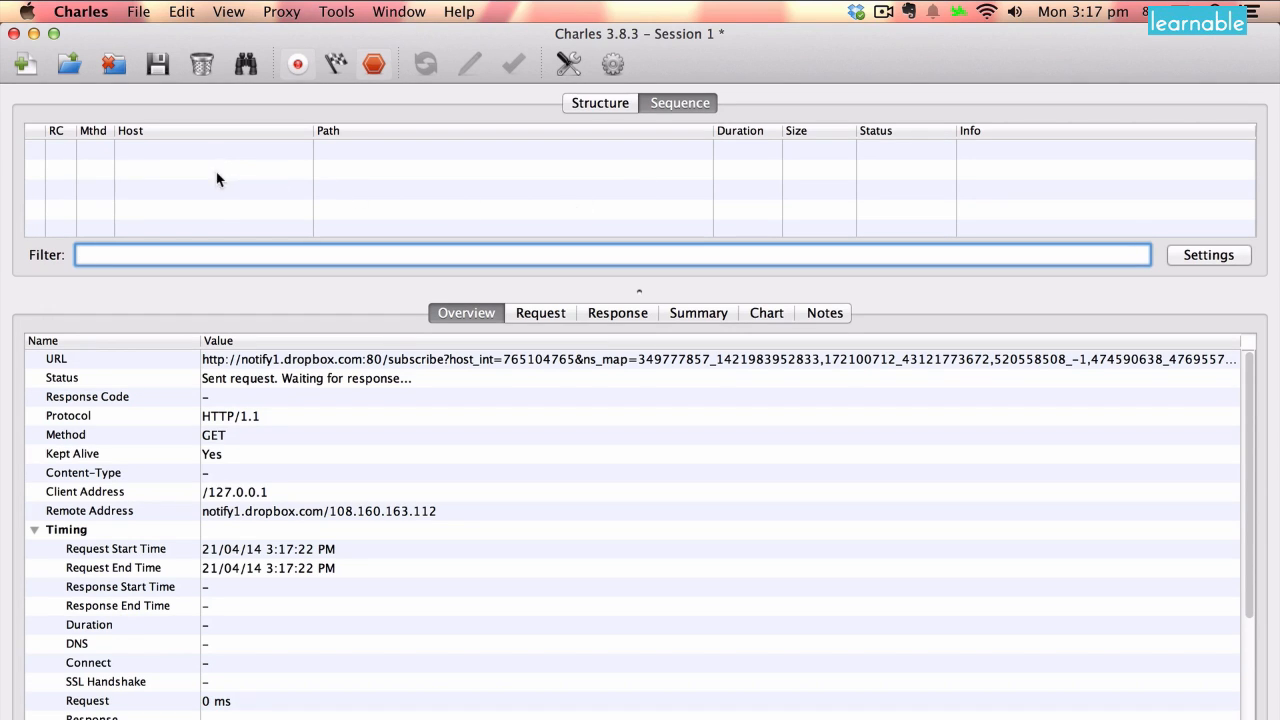
pyautogui.moveTo(350, 183)
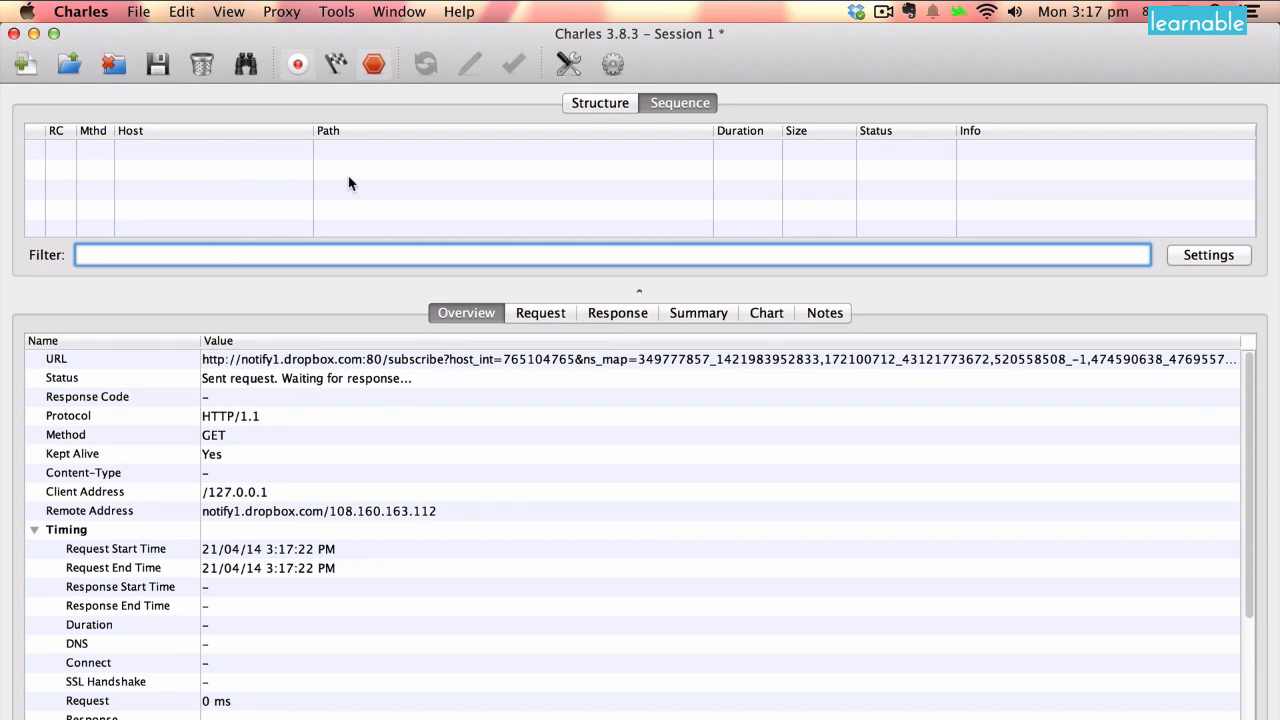
pyautogui.moveTo(427, 193)
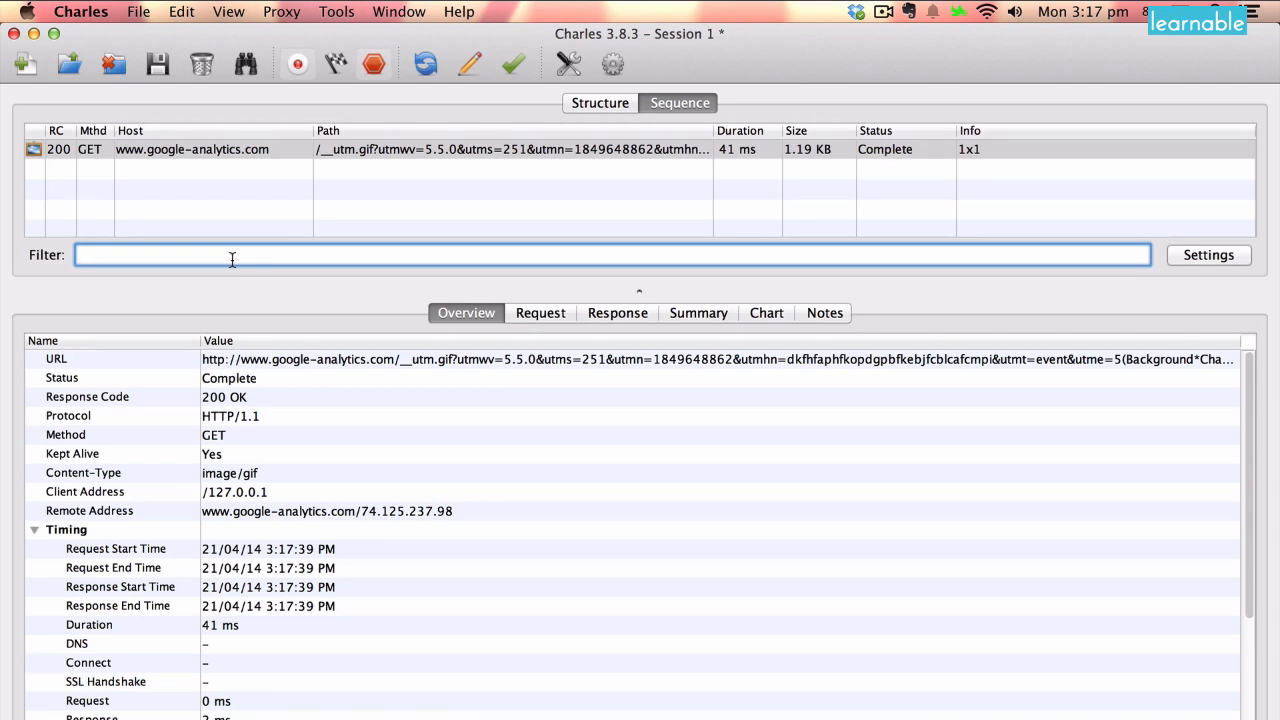
# - Filter the Sequence list by 'utm' to show only the google-analytics hits
pyautogui.write('utm')
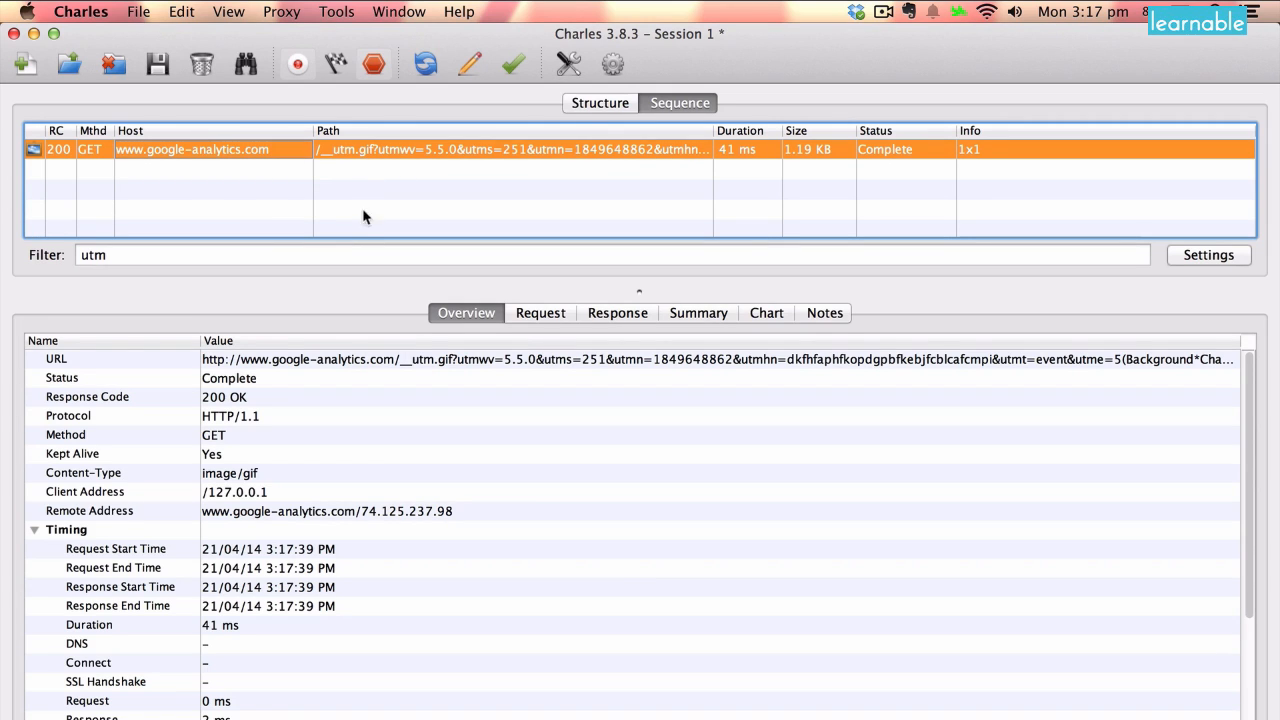
pyautogui.moveTo(361, 207)
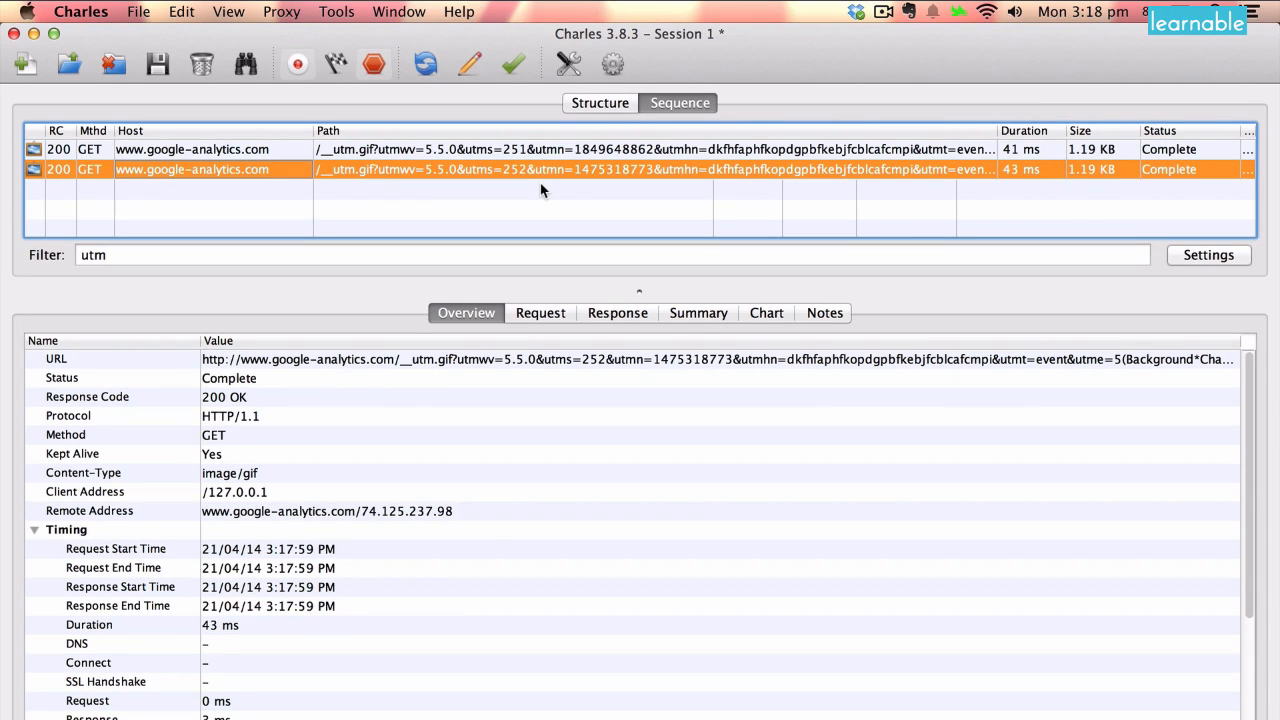
pyautogui.moveTo(543, 312)
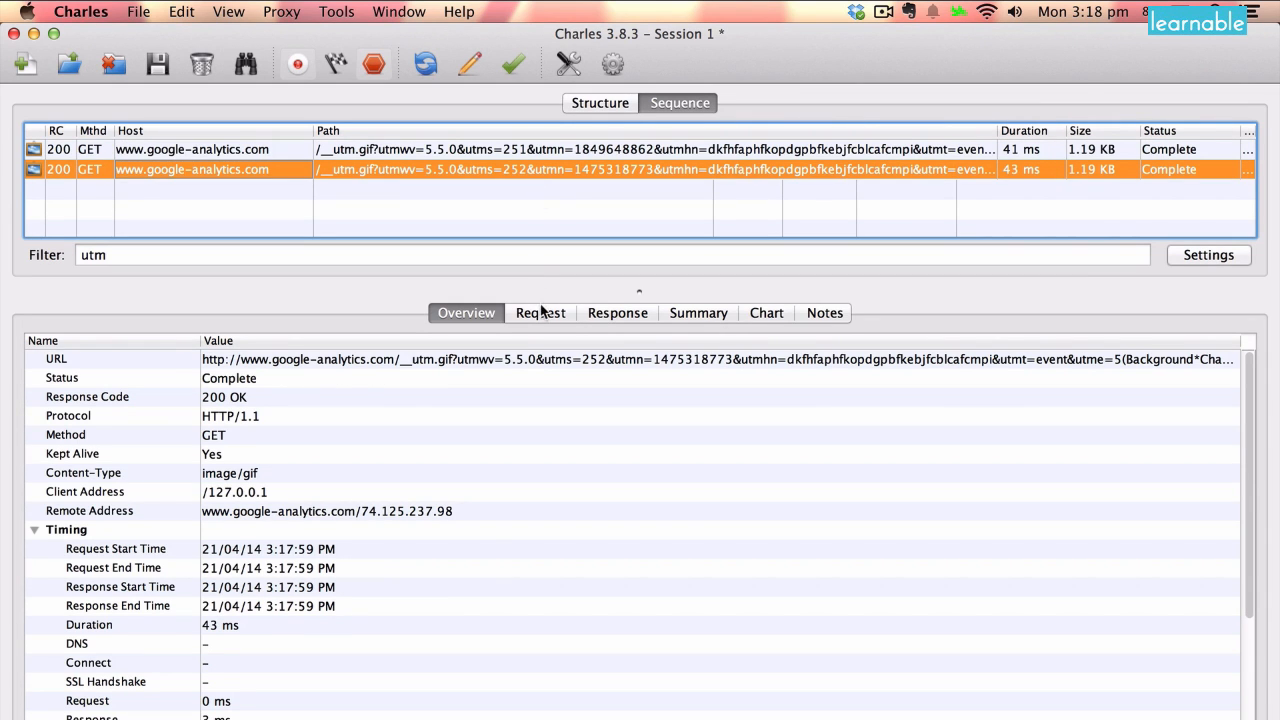
# - Compare the query parameters of the newest and earlier __utm.gif hits on the Request tab
pyautogui.click(540, 313)
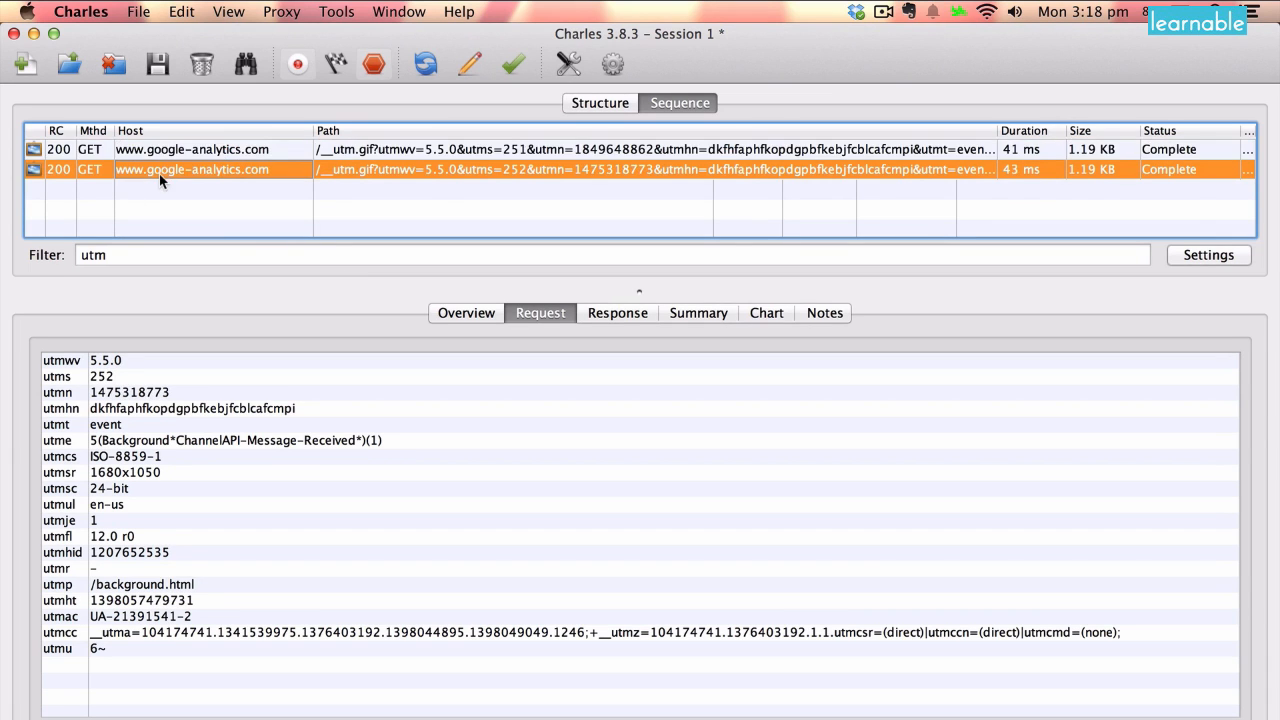
pyautogui.moveTo(100, 381)
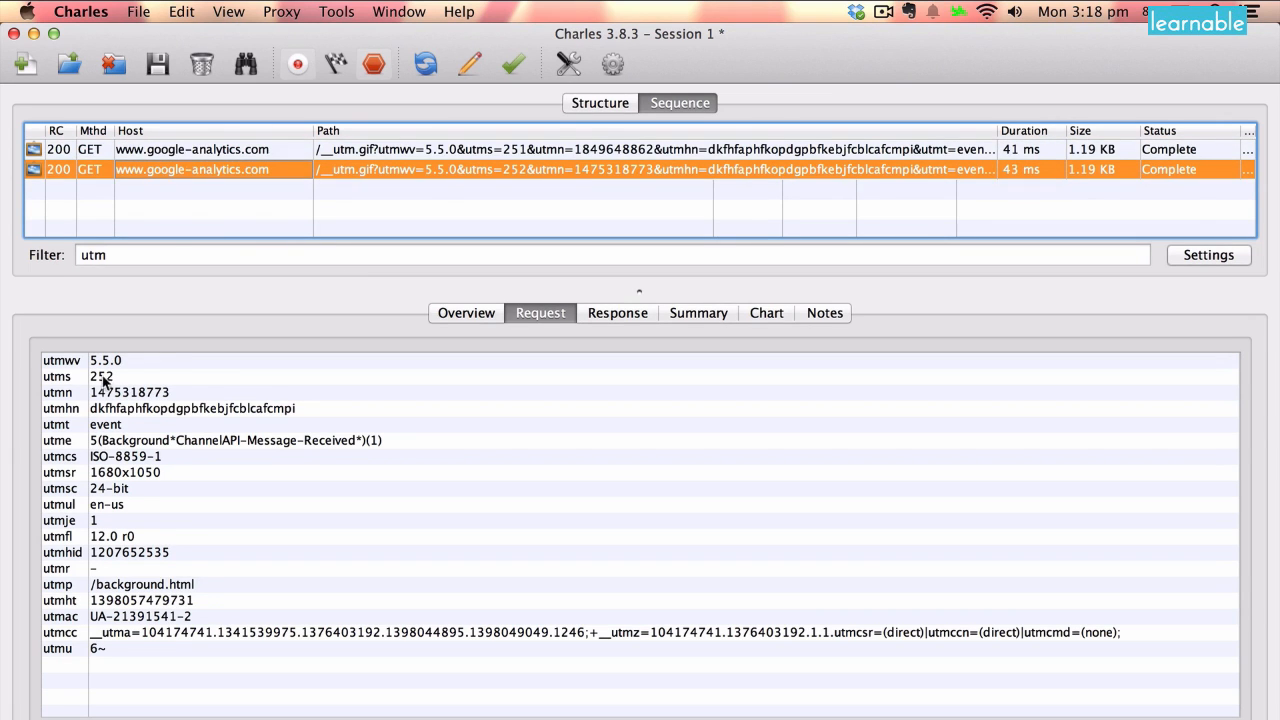
pyautogui.moveTo(167, 472)
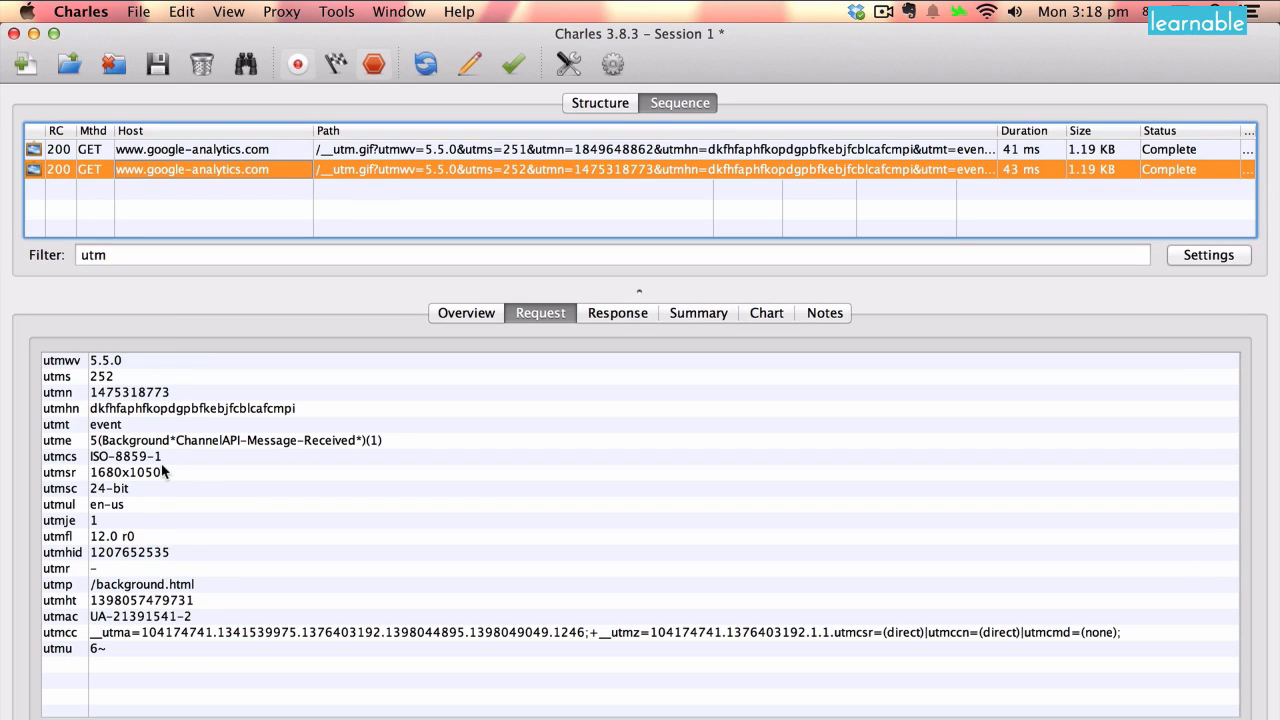
pyautogui.moveTo(462, 225)
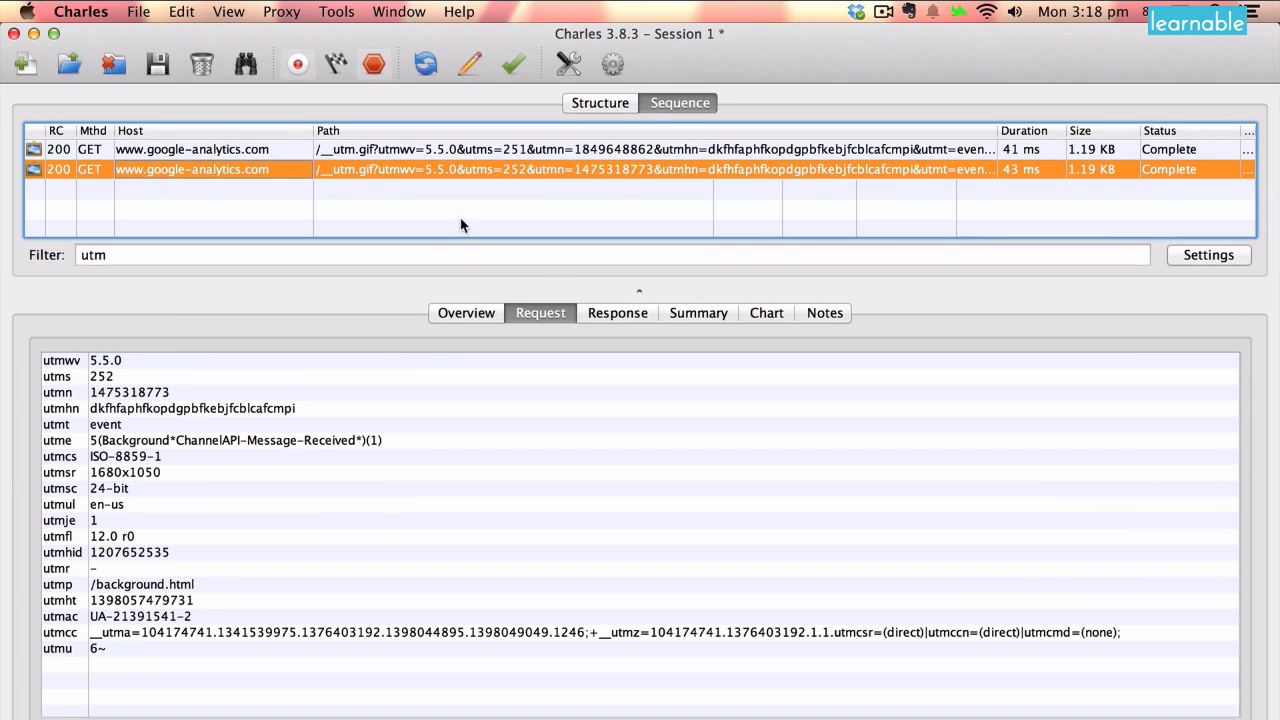
pyautogui.moveTo(555, 349)
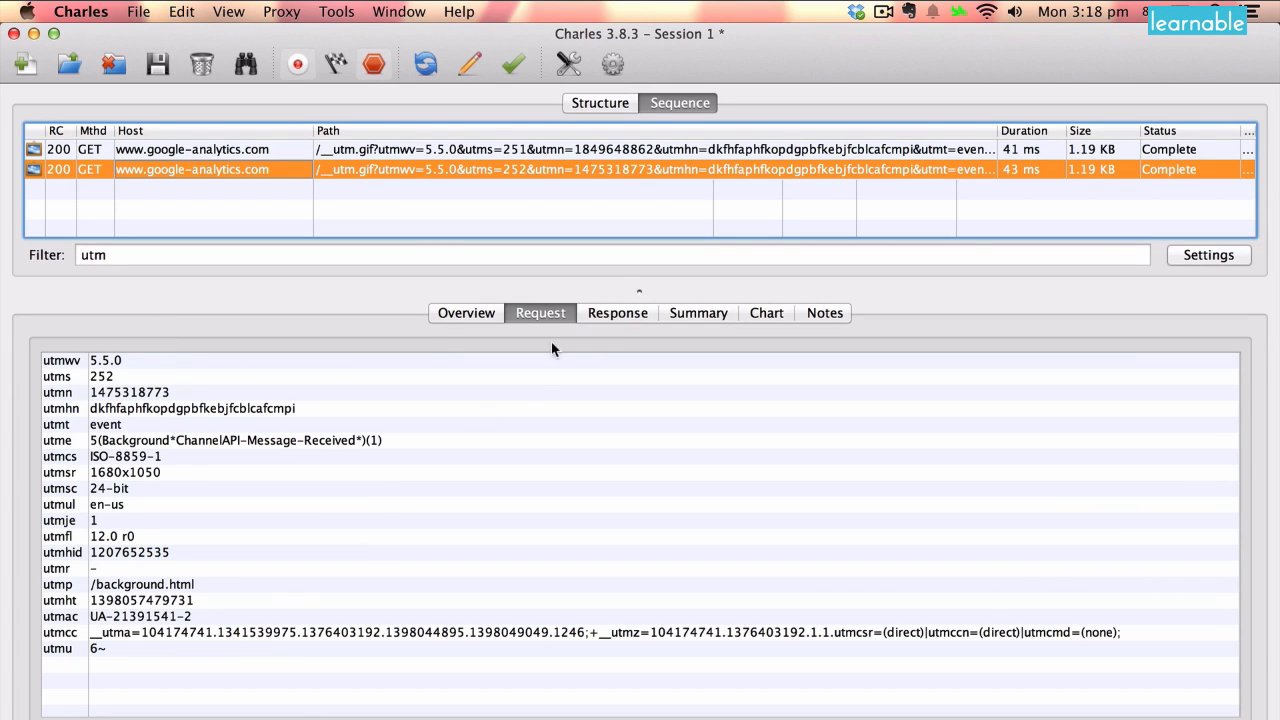
pyautogui.click(192, 149)
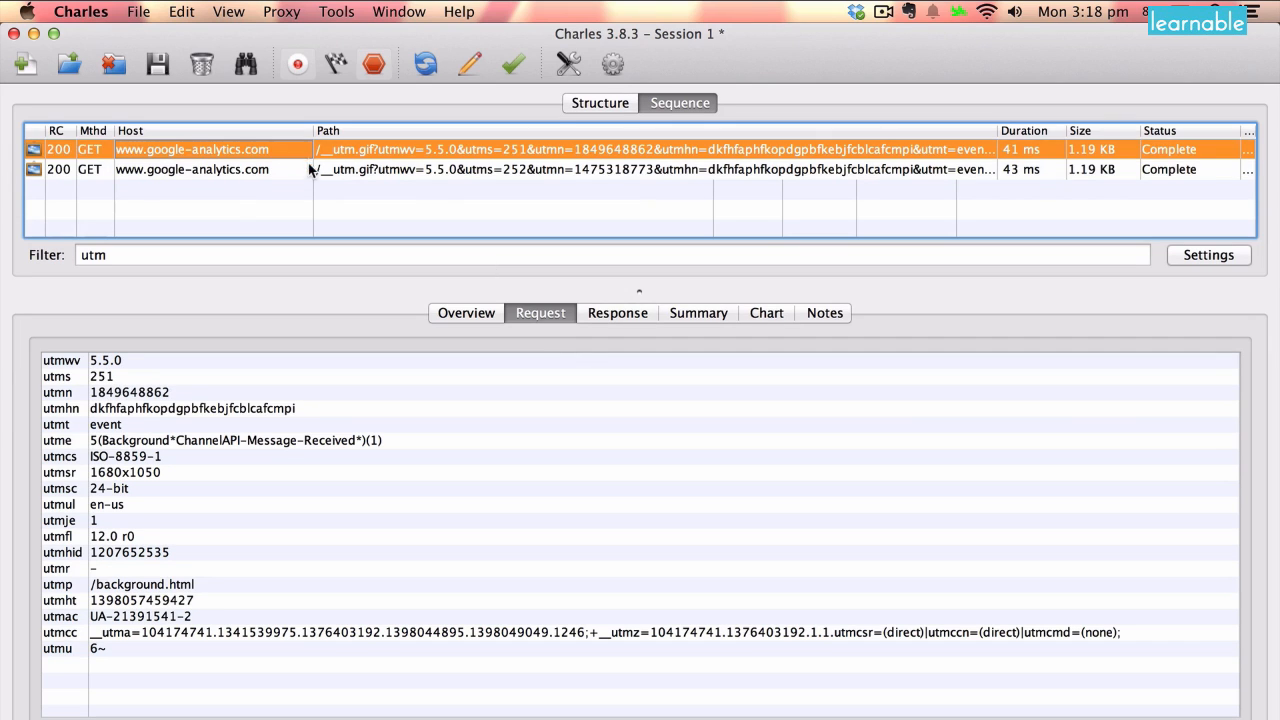
pyautogui.click(500, 169)
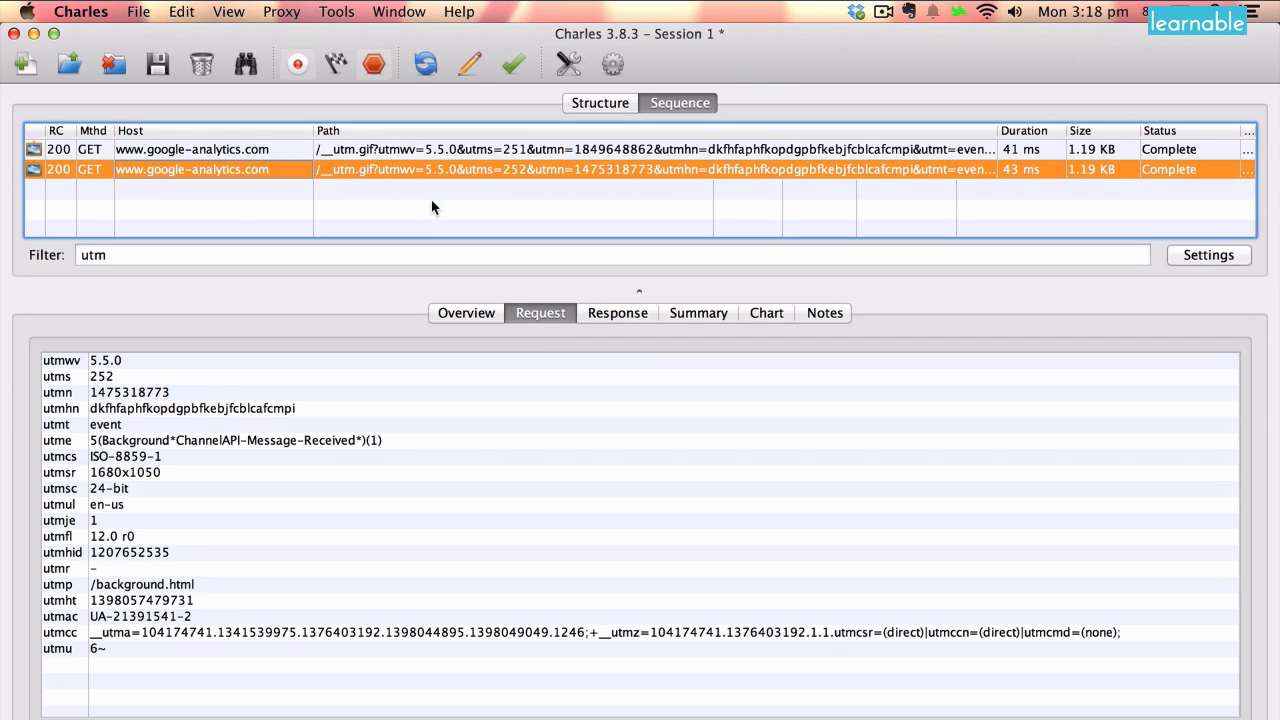
# - Check the newest hit's Response, timing Chart and Overview, ending on its Request parameters
pyautogui.click(617, 313)
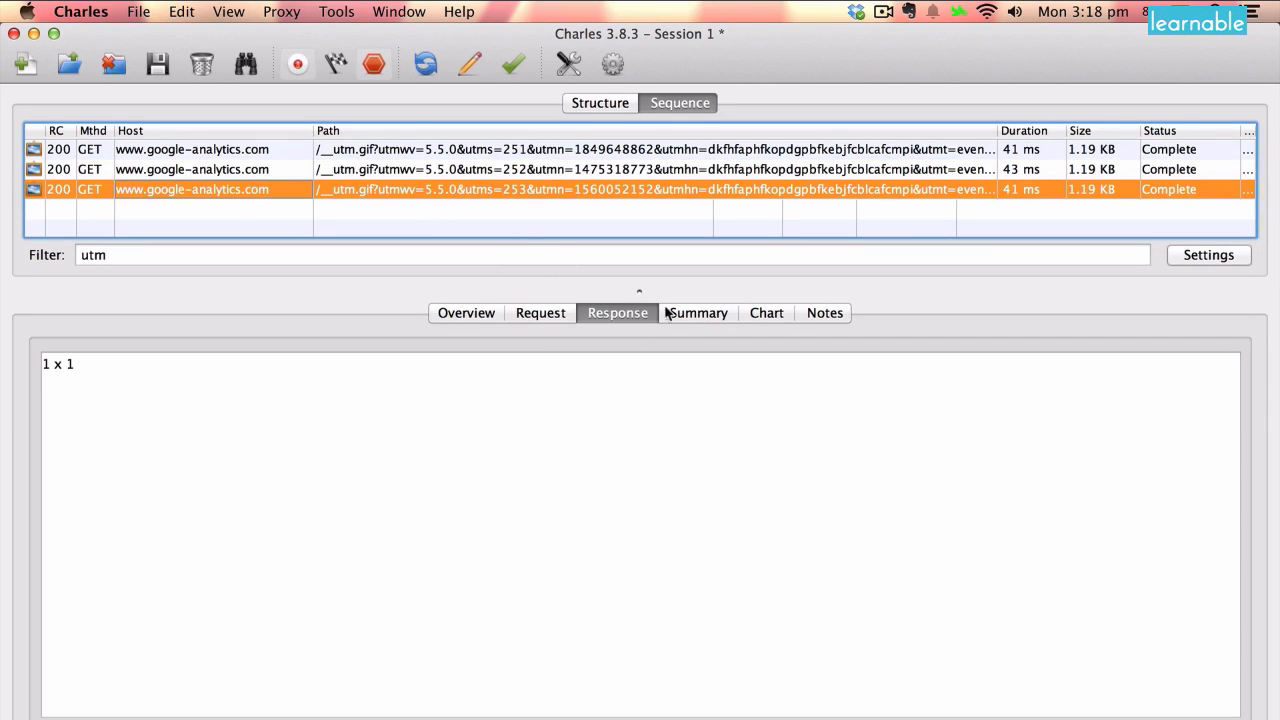
pyautogui.click(766, 313)
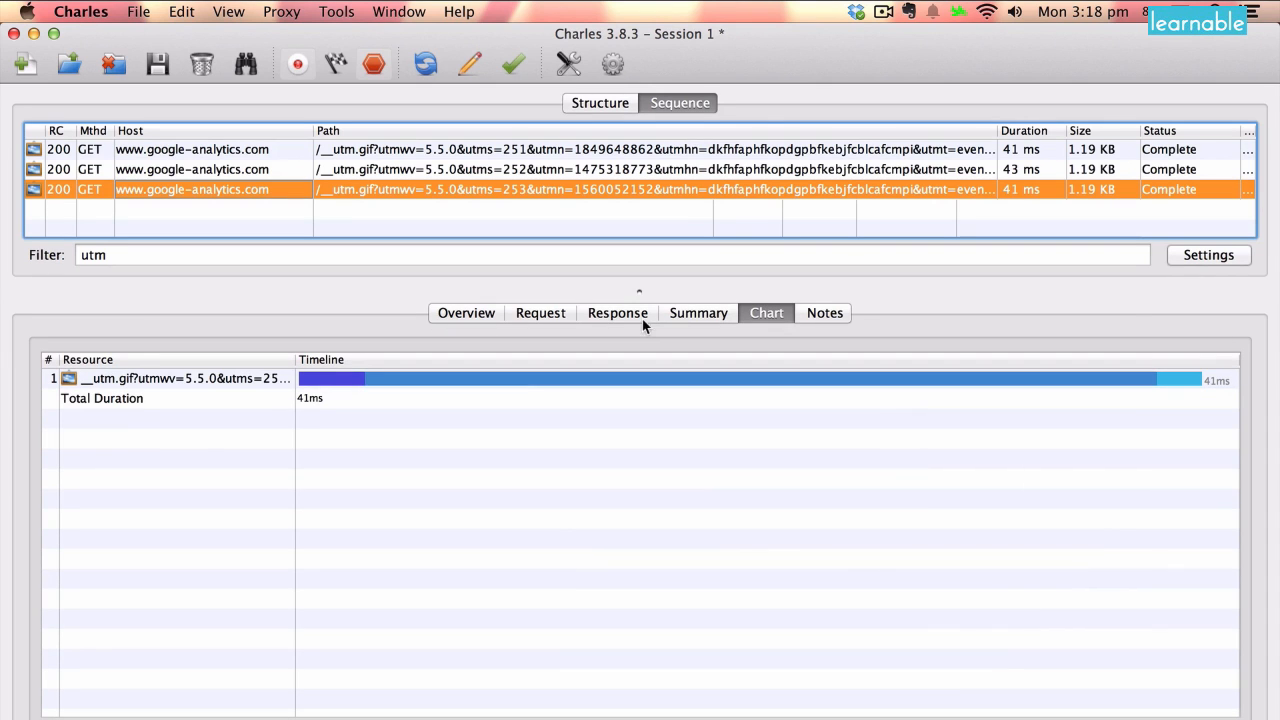
pyautogui.moveTo(465, 313)
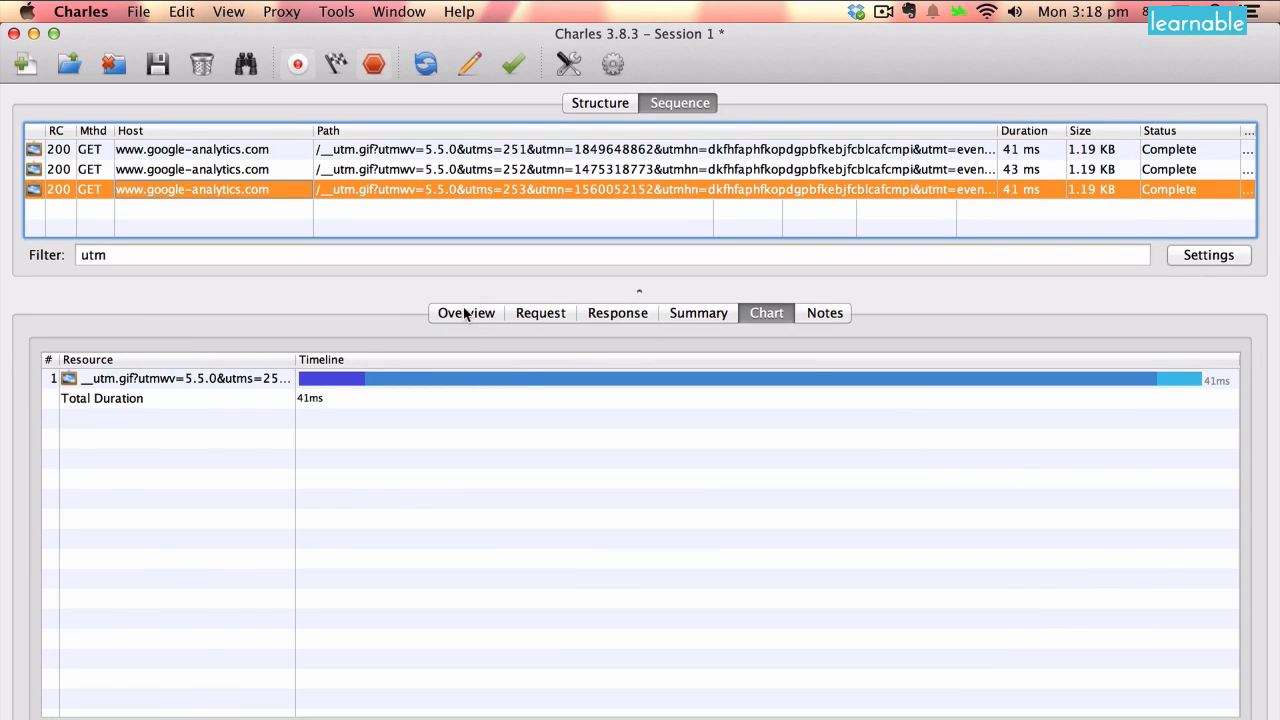
pyautogui.click(466, 313)
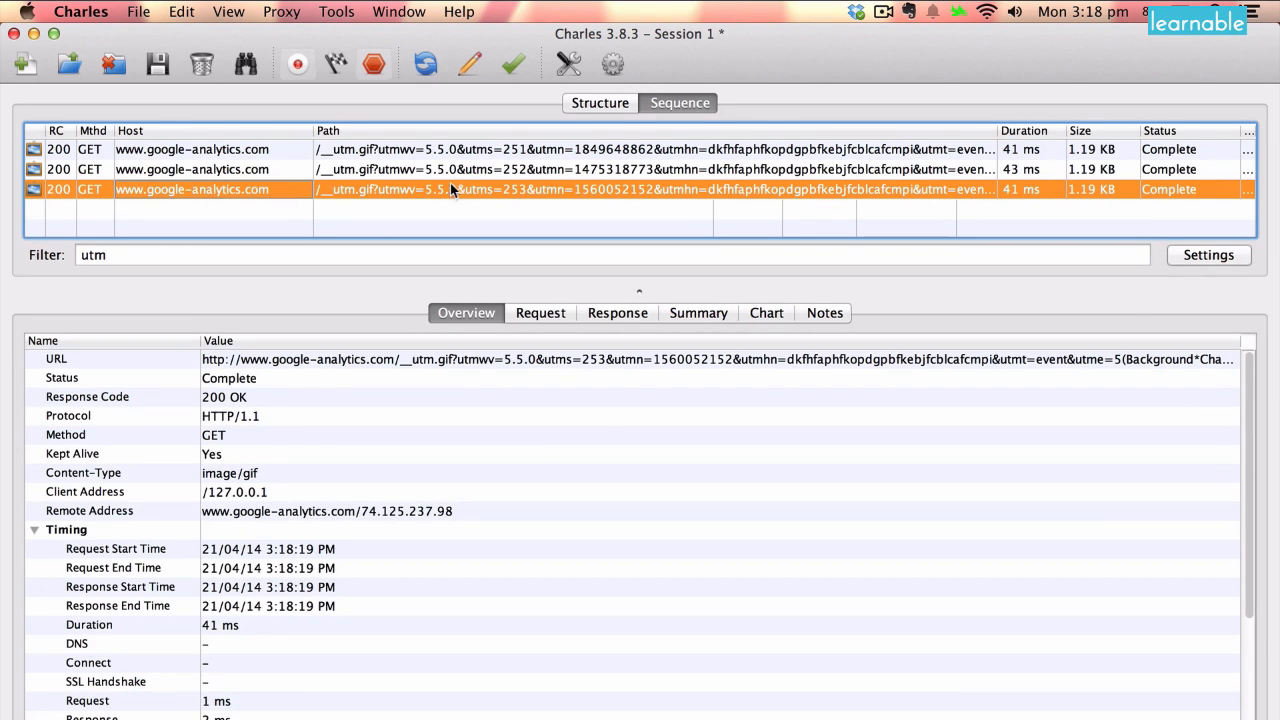
pyautogui.moveTo(393, 177)
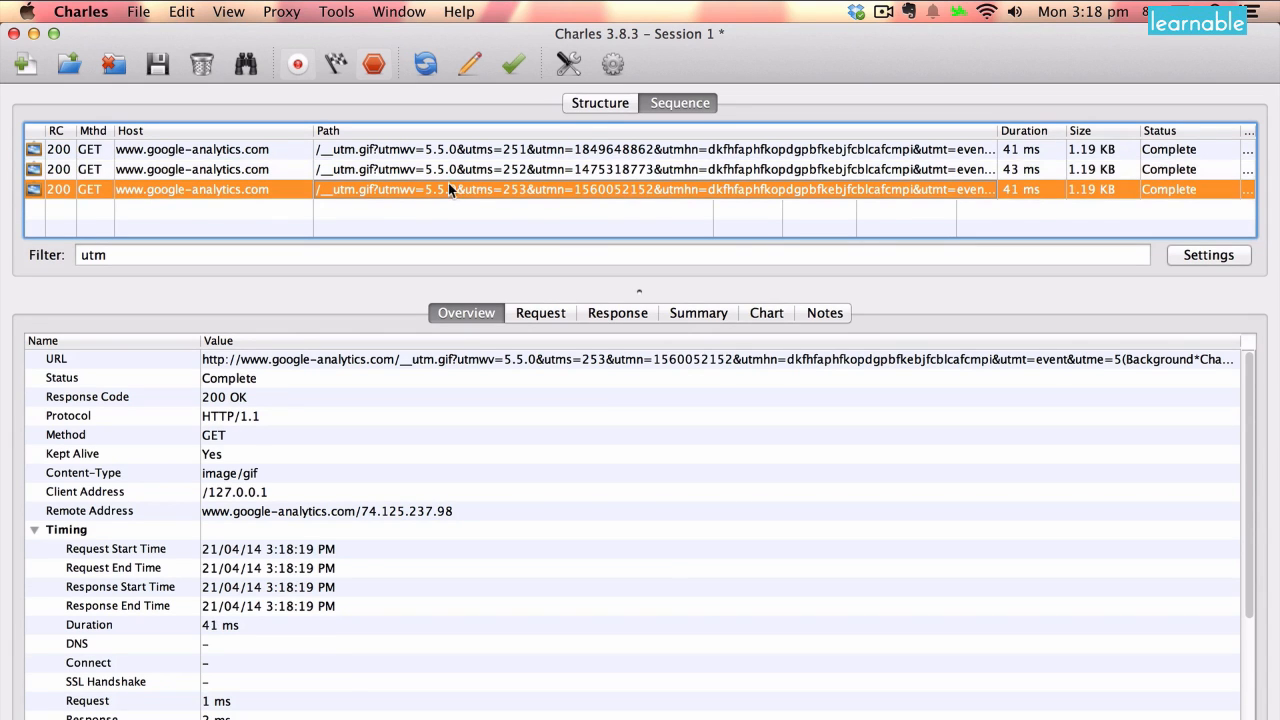
pyautogui.click(617, 312)
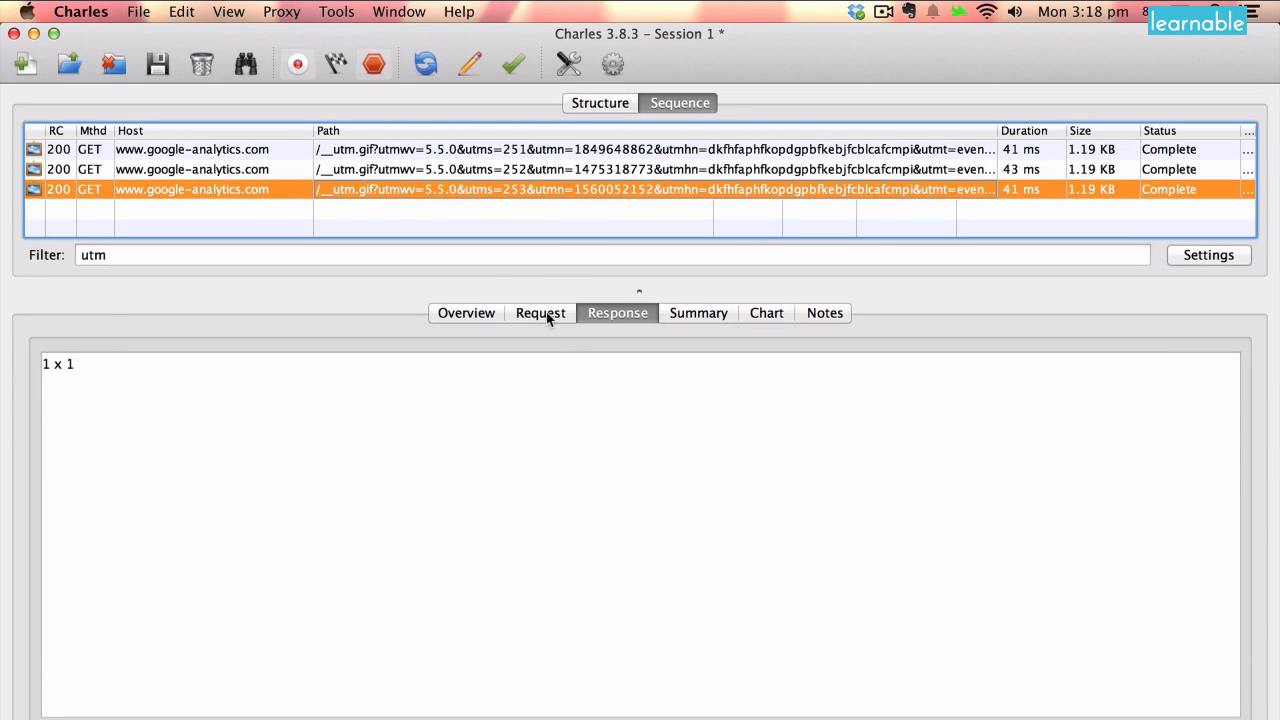
pyautogui.click(540, 313)
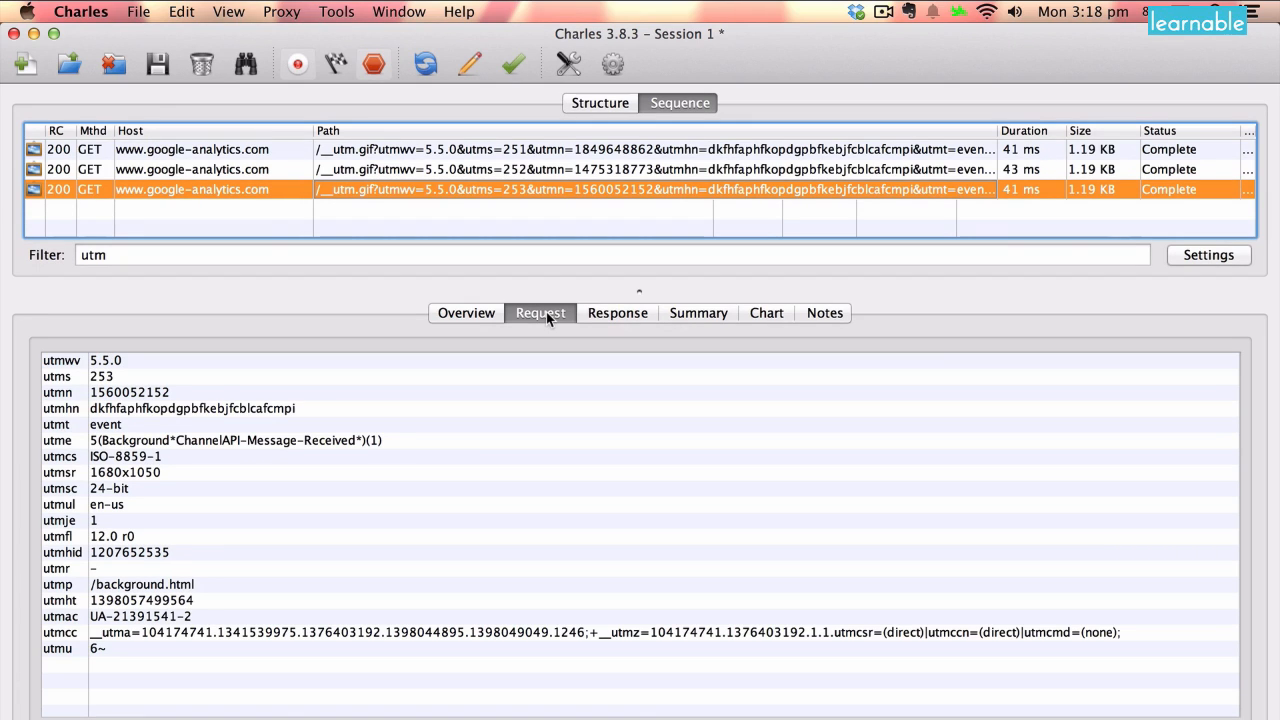
pyautogui.moveTo(142, 369)
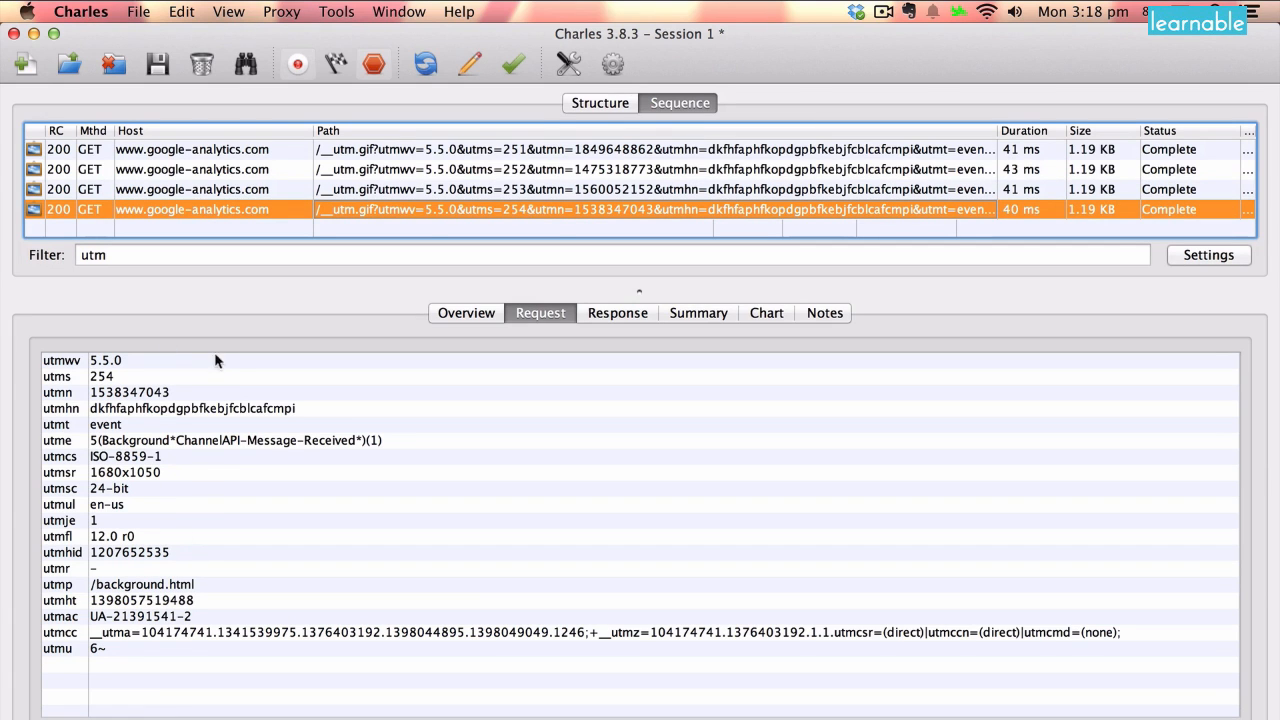
# - Switch back to Structure view listing google-analytics.com and notify1.dropbox.com hosts
pyautogui.click(191, 149)
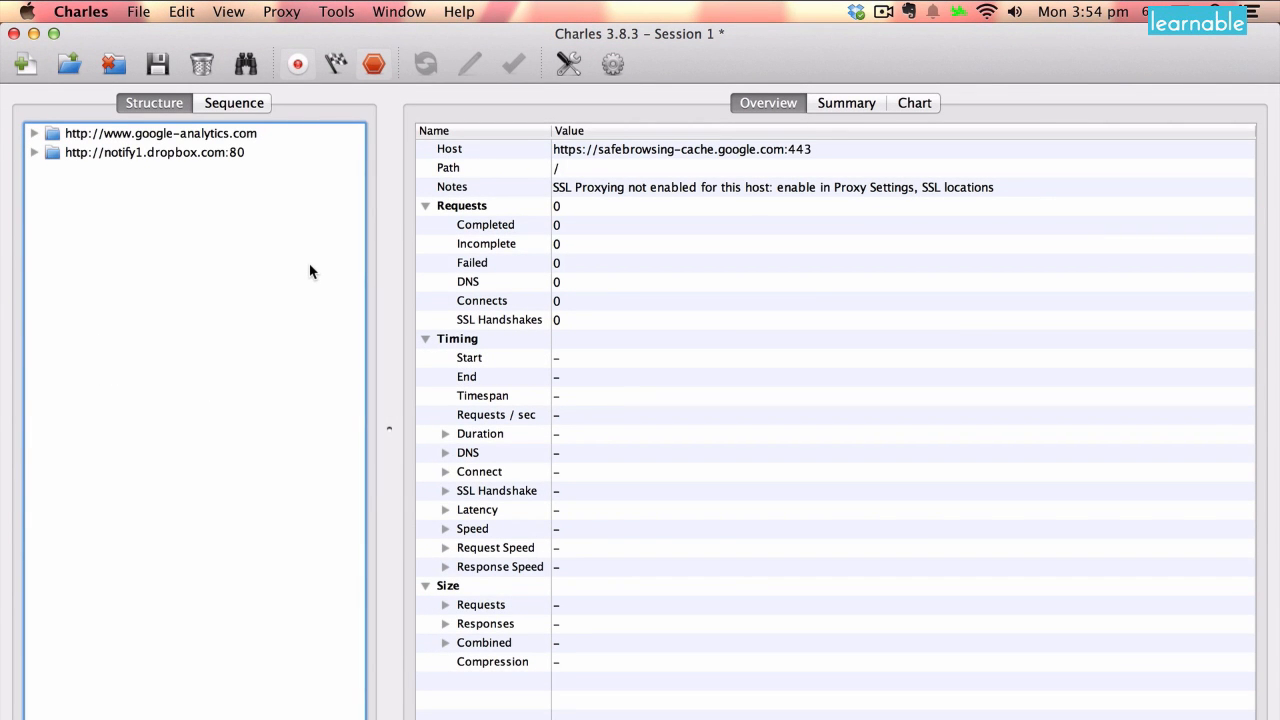
pyautogui.moveTo(333, 40)
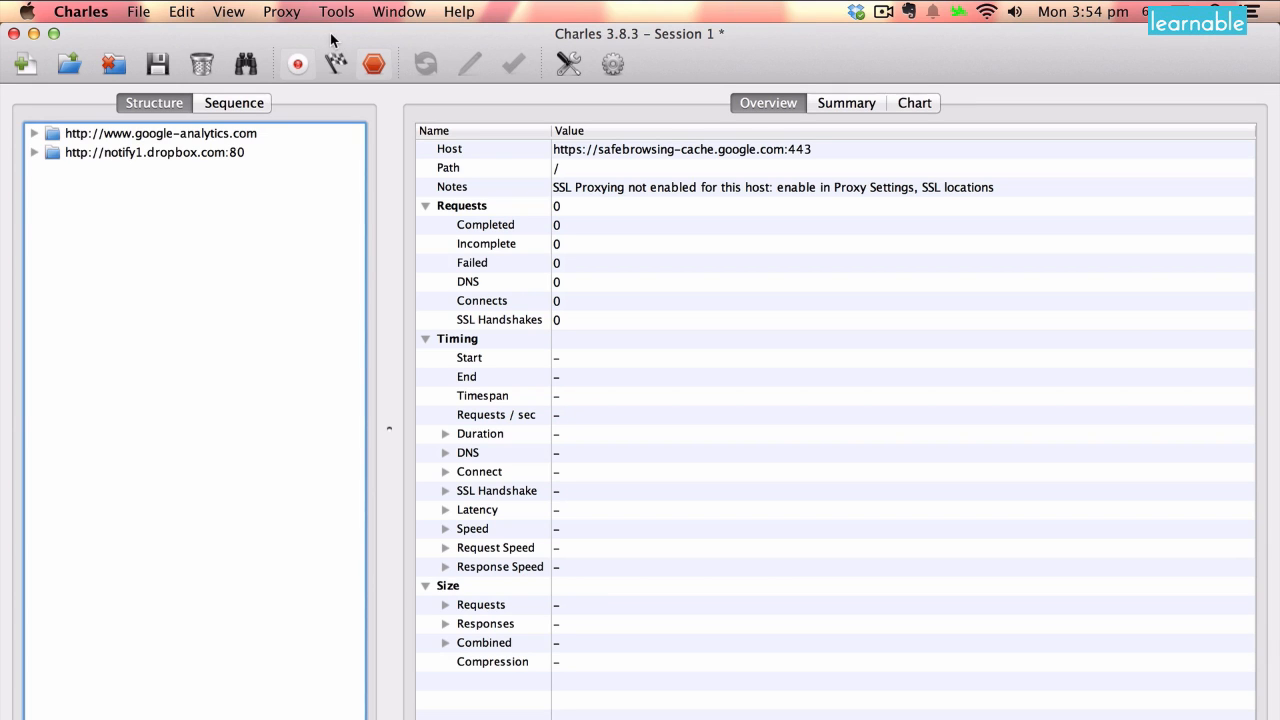
pyautogui.click(336, 11)
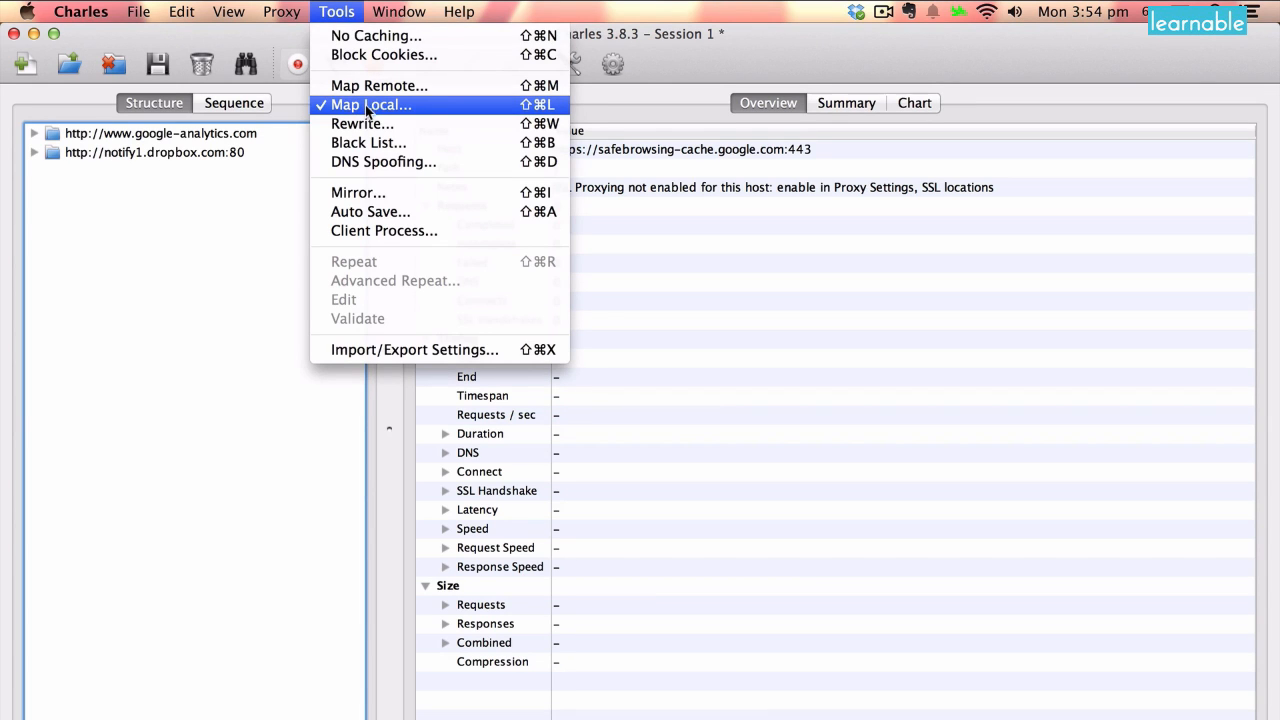
pyautogui.click(371, 104)
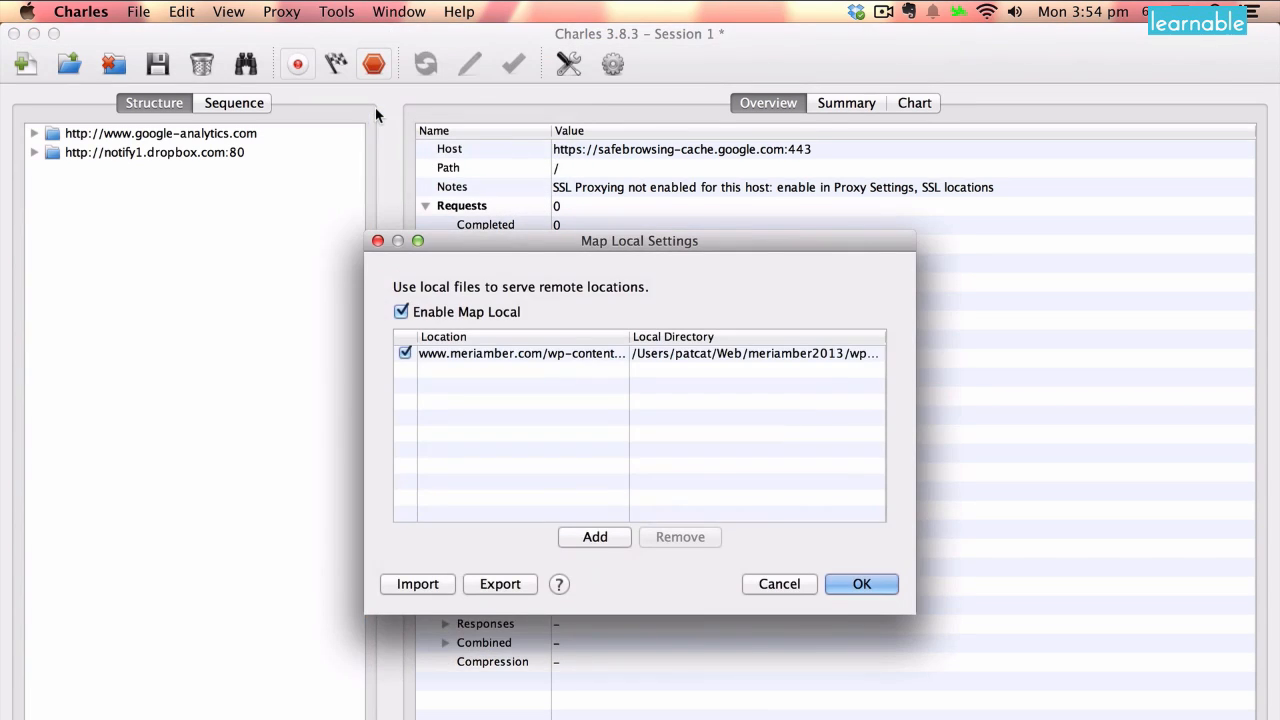
pyautogui.moveTo(617, 301)
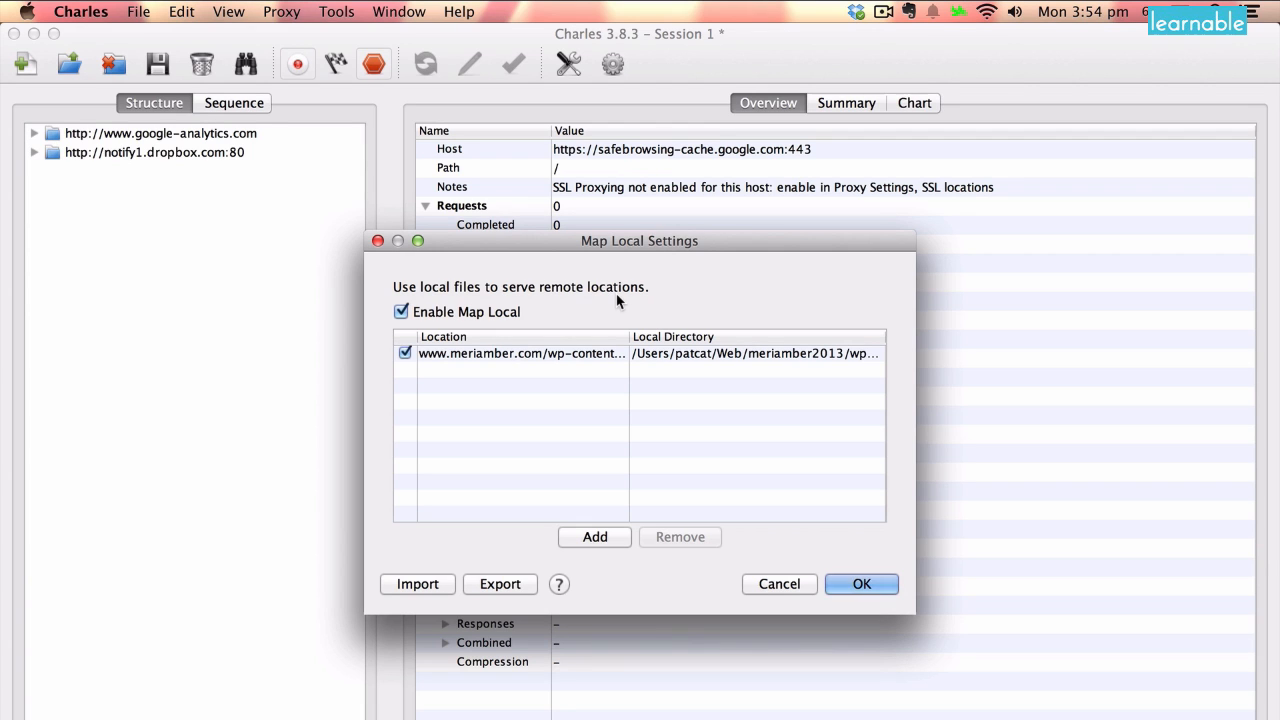
pyautogui.moveTo(540, 360)
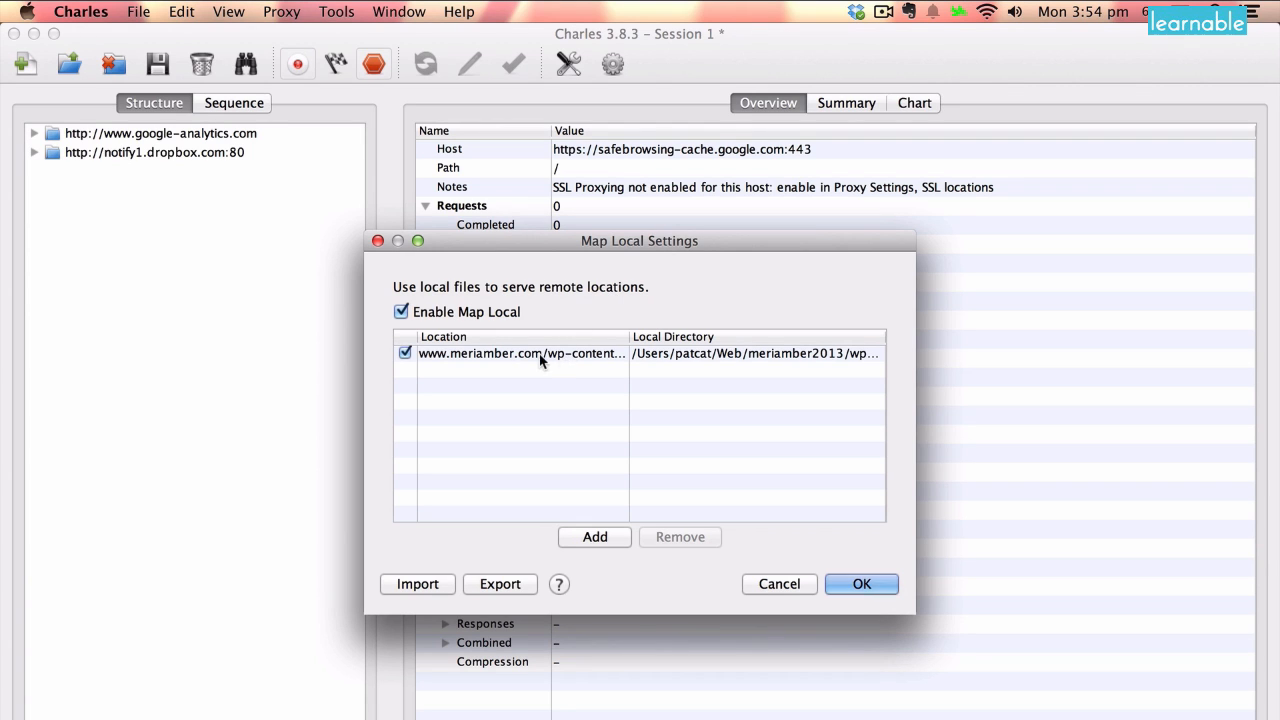
pyautogui.doubleClick(520, 353)
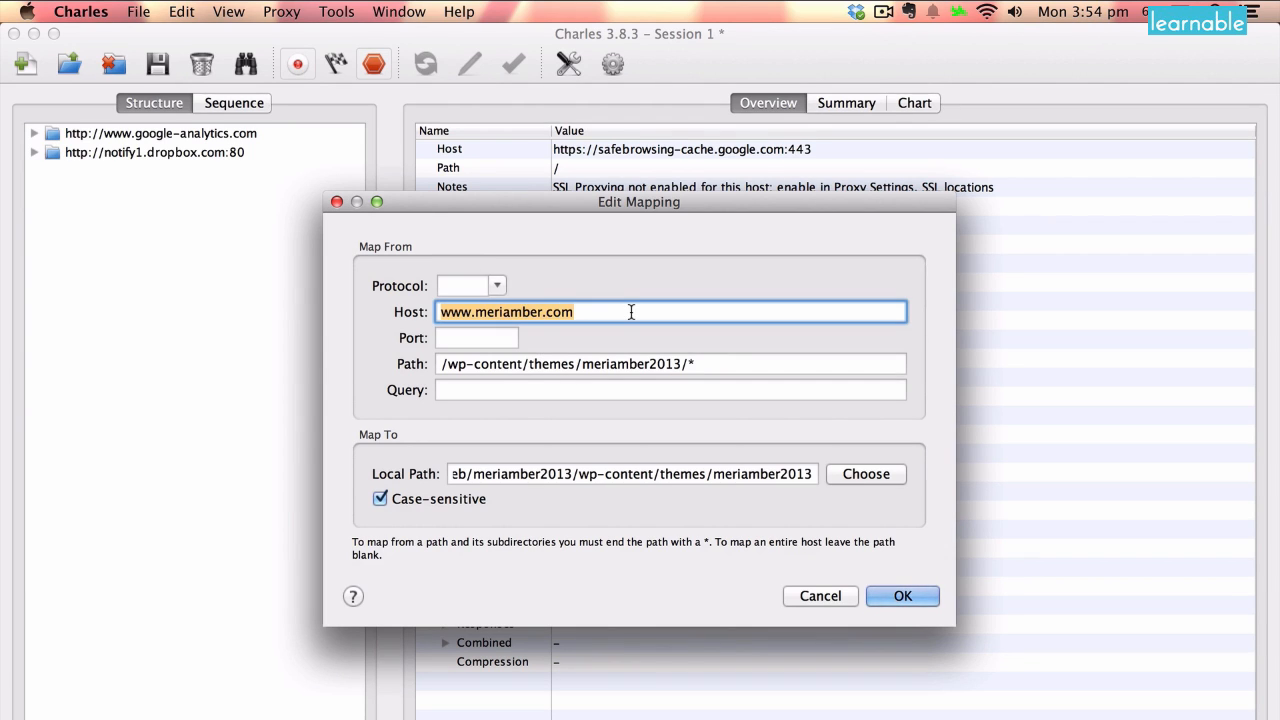
pyautogui.click(470, 318)
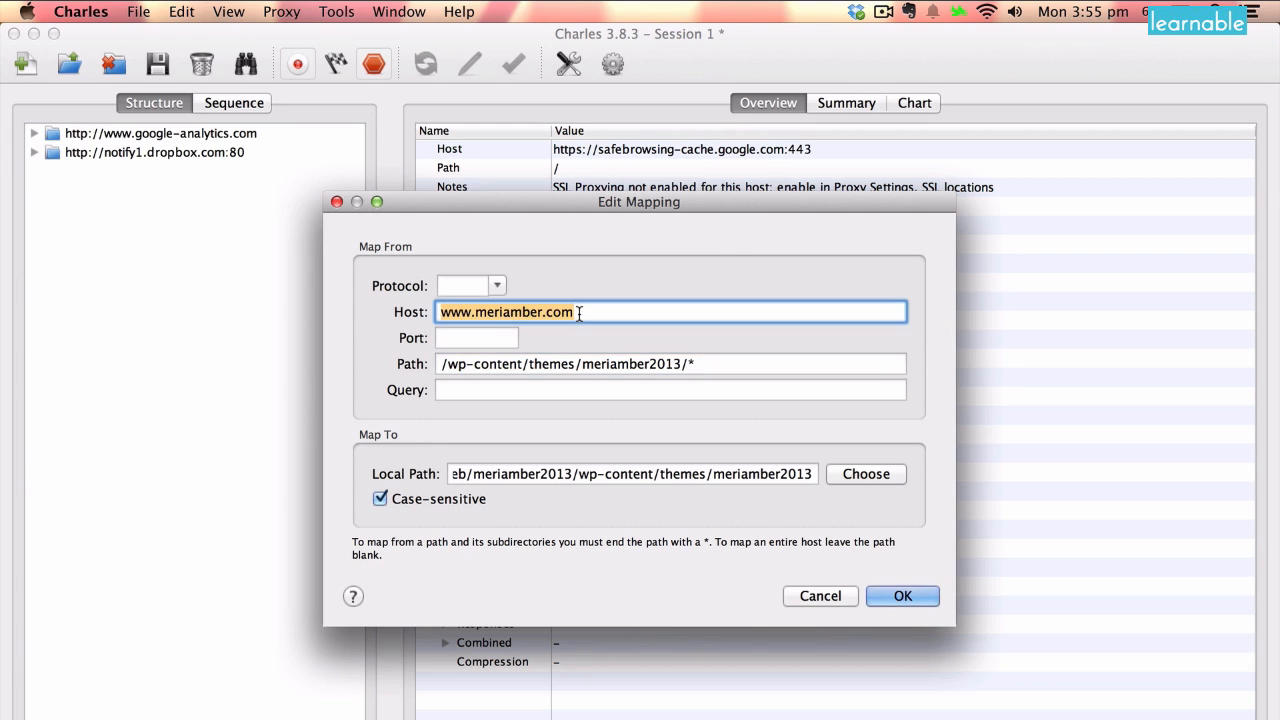
pyautogui.click(505, 311)
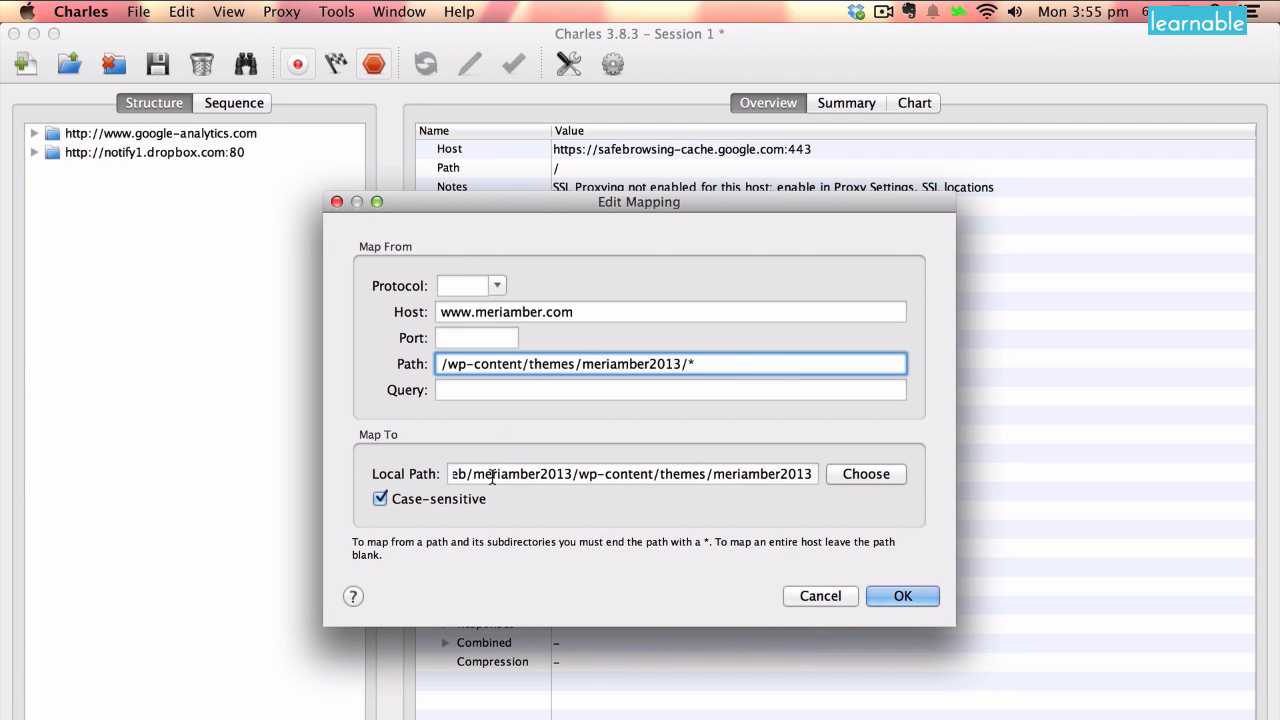
pyautogui.tripleClick(630, 473)
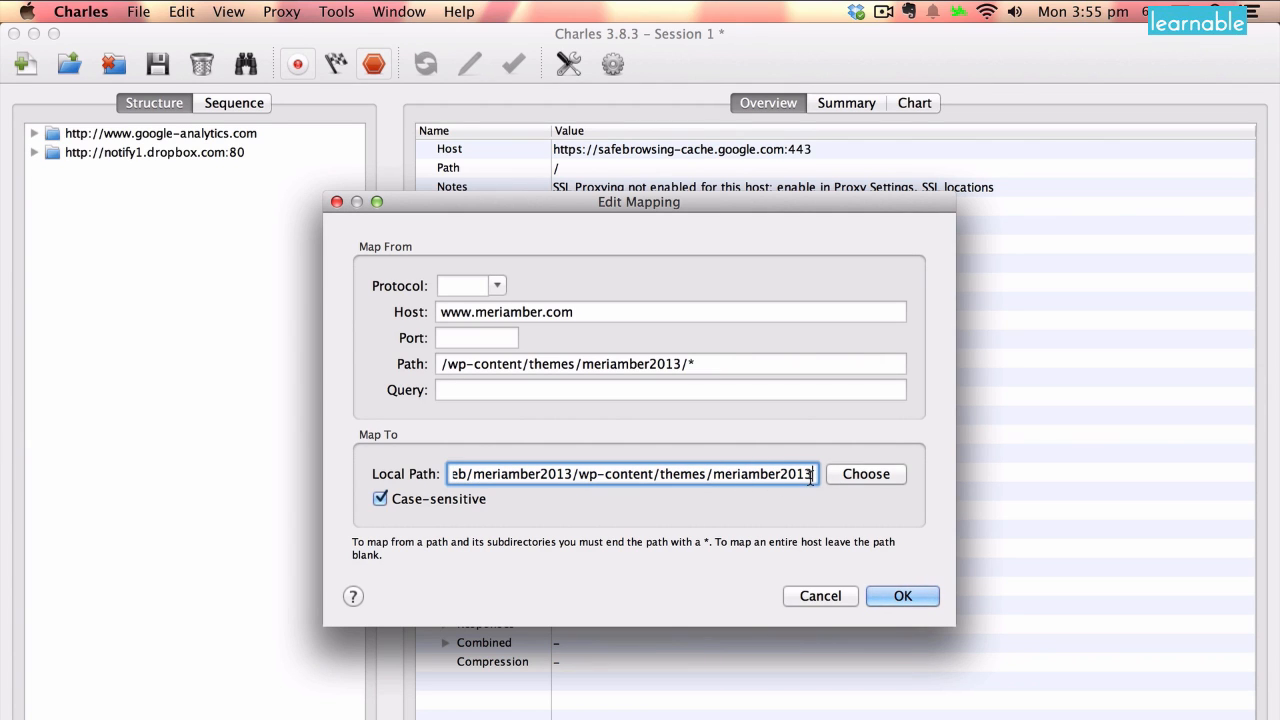
pyautogui.moveTo(843, 543)
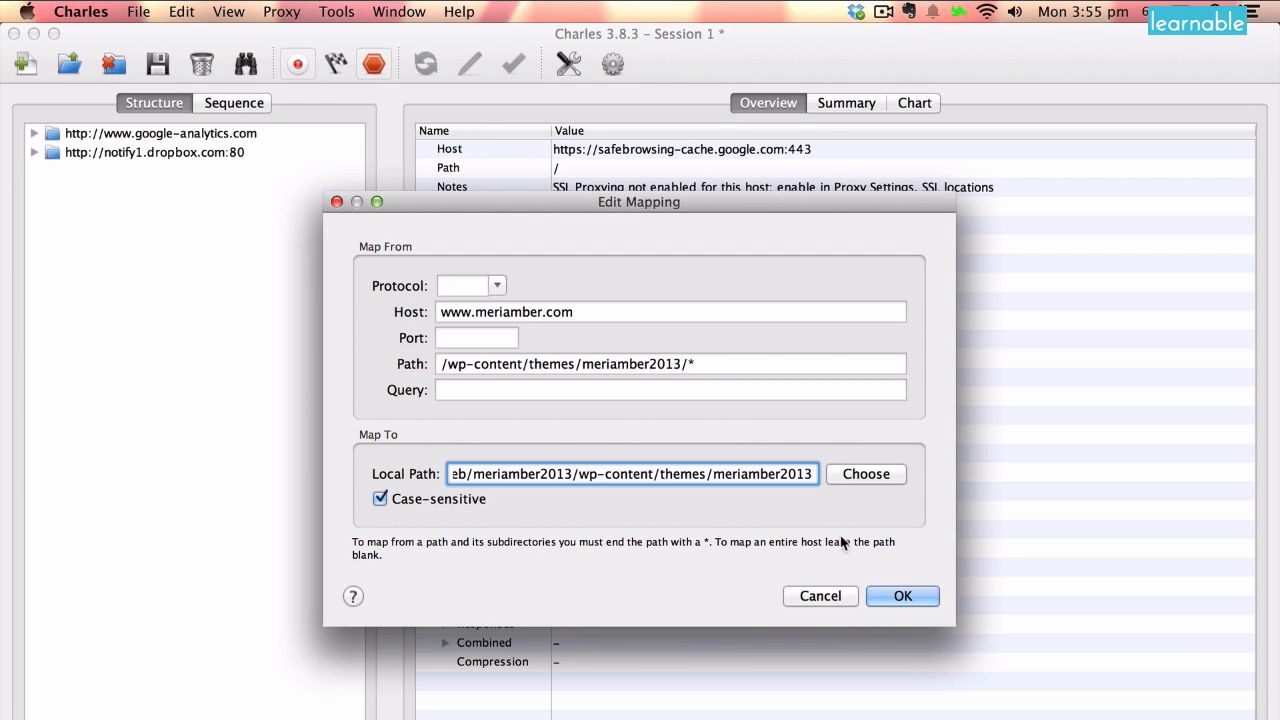
pyautogui.click(901, 596)
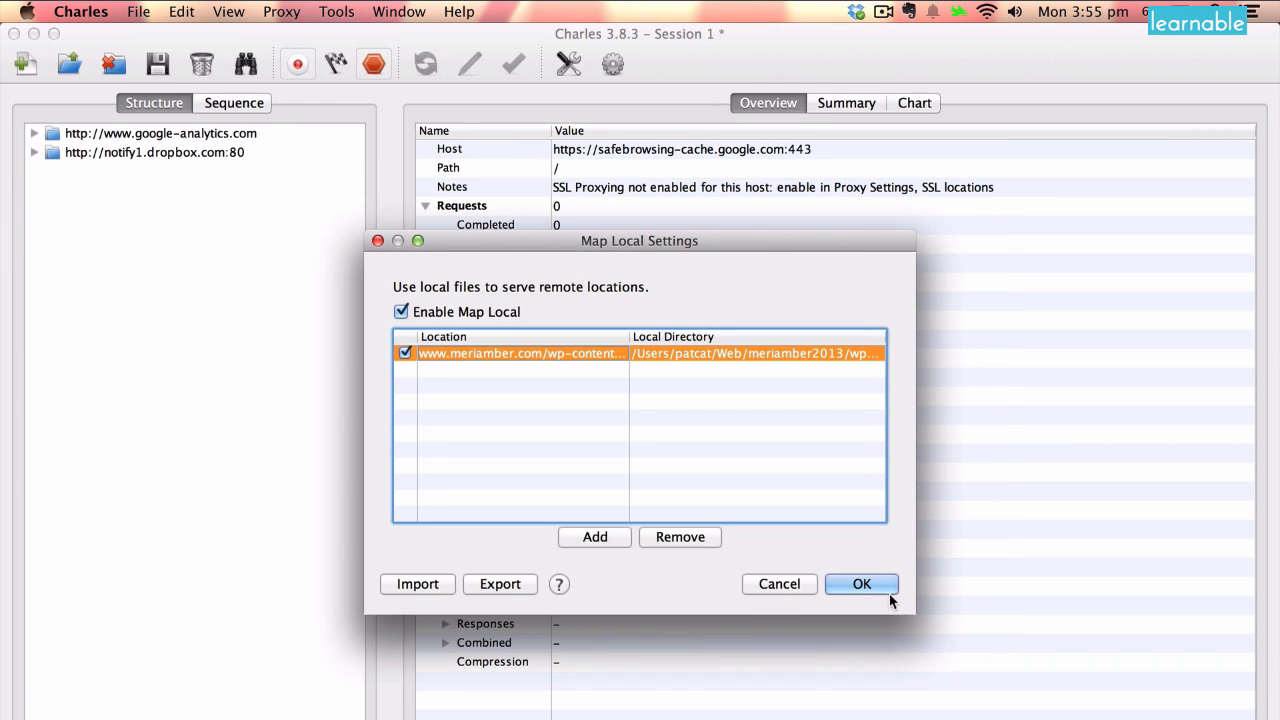
pyautogui.click(861, 584)
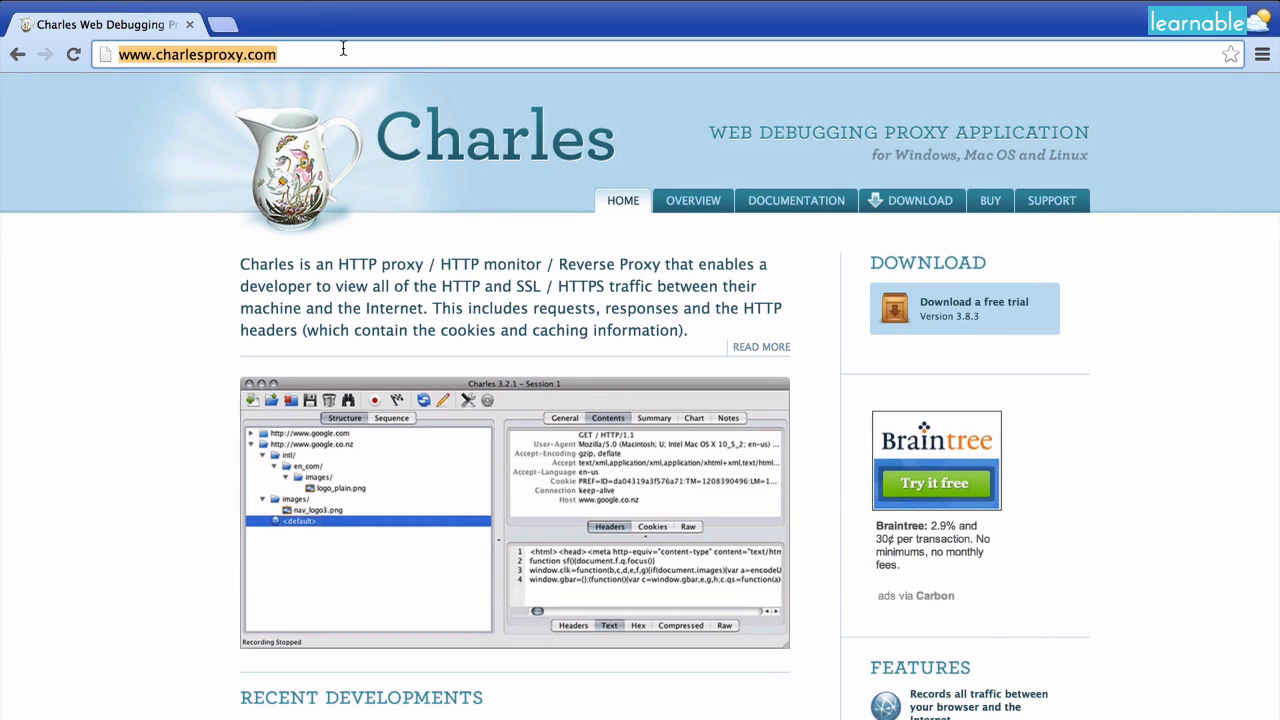
pyautogui.write('meriamber.com')
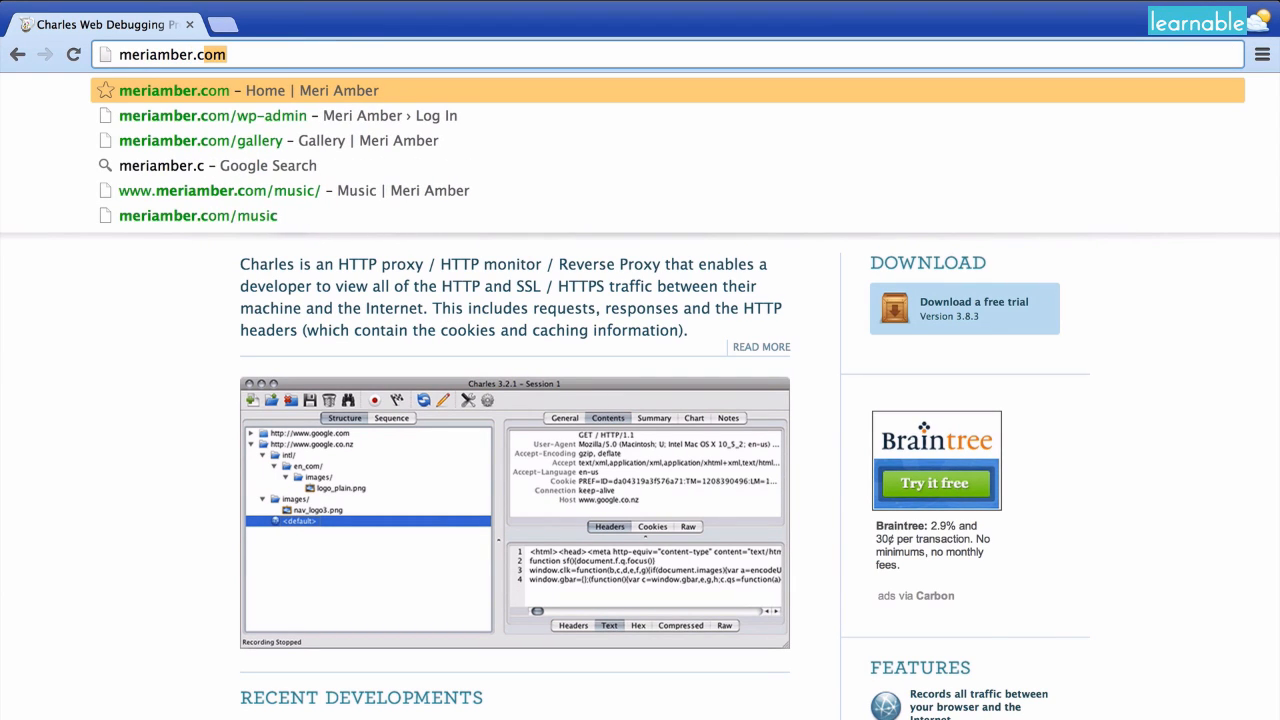
pyautogui.write('/music/')
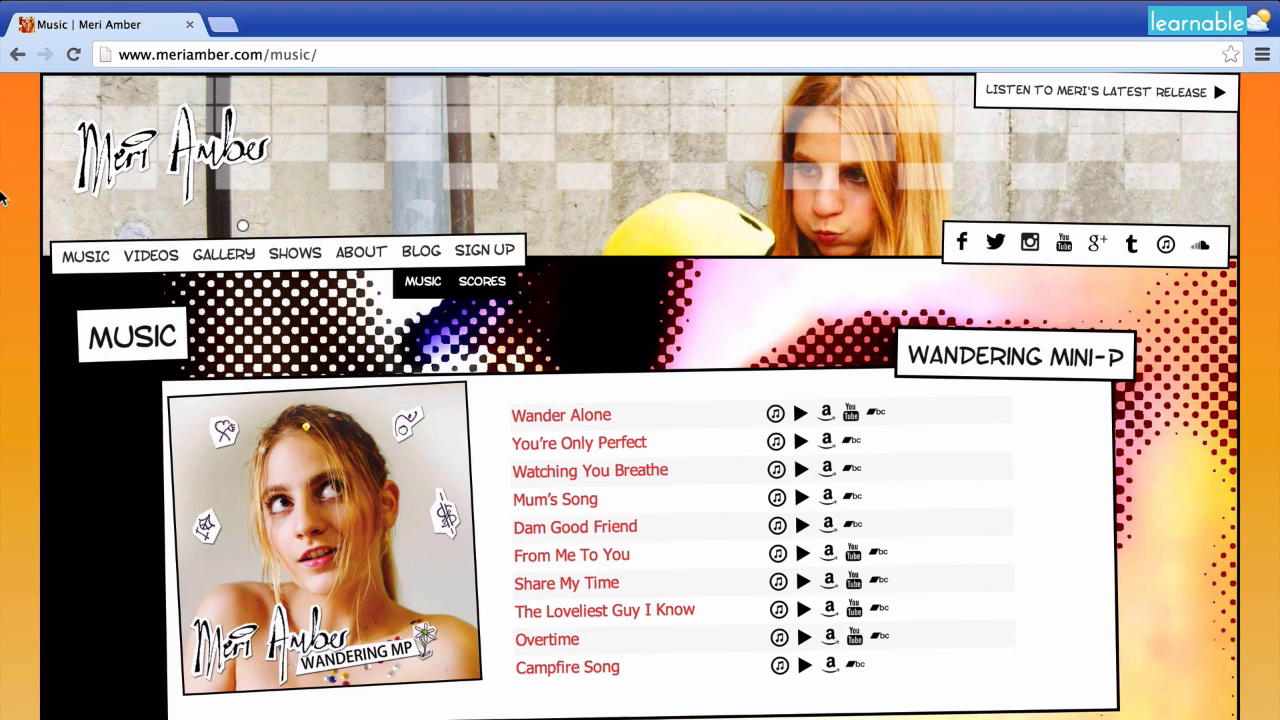
pyautogui.moveTo(475, 272)
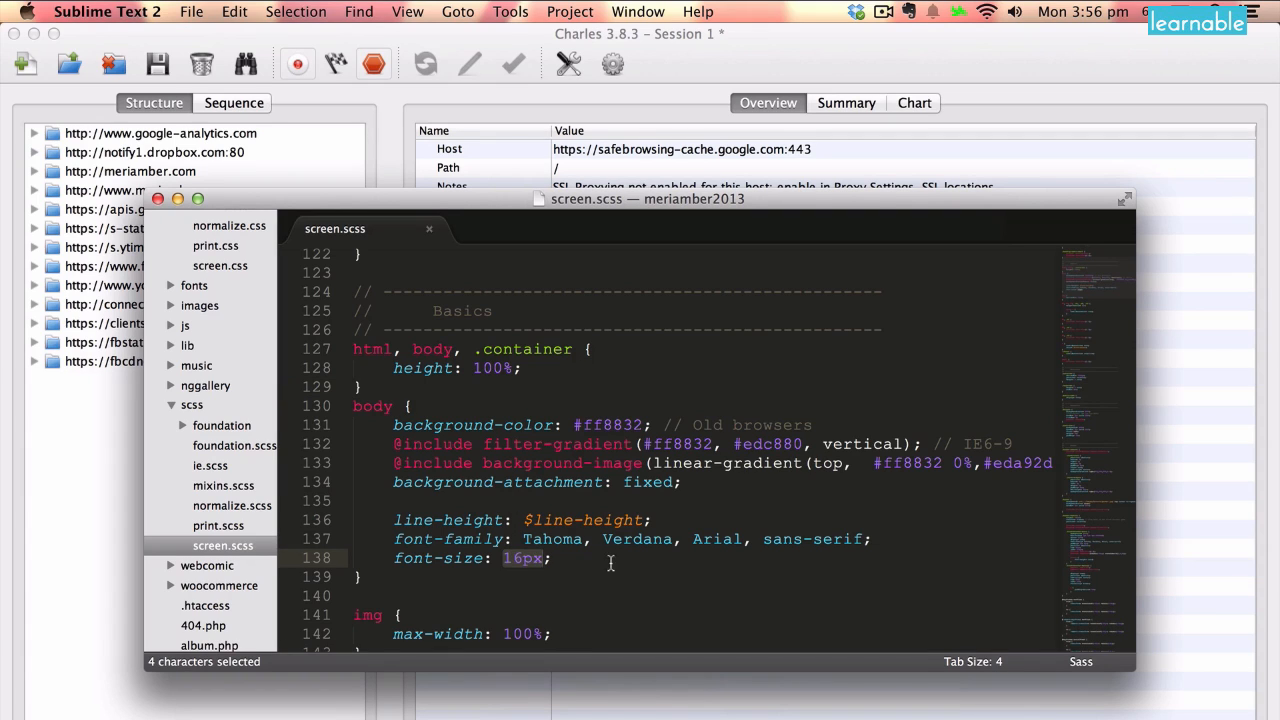
pyautogui.moveTo(612, 587)
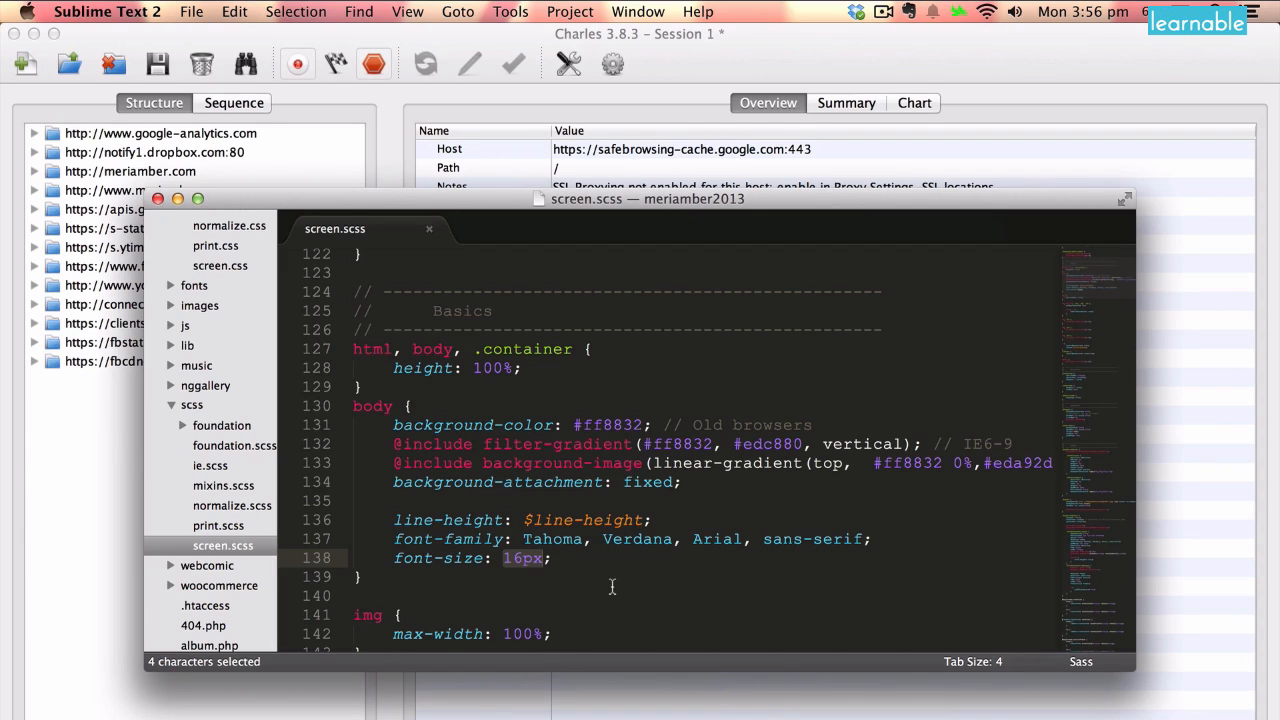
# - Set body text in screen.scss to 25px 'Times New Roman', Times, serif and save
pyautogui.write('25')
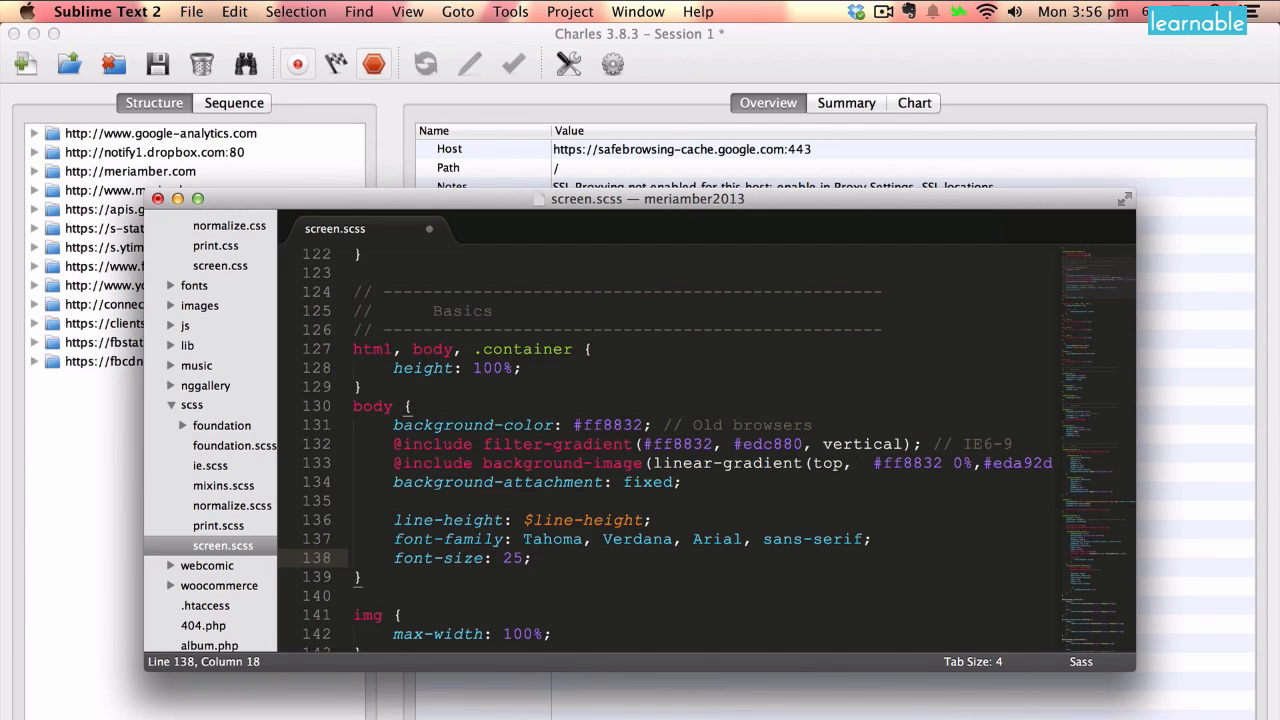
pyautogui.write('px')
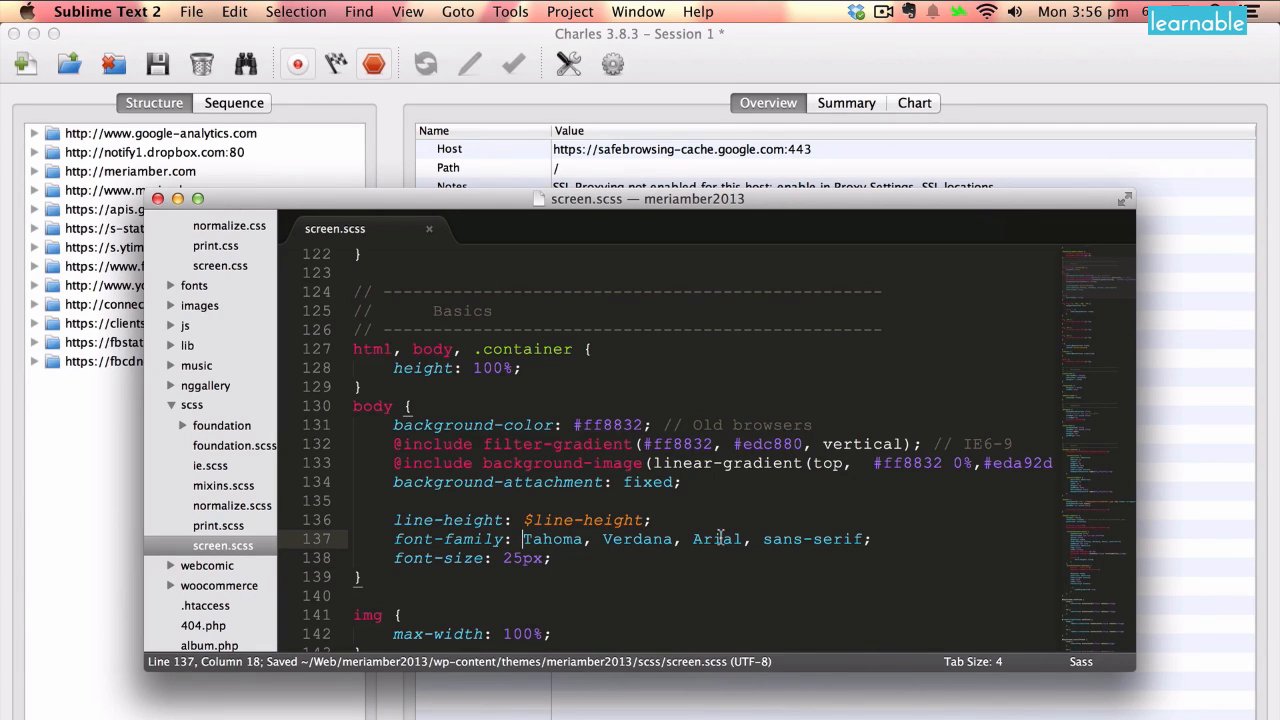
pyautogui.moveTo(521, 539); pyautogui.dragTo(815, 539)
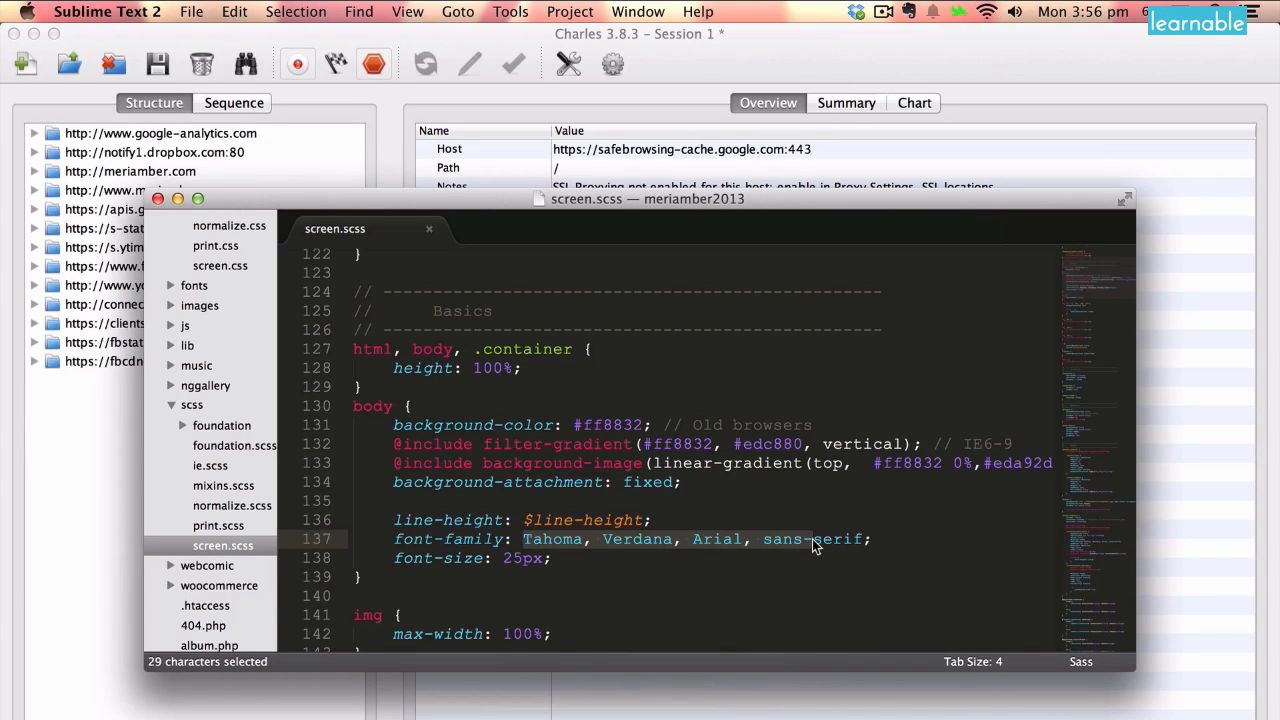
pyautogui.write('serif;')
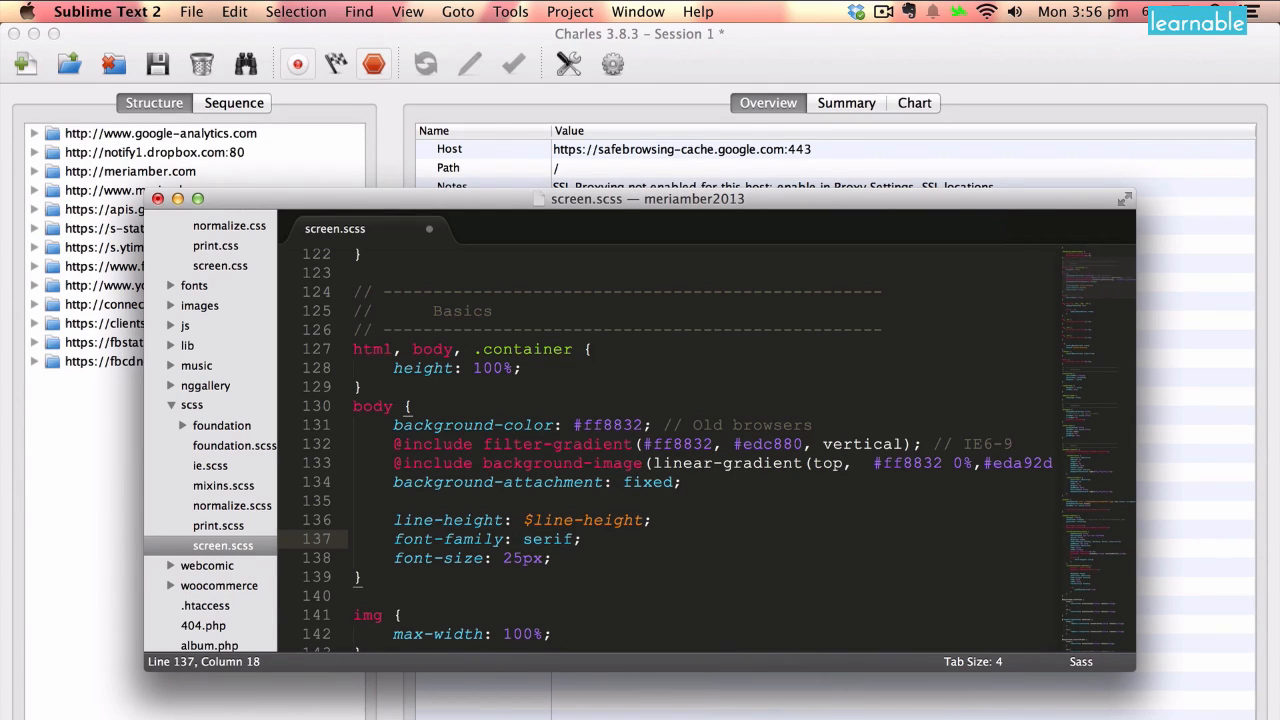
pyautogui.write("'Times N")
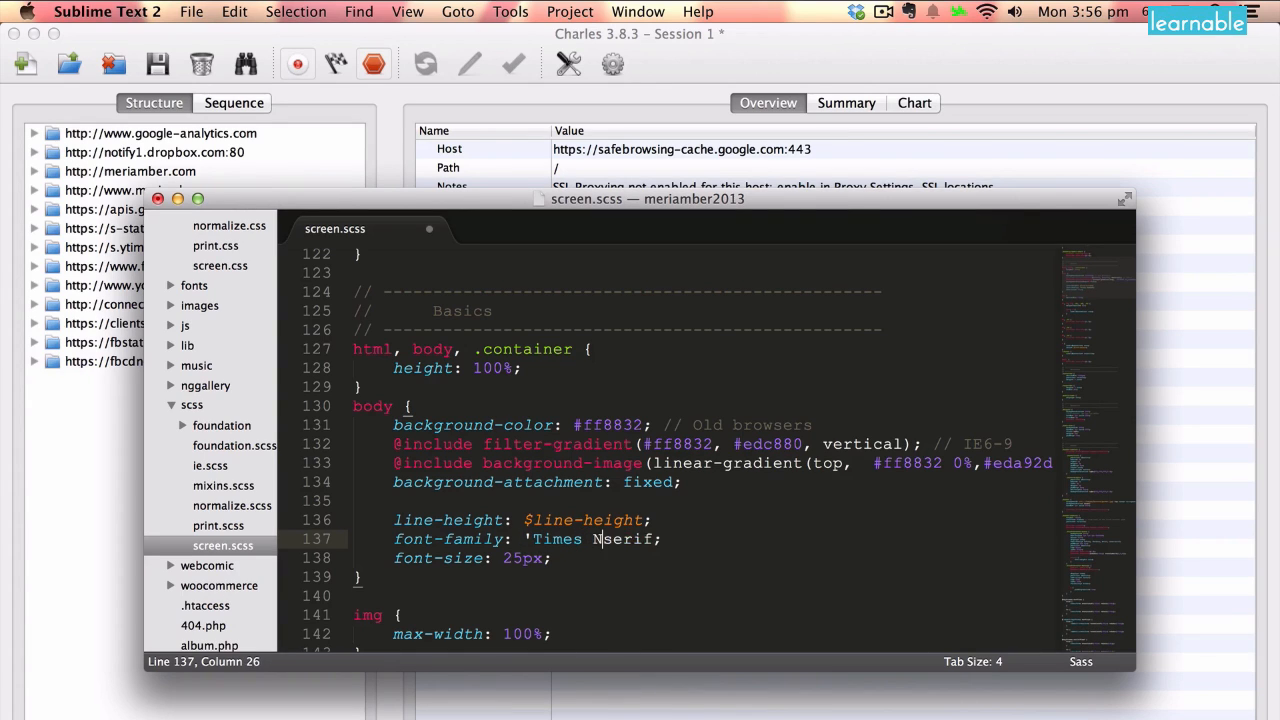
pyautogui.write("New Roman', Times,")
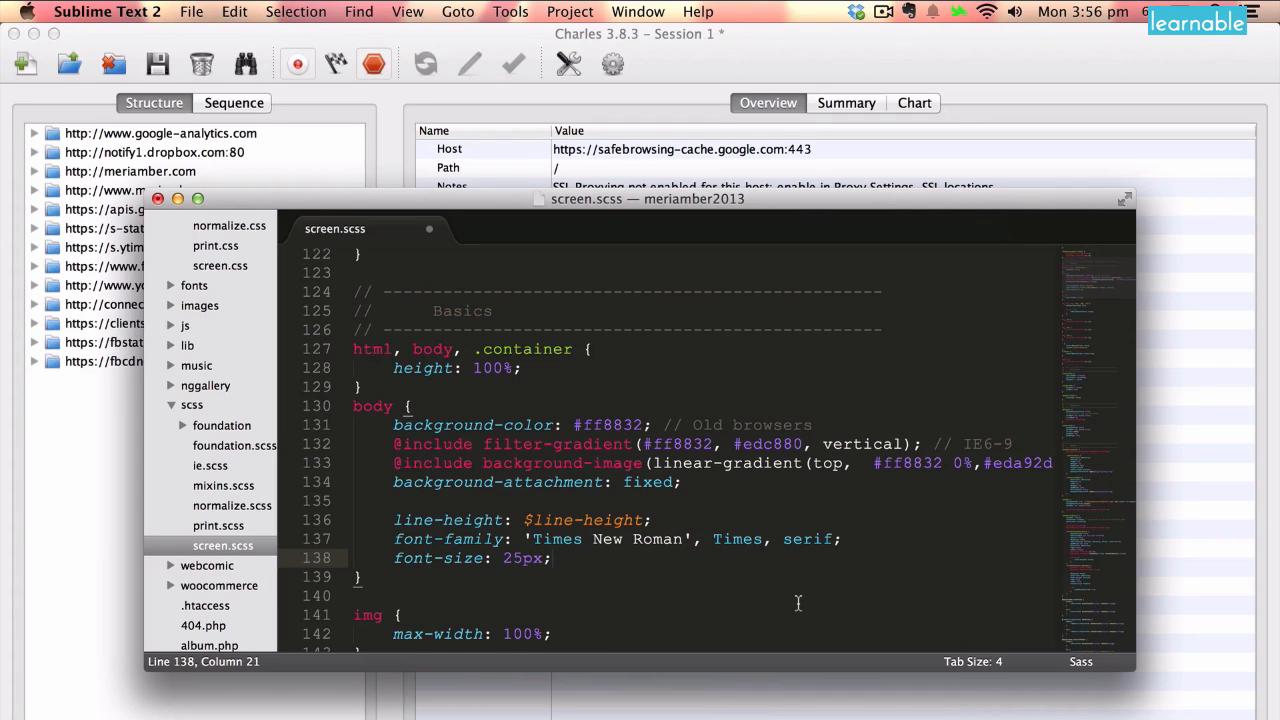
pyautogui.press('cmd+s')
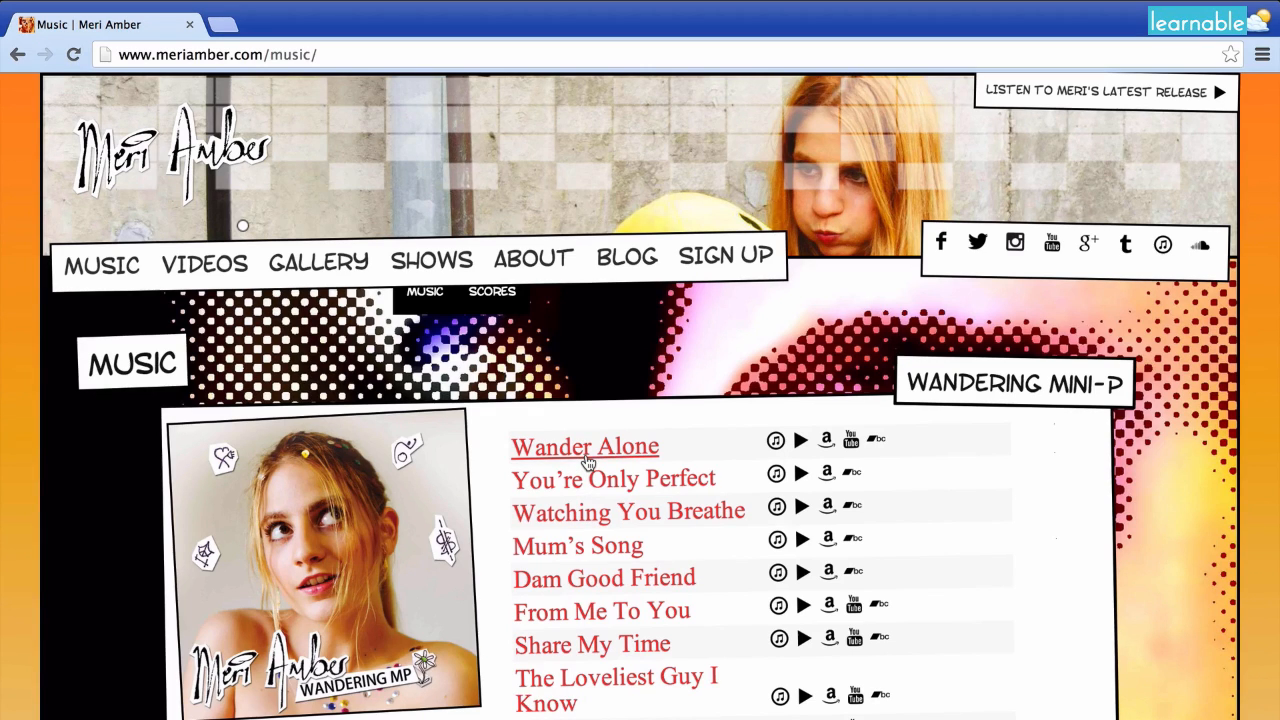
pyautogui.moveTo(586, 466)
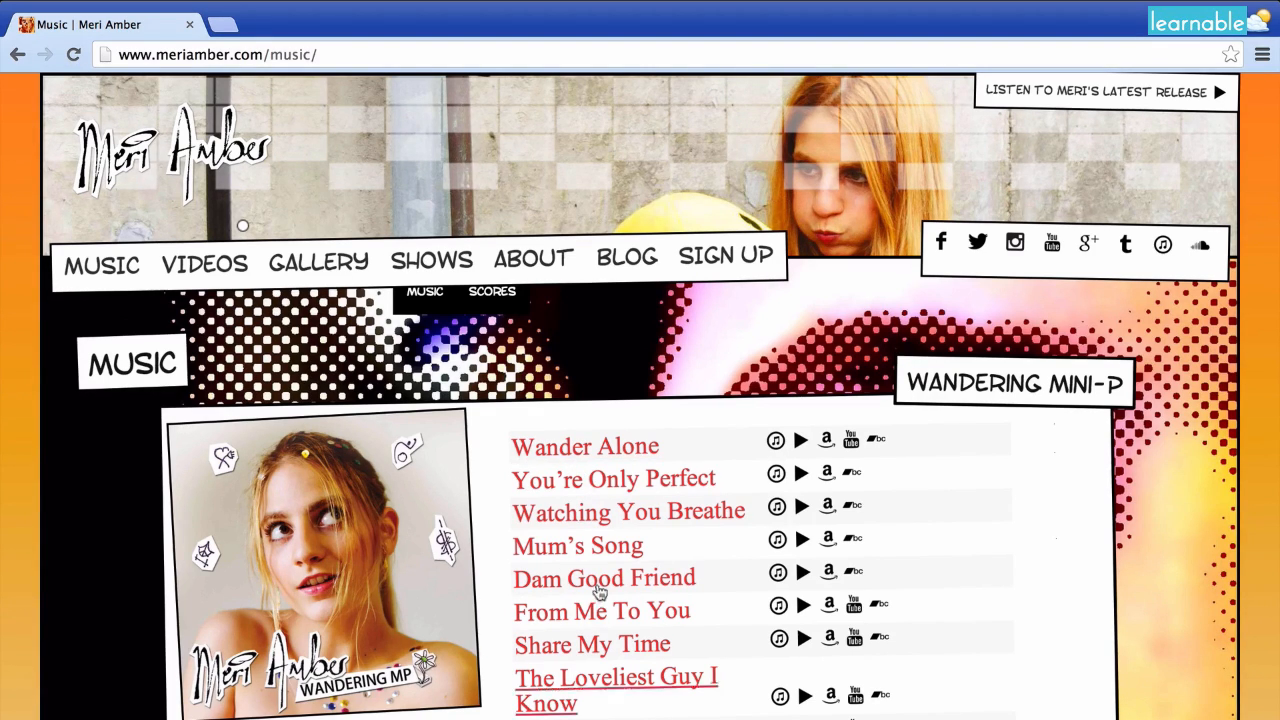
pyautogui.moveTo(850, 400)
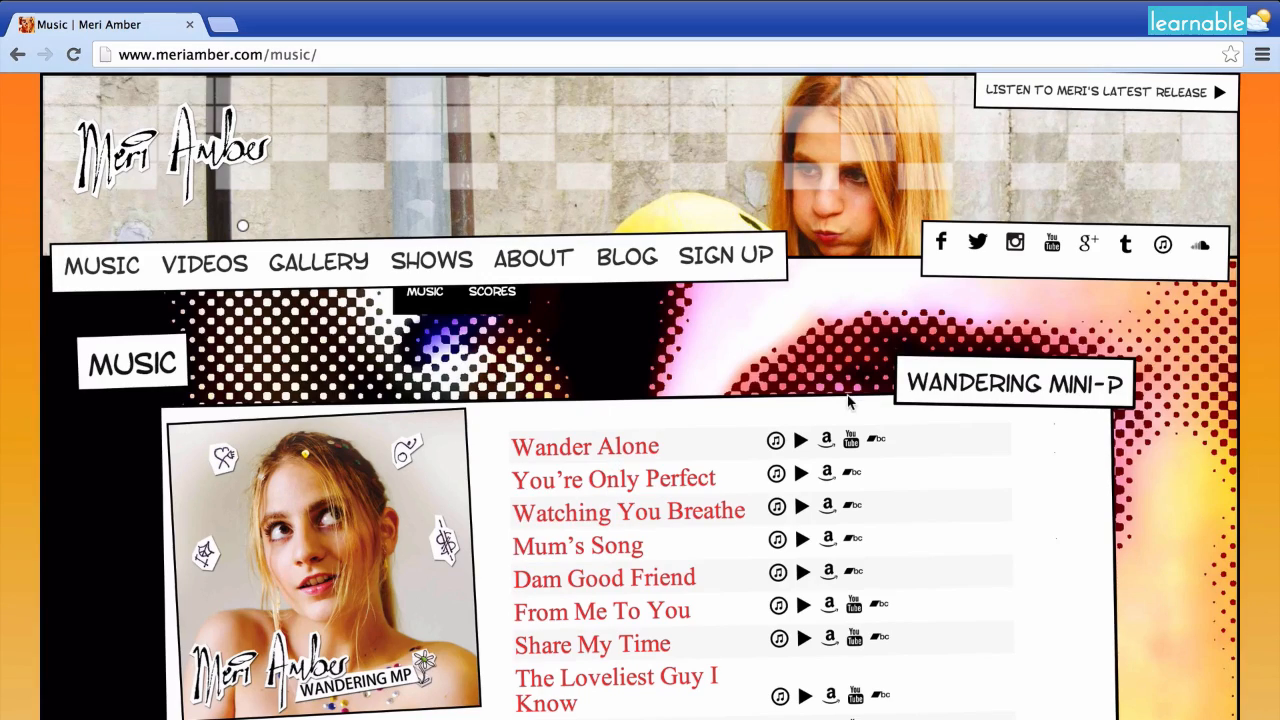
# - Check the reloaded music page renders the new font, then return to the stylesheet
pyautogui.scroll(-3)
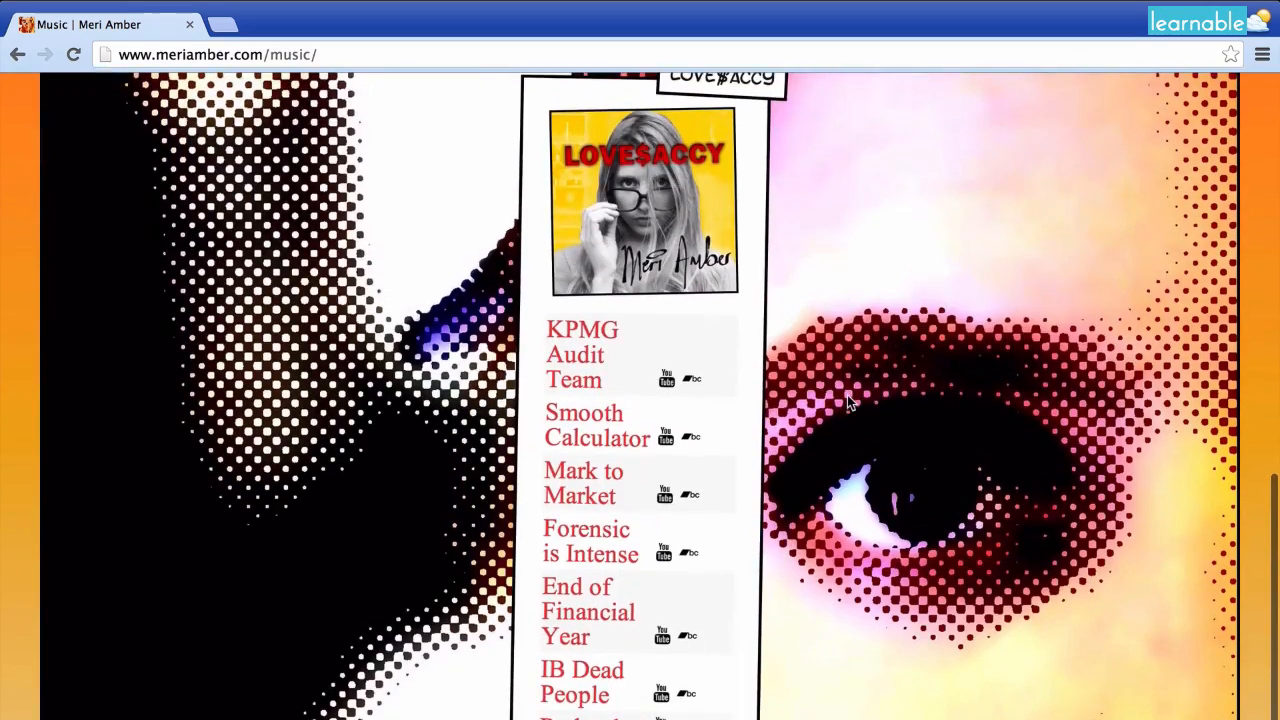
pyautogui.scroll(3)
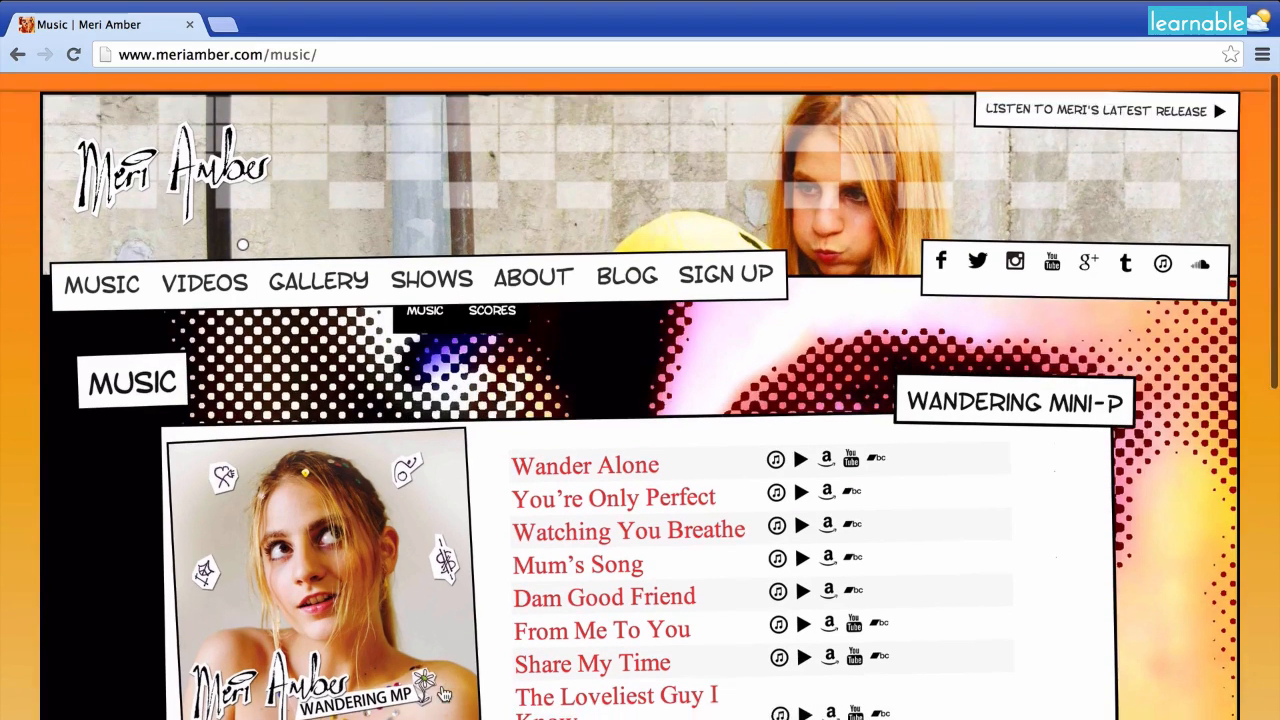
pyautogui.press('cmd+tab')
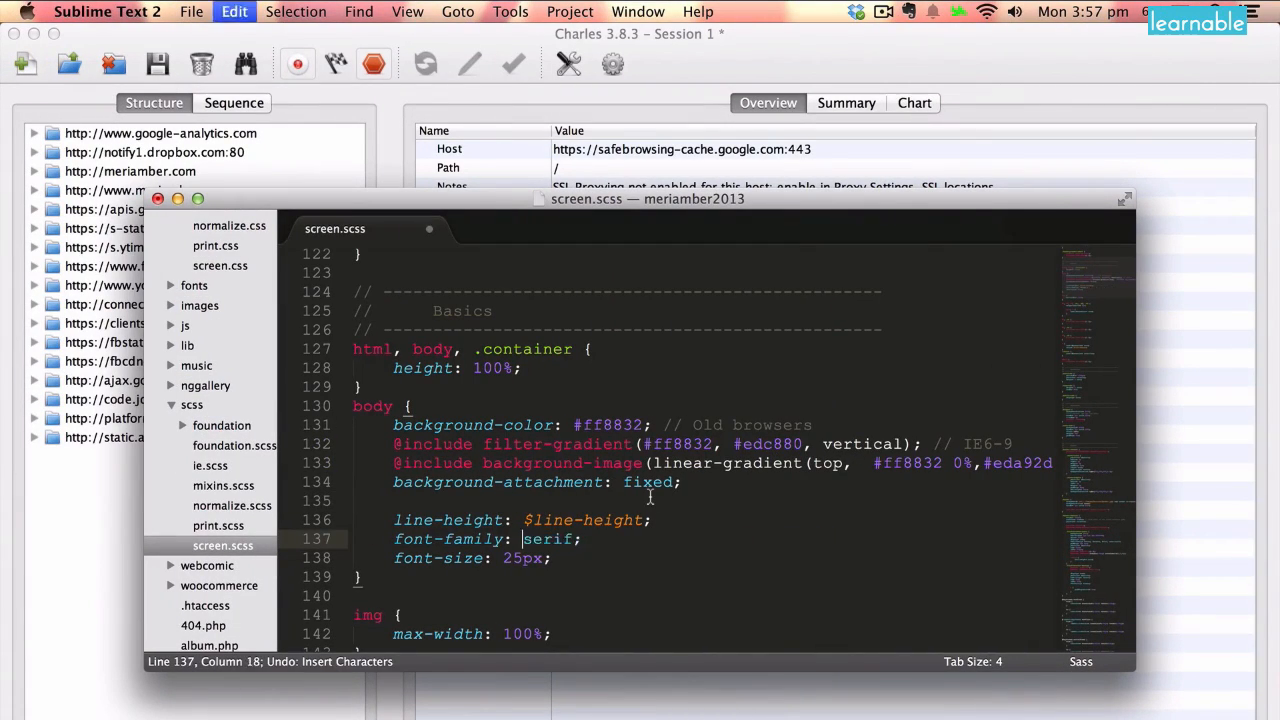
# - Restore body font to Tahoma, Verdana, Arial, sans-serif 16px, remove the compass/reset import and save
pyautogui.write('Tahoma, Verdana, Arial, sans-serif')
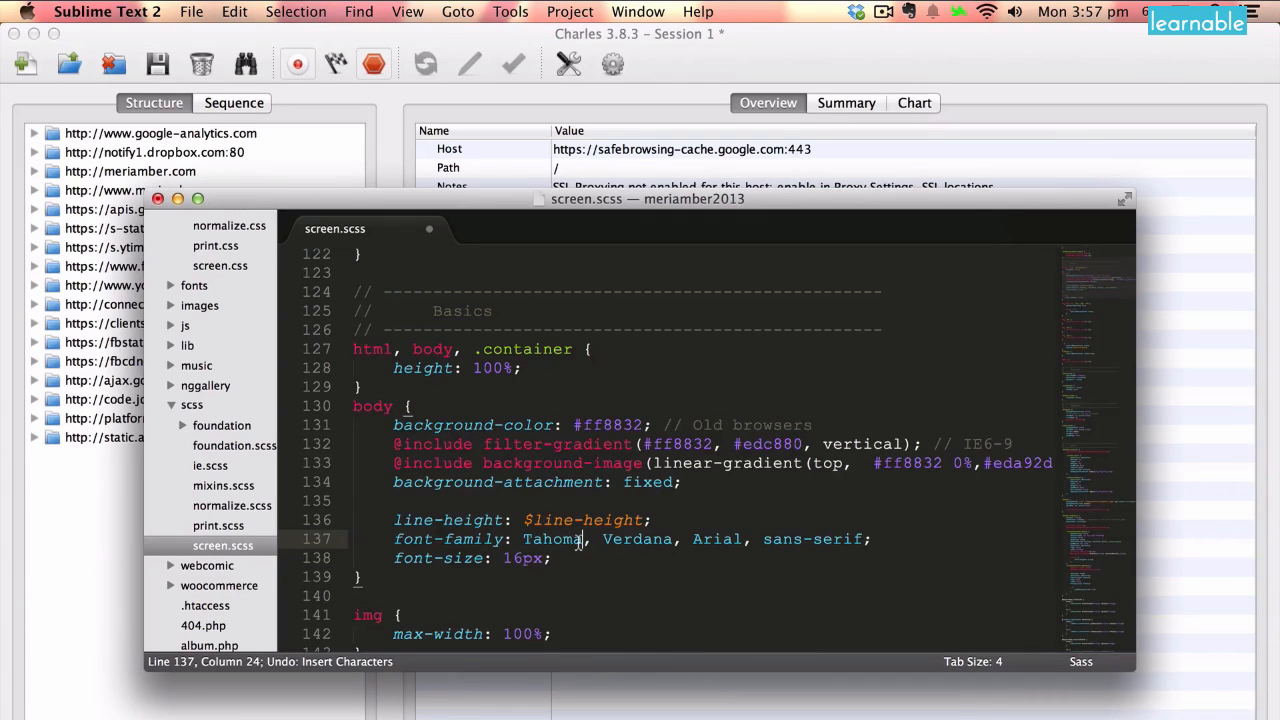
pyautogui.scroll(3)
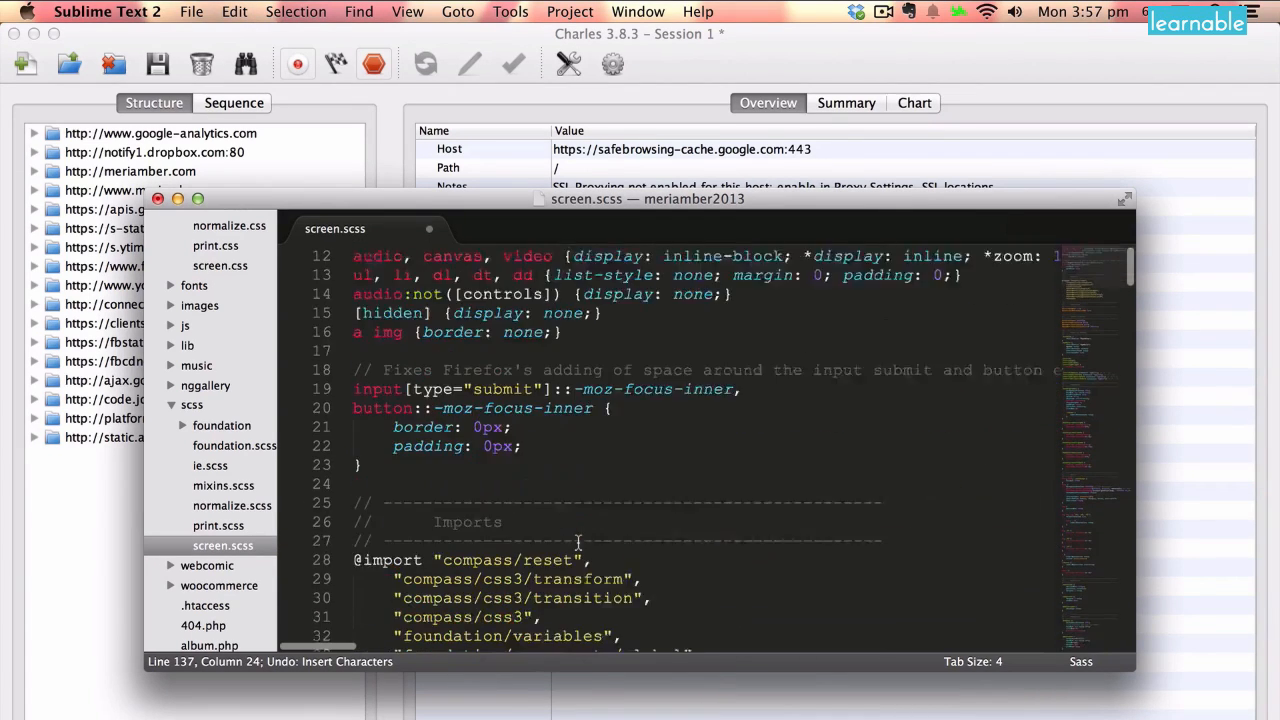
pyautogui.scroll(-3)
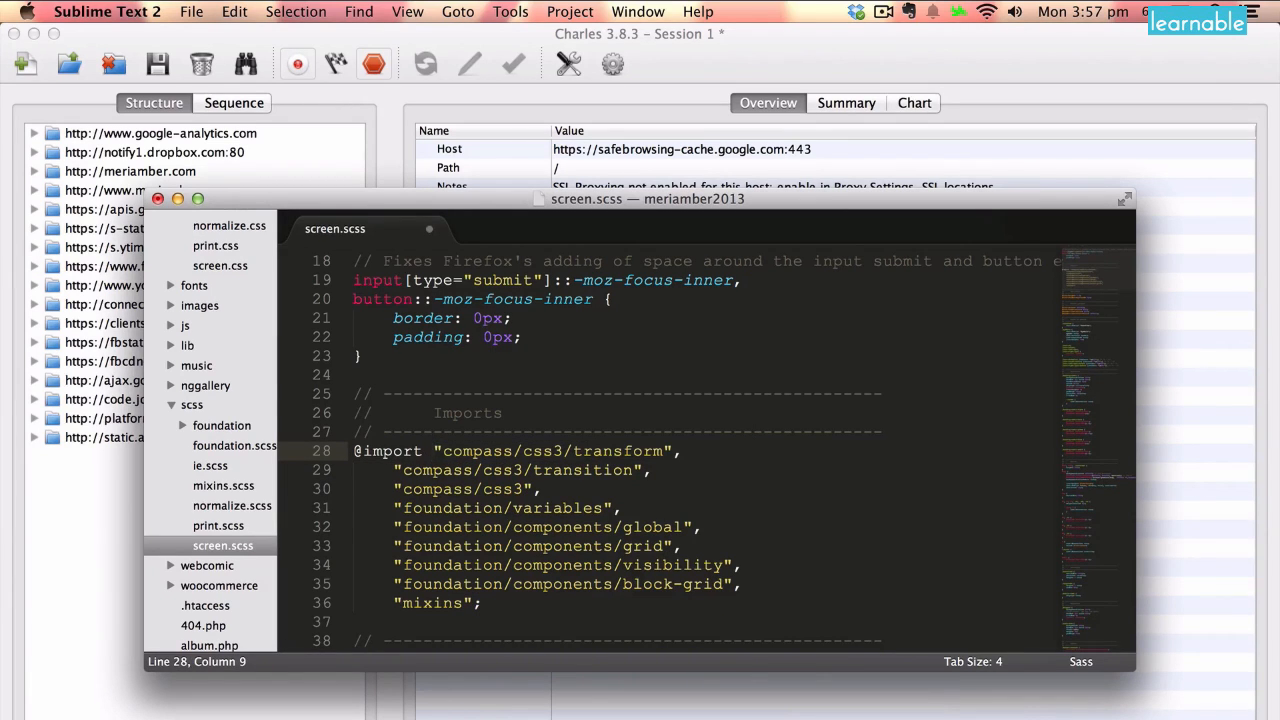
pyautogui.press('cmd+s')
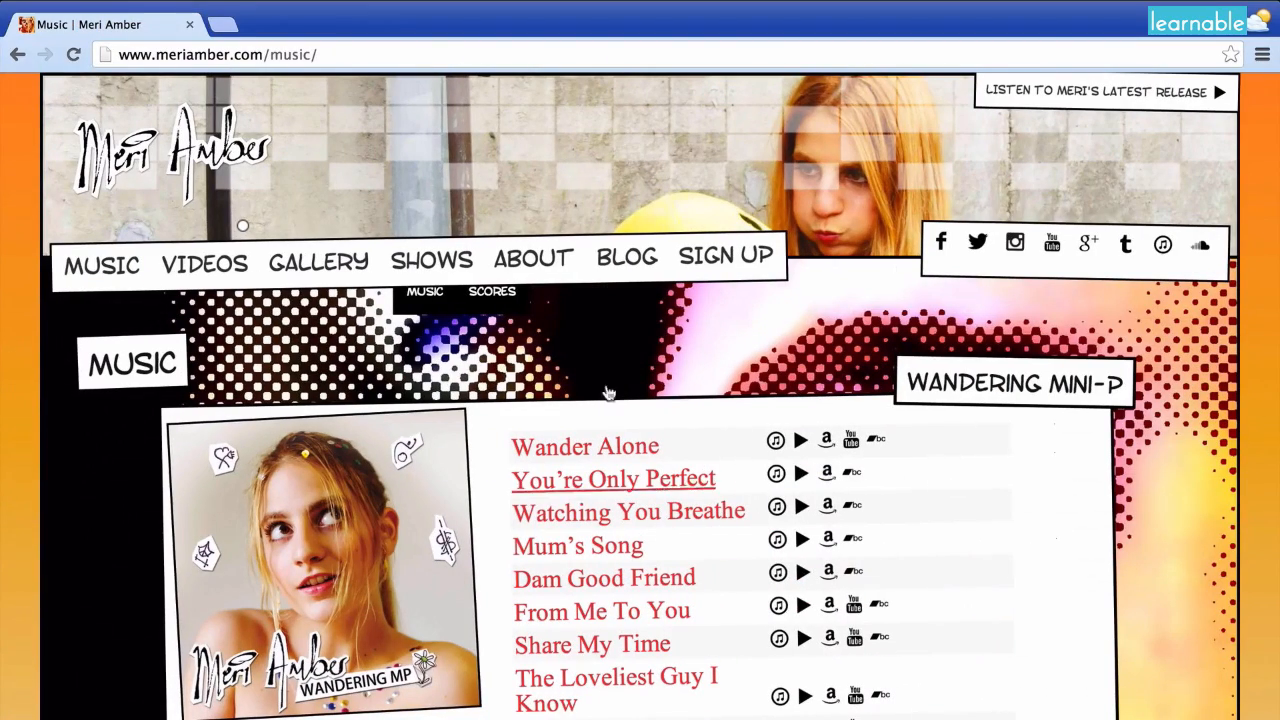
pyautogui.moveTo(548, 367)
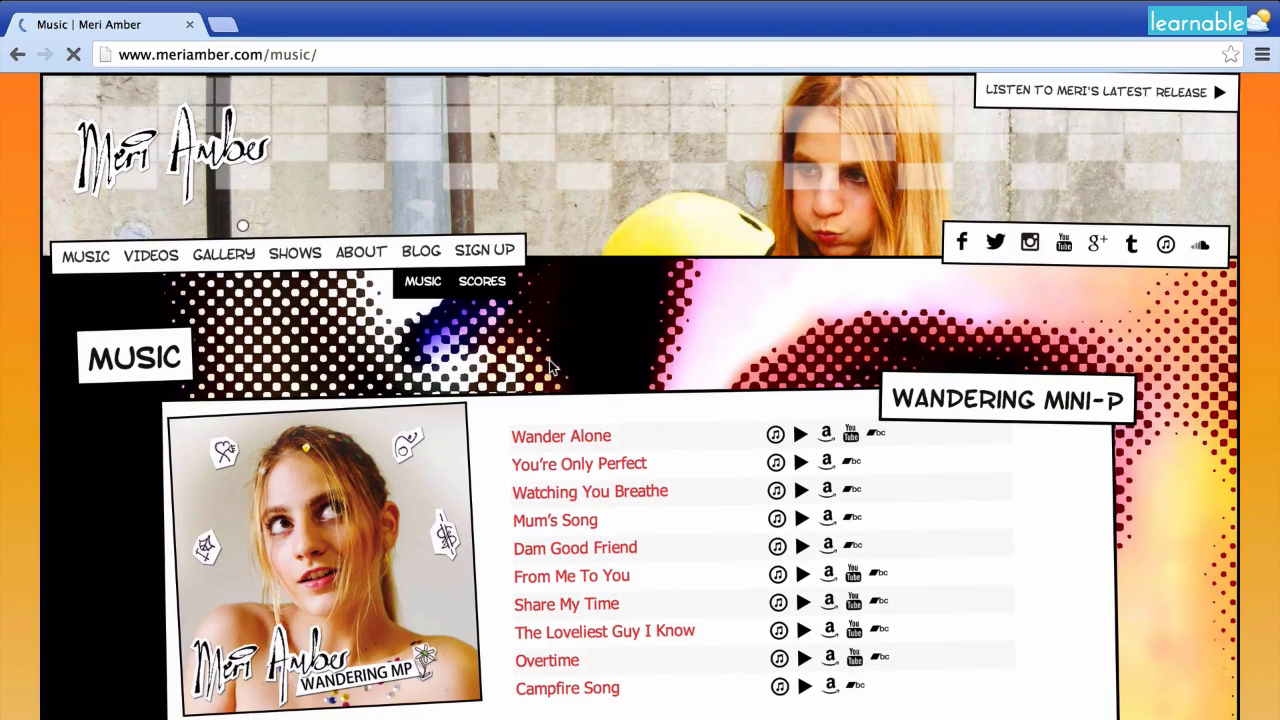
# - Scroll the reloaded Meri Amber music page to view the song list in the restored sans-serif font
pyautogui.scroll(-3)
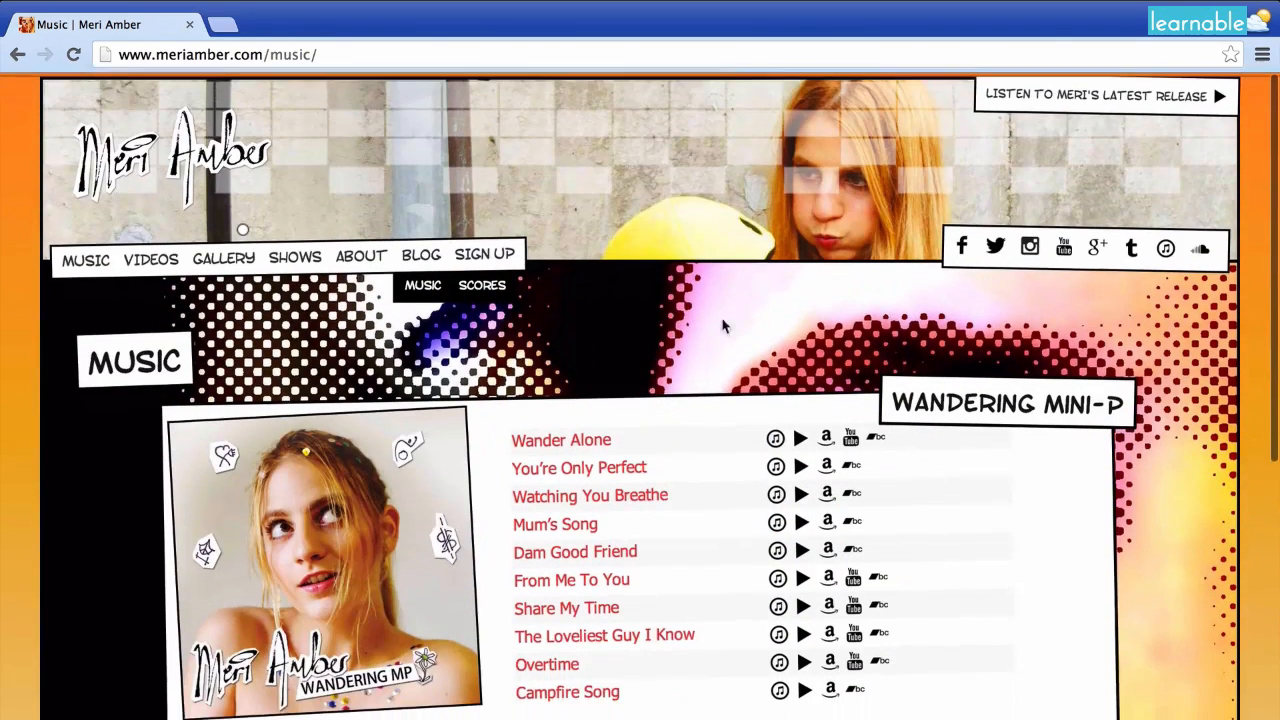
pyautogui.scroll(-3)
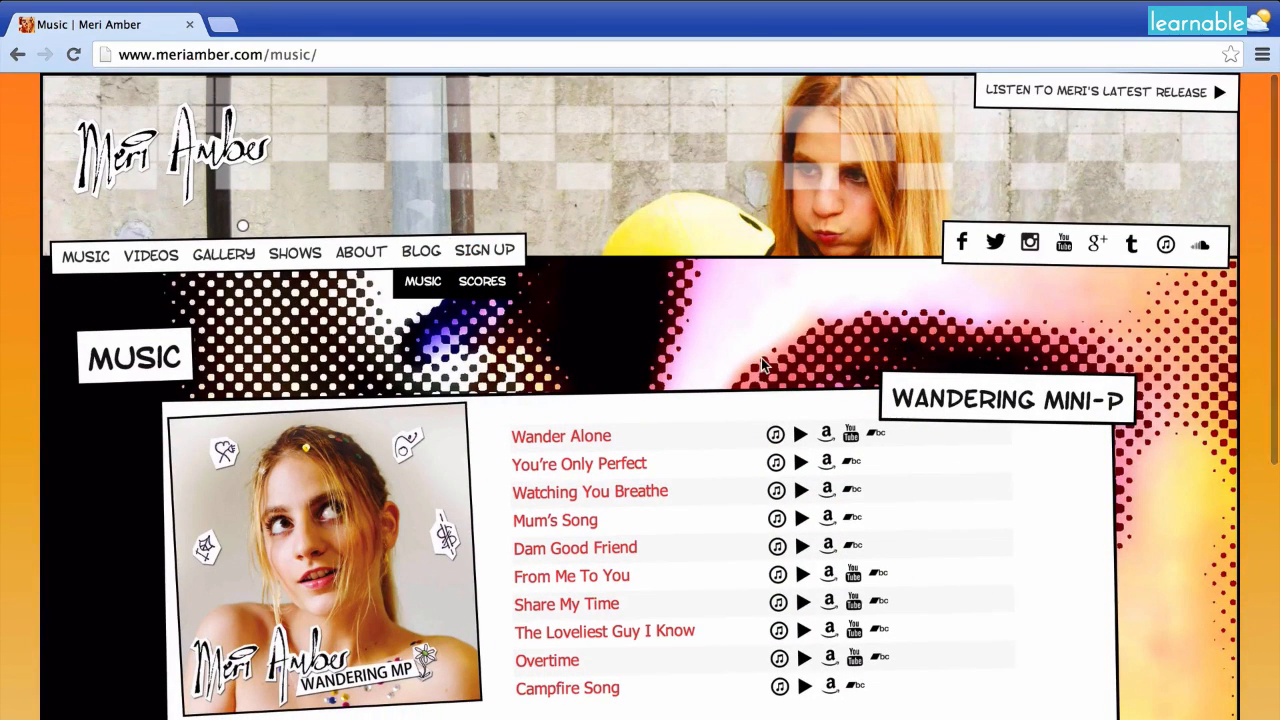
pyautogui.moveTo(836, 390)
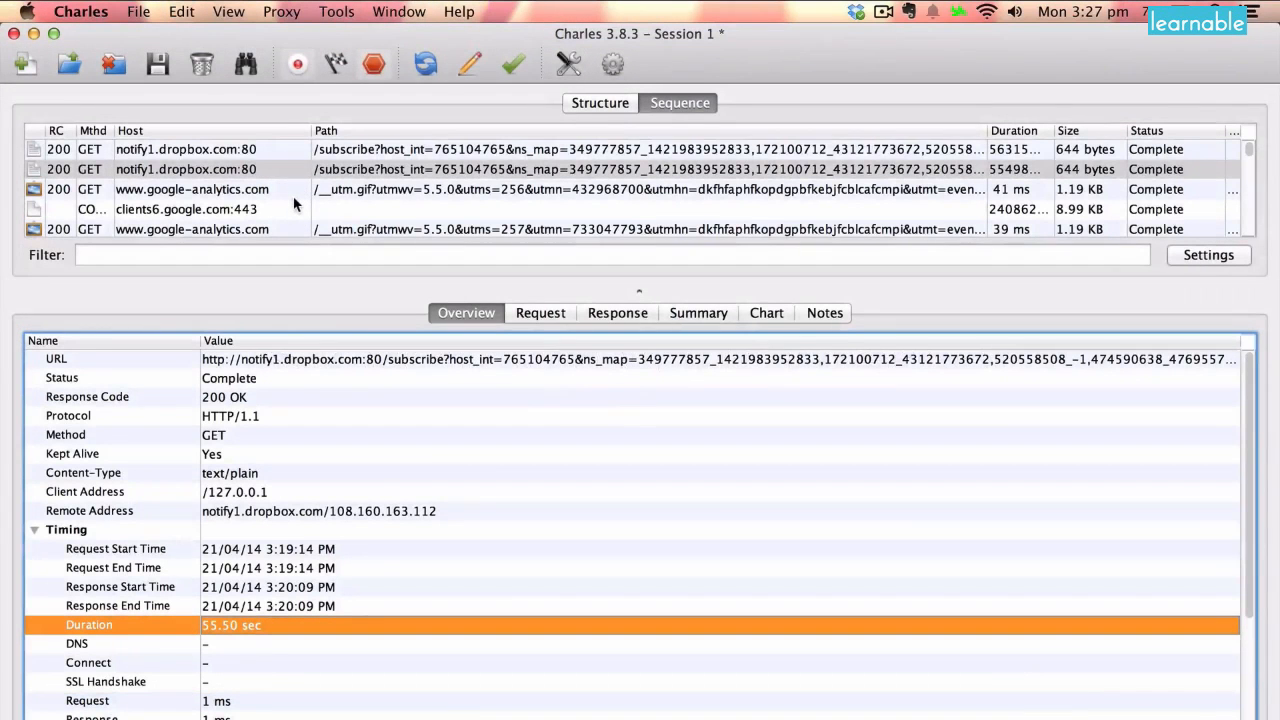
# - Enable throttling in Charles Throttle Settings with the 56 kbps Modem preset and apply it
pyautogui.click(281, 11)
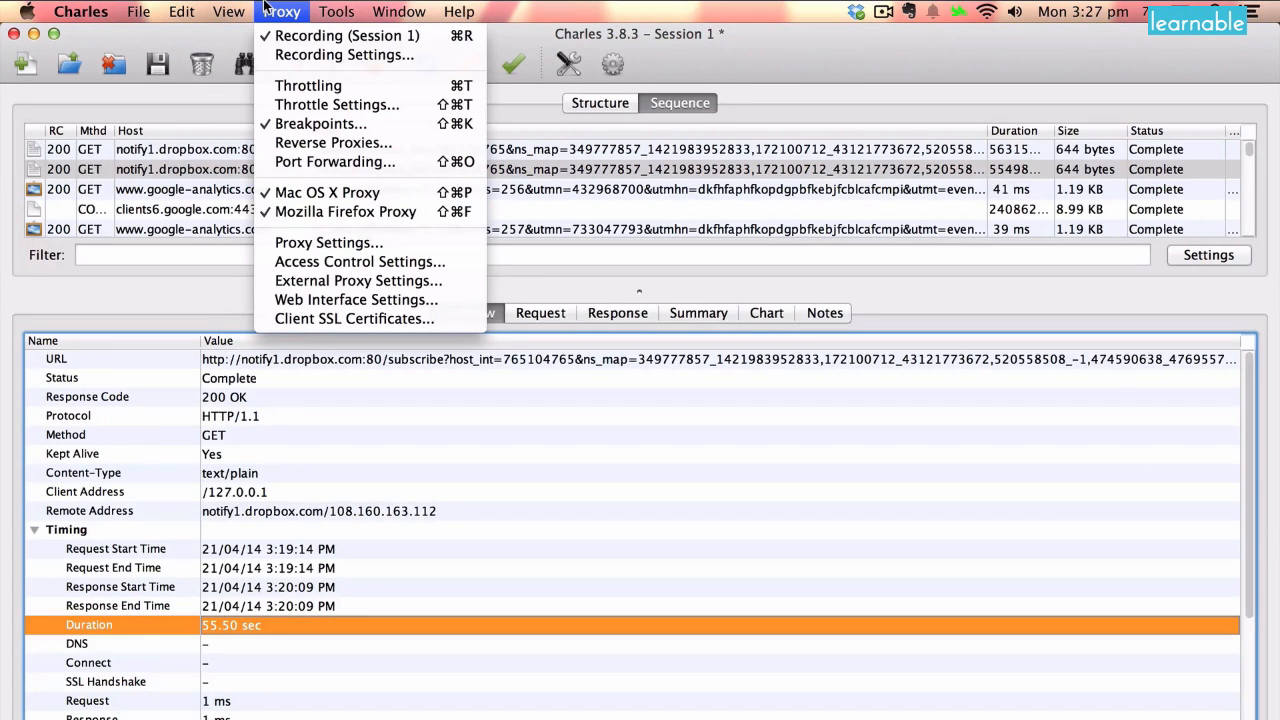
pyautogui.moveTo(340, 85)
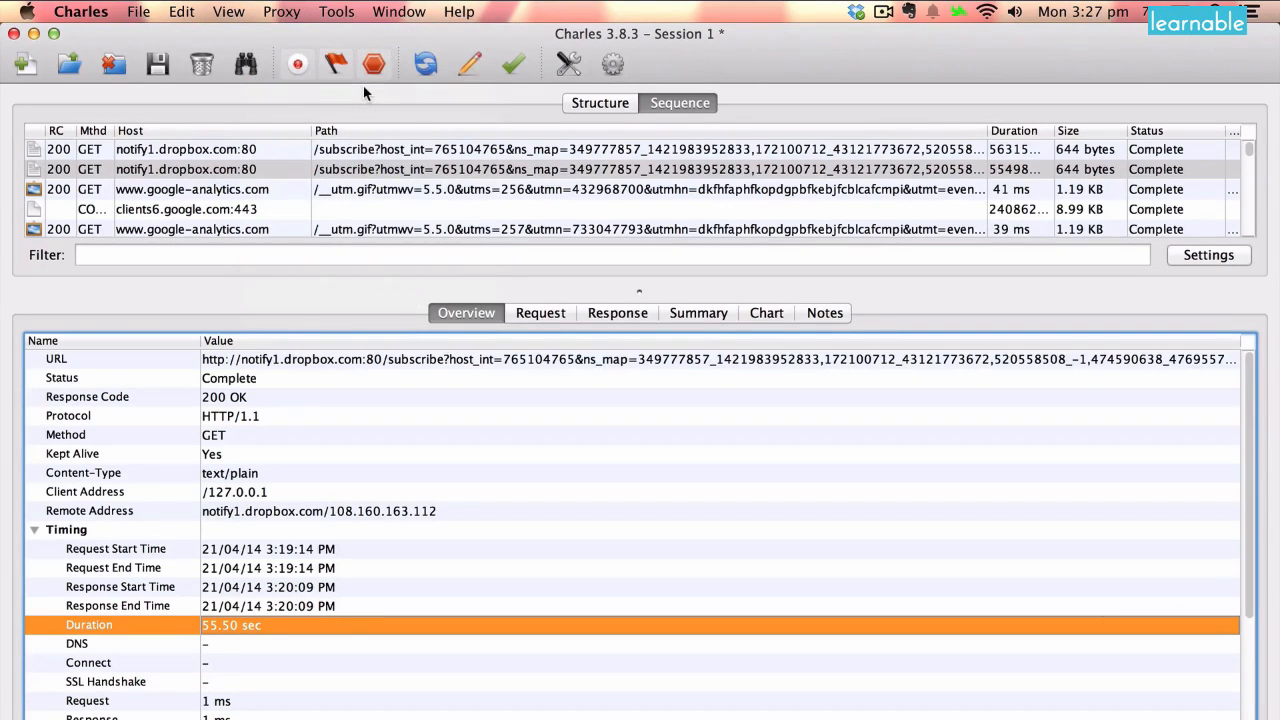
pyautogui.click(281, 11)
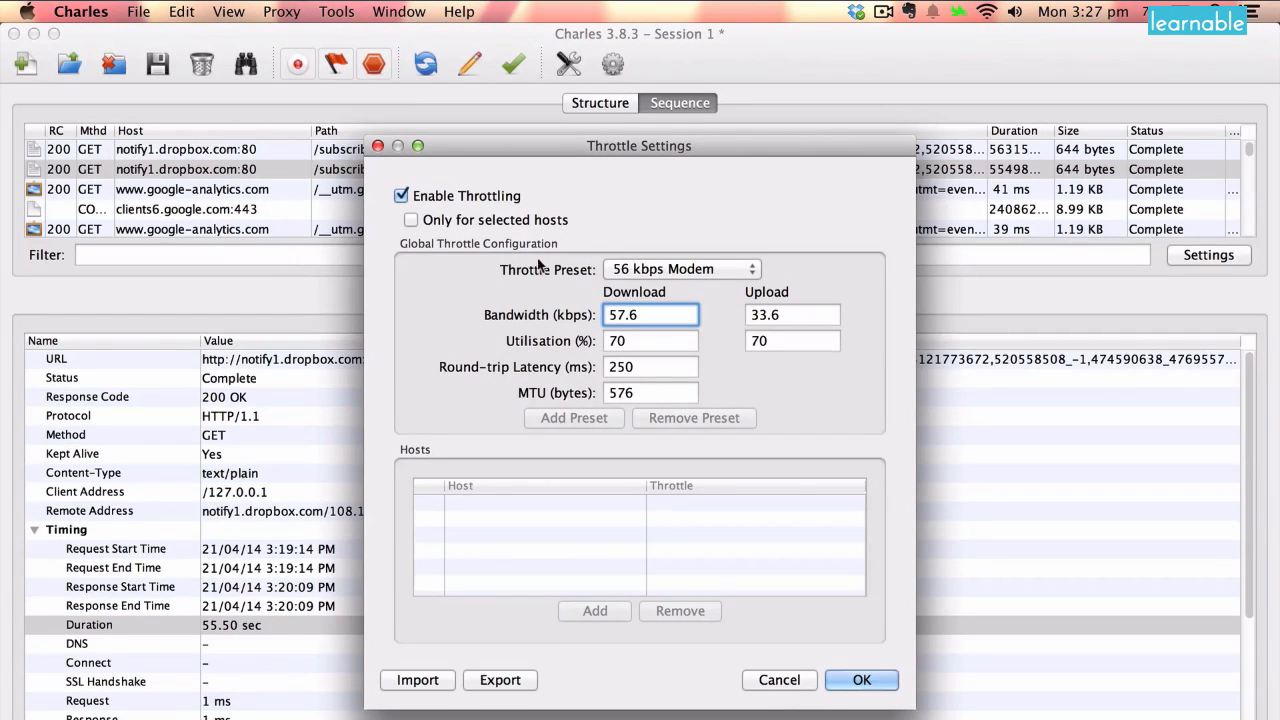
pyautogui.click(680, 268)
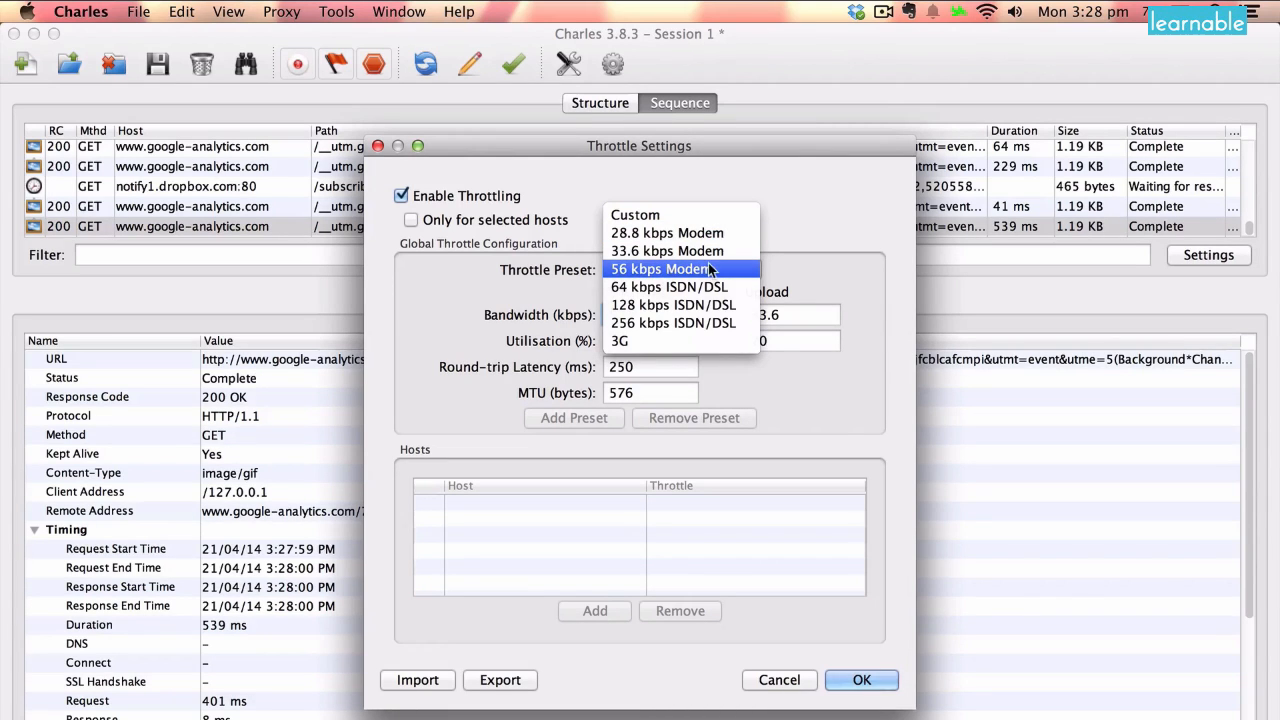
pyautogui.click(660, 268)
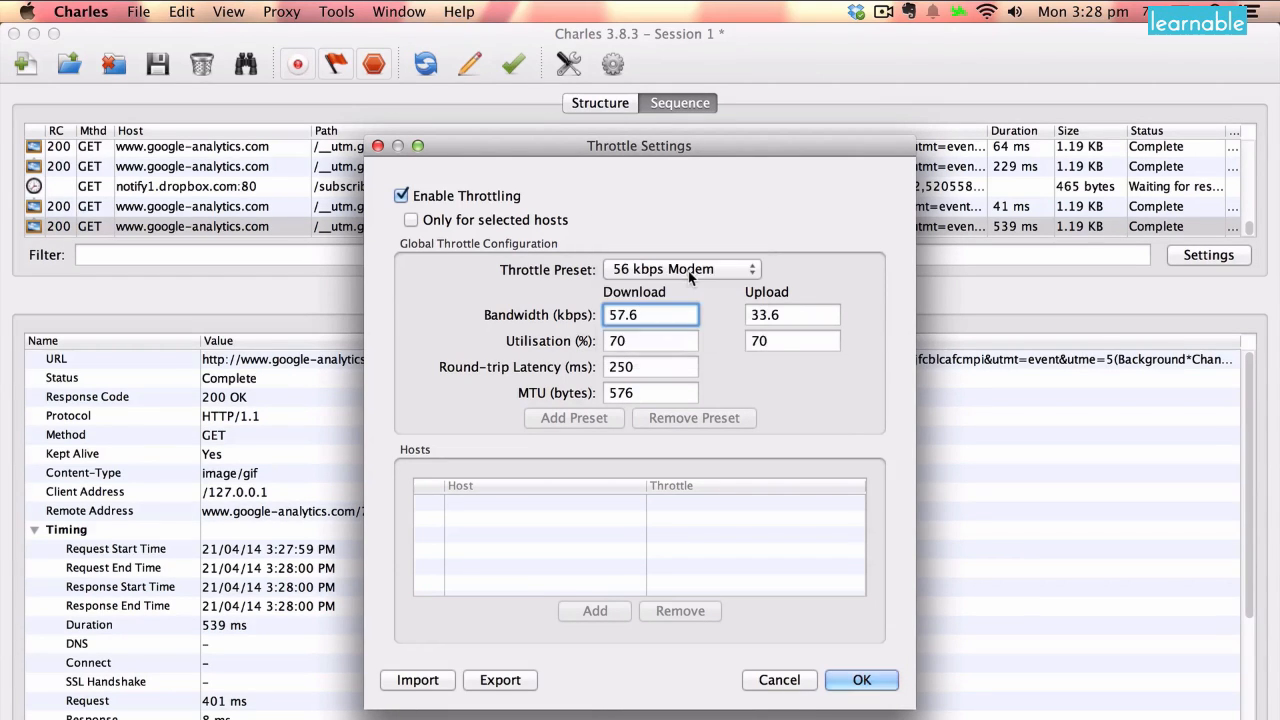
pyautogui.click(861, 680)
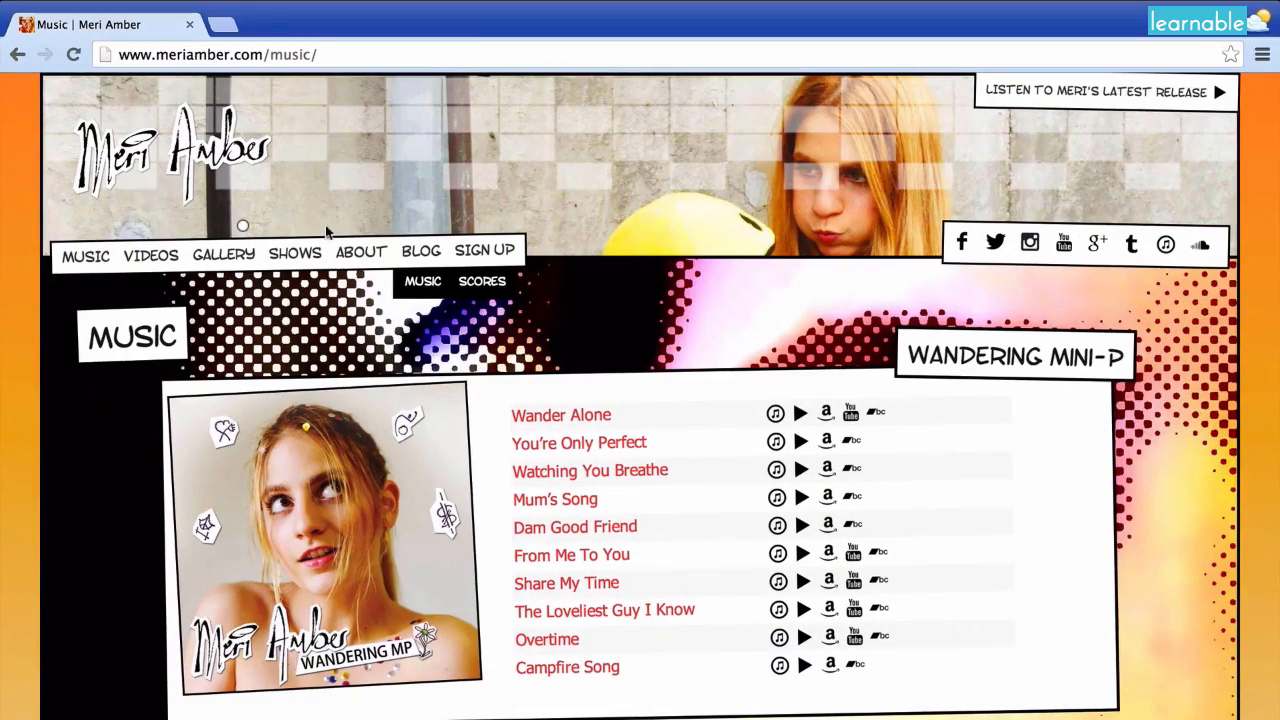
# - Navigate Chrome to google.com.au and wait for the slow throttled load of the homepage
pyautogui.click(217, 54)
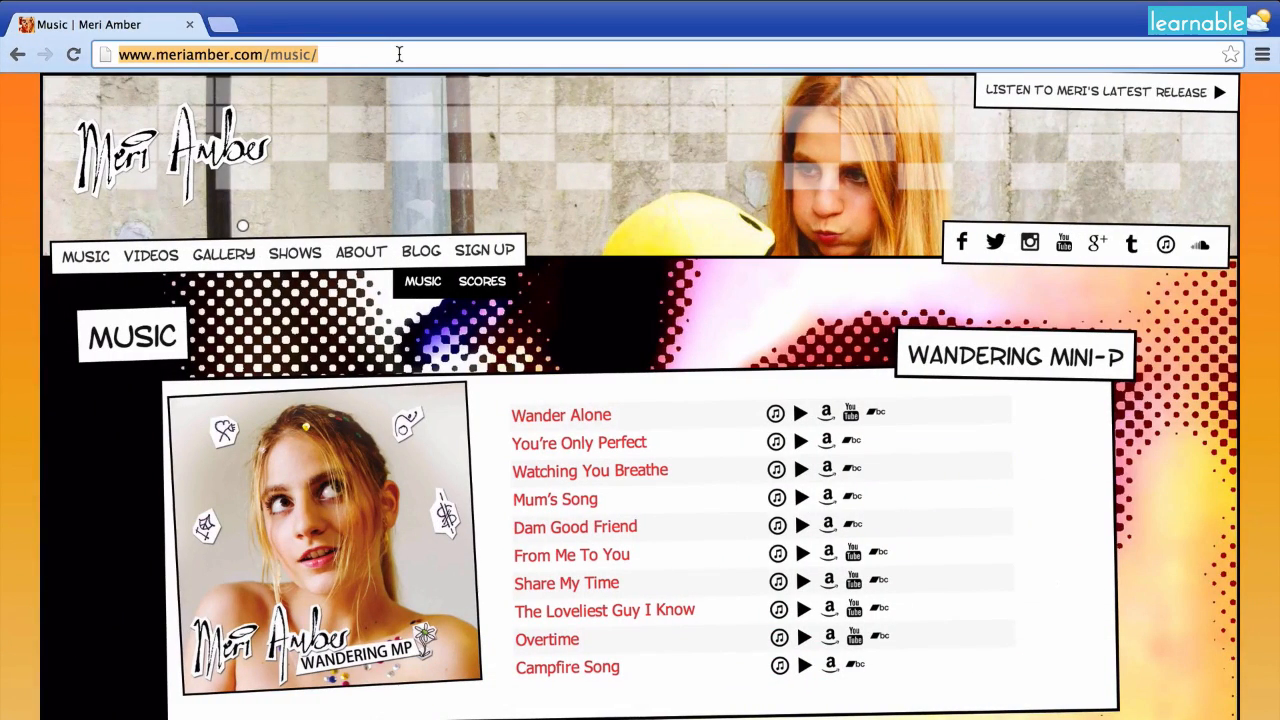
pyautogui.write('google.com.au')
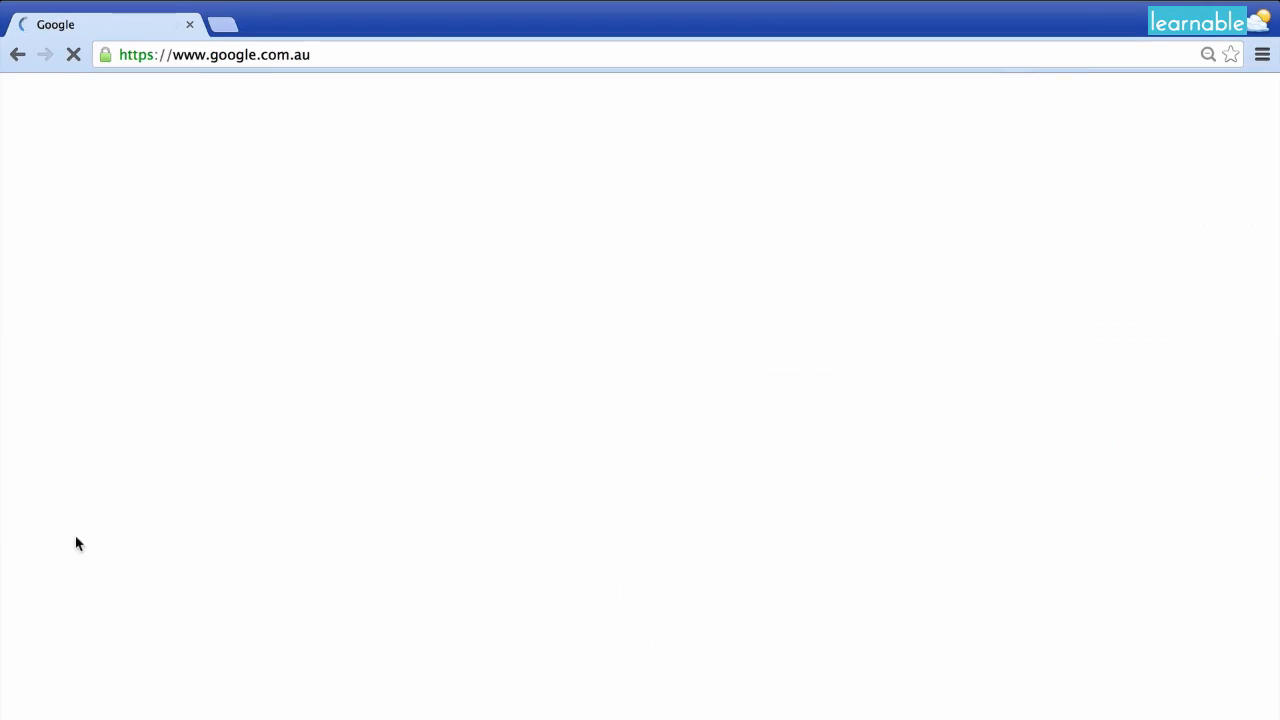
pyautogui.moveTo(540, 416)
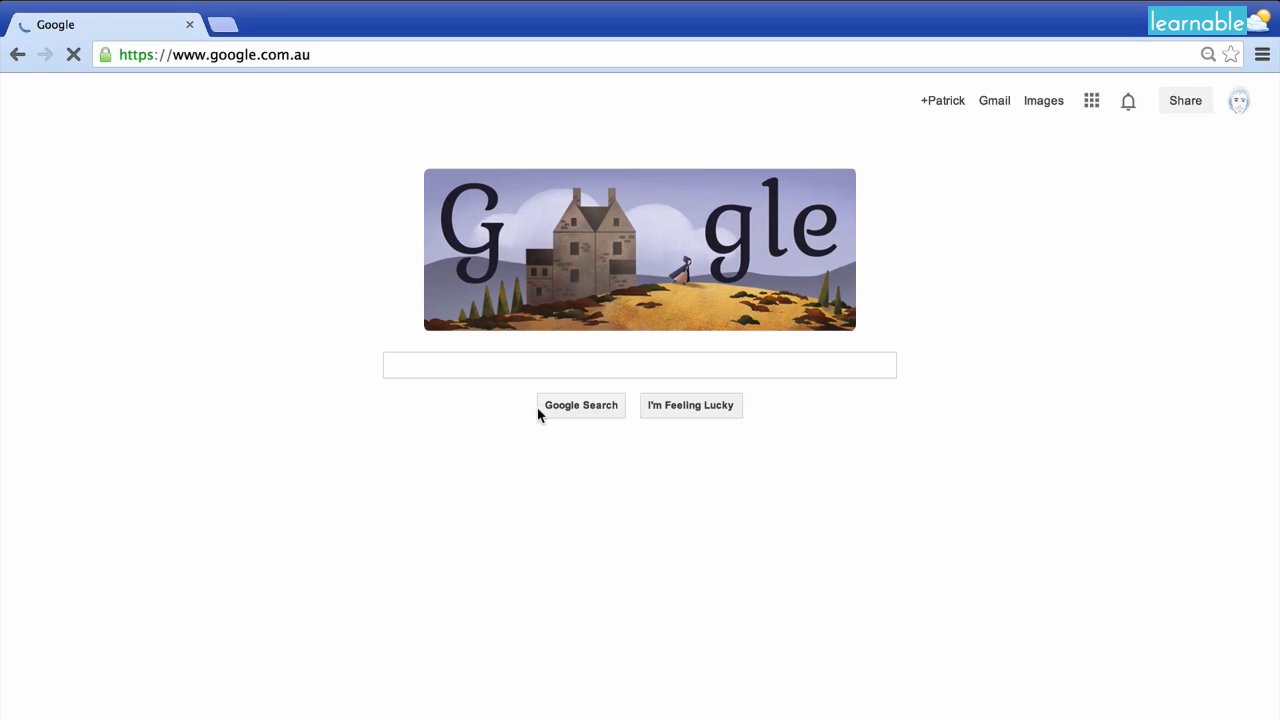
pyautogui.click(639, 365)
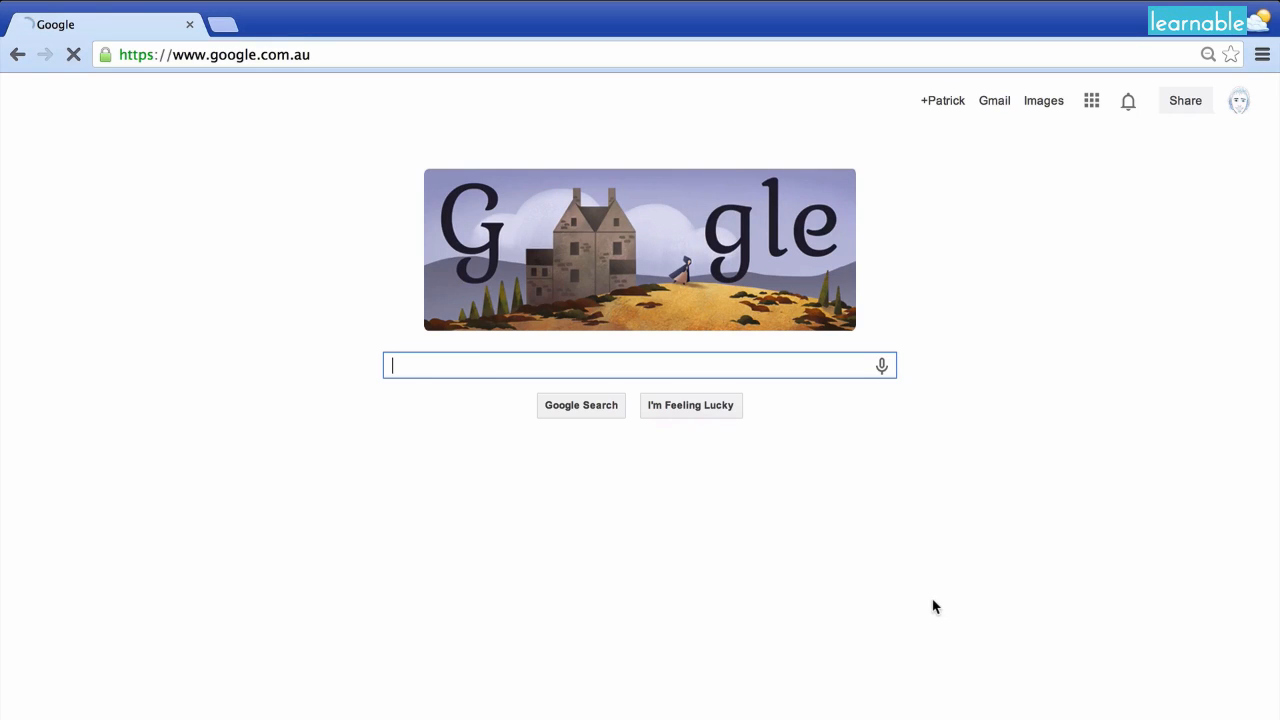
pyautogui.moveTo(503, 700)
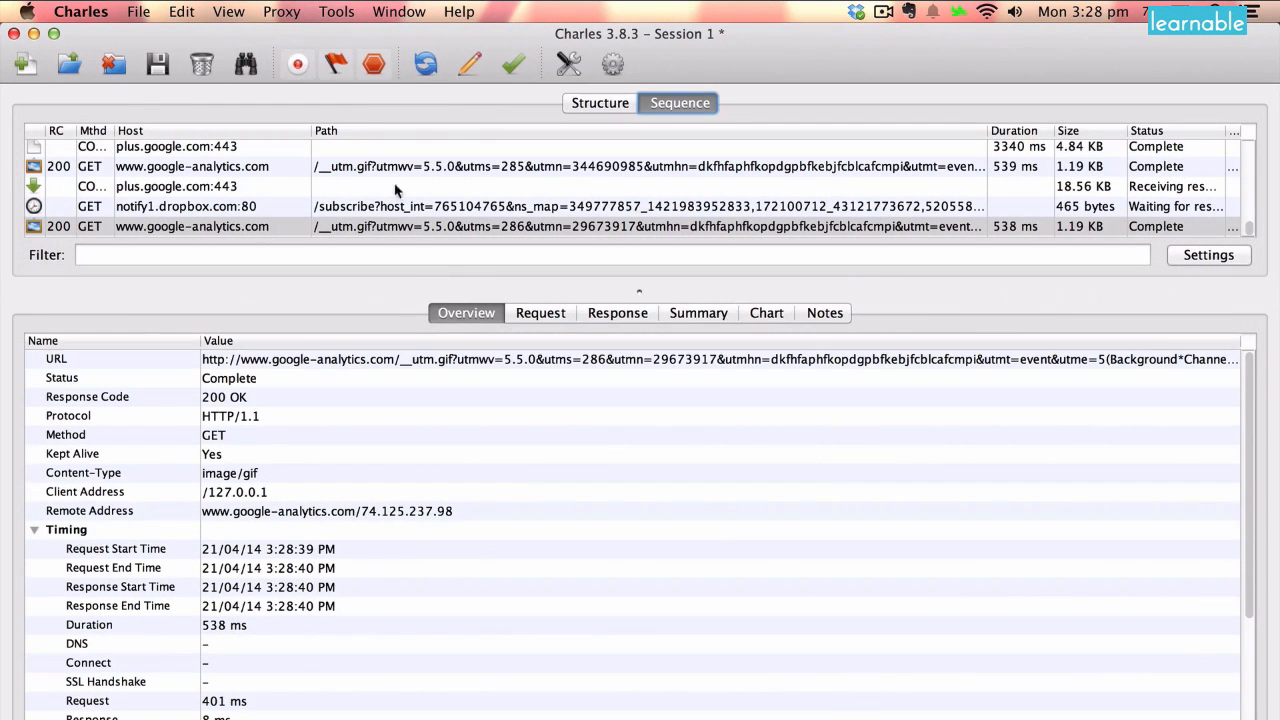
# - Reopen Charles Throttle Settings, browse the preset list and keep 56 kbps Modem (57.6/33.6 kbps)
pyautogui.click(281, 11)
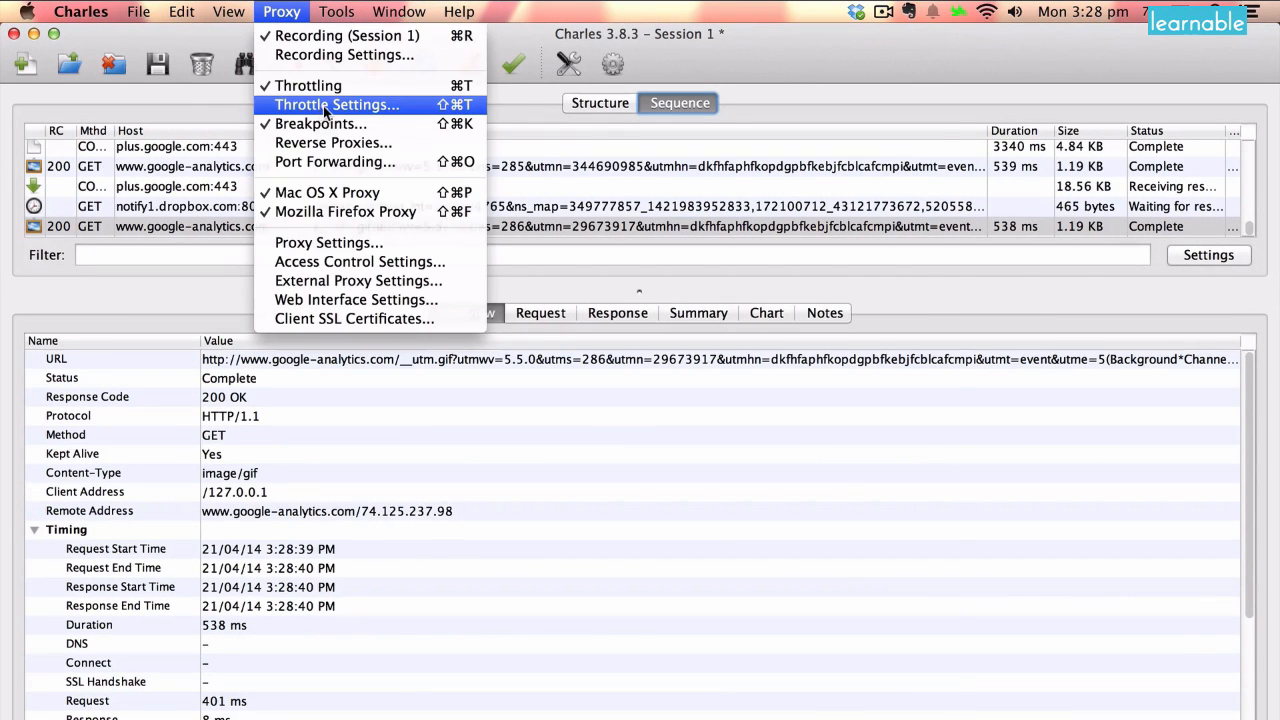
pyautogui.click(336, 104)
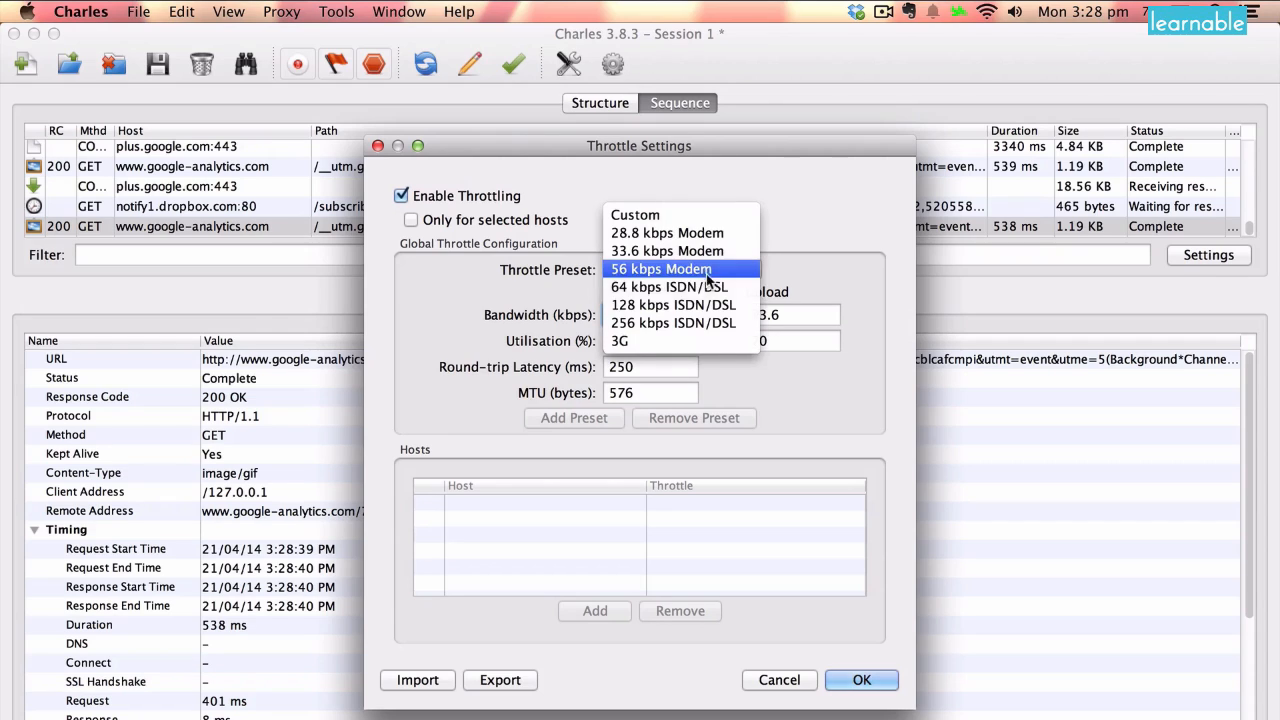
pyautogui.moveTo(667, 287)
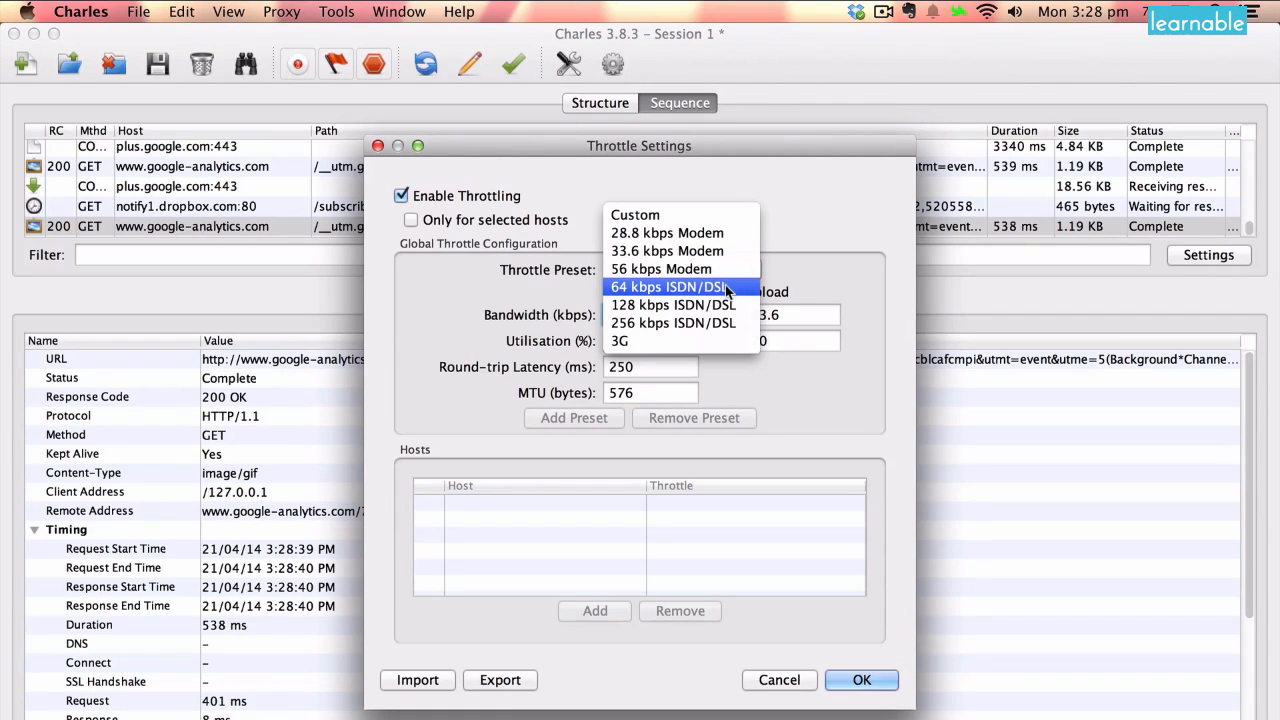
pyautogui.moveTo(673, 305)
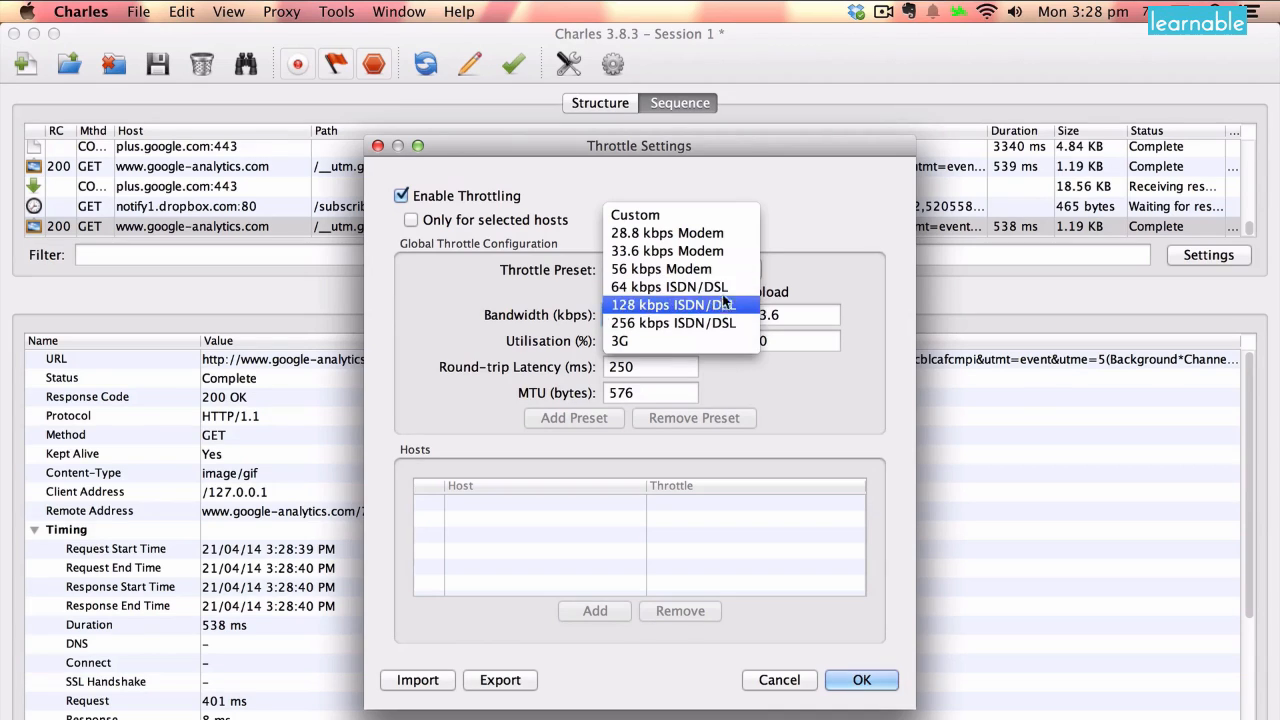
pyautogui.click(661, 268)
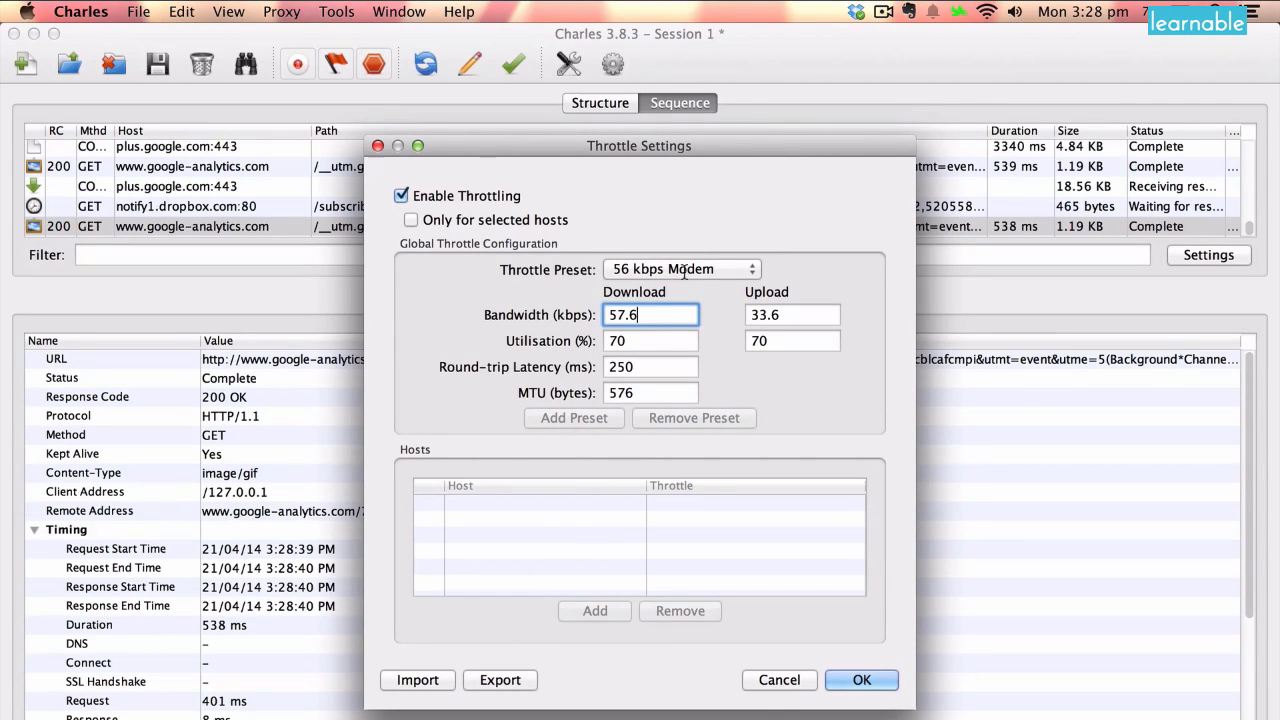
pyautogui.click(681, 269)
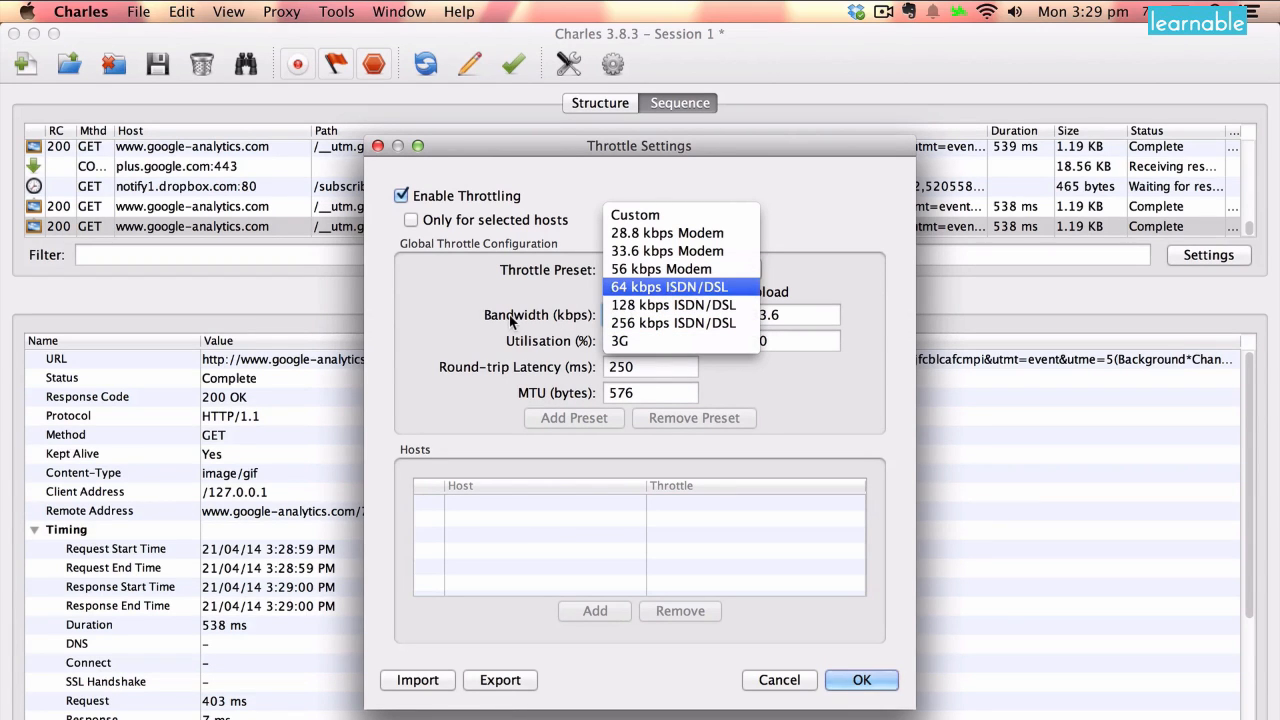
pyautogui.click(661, 269)
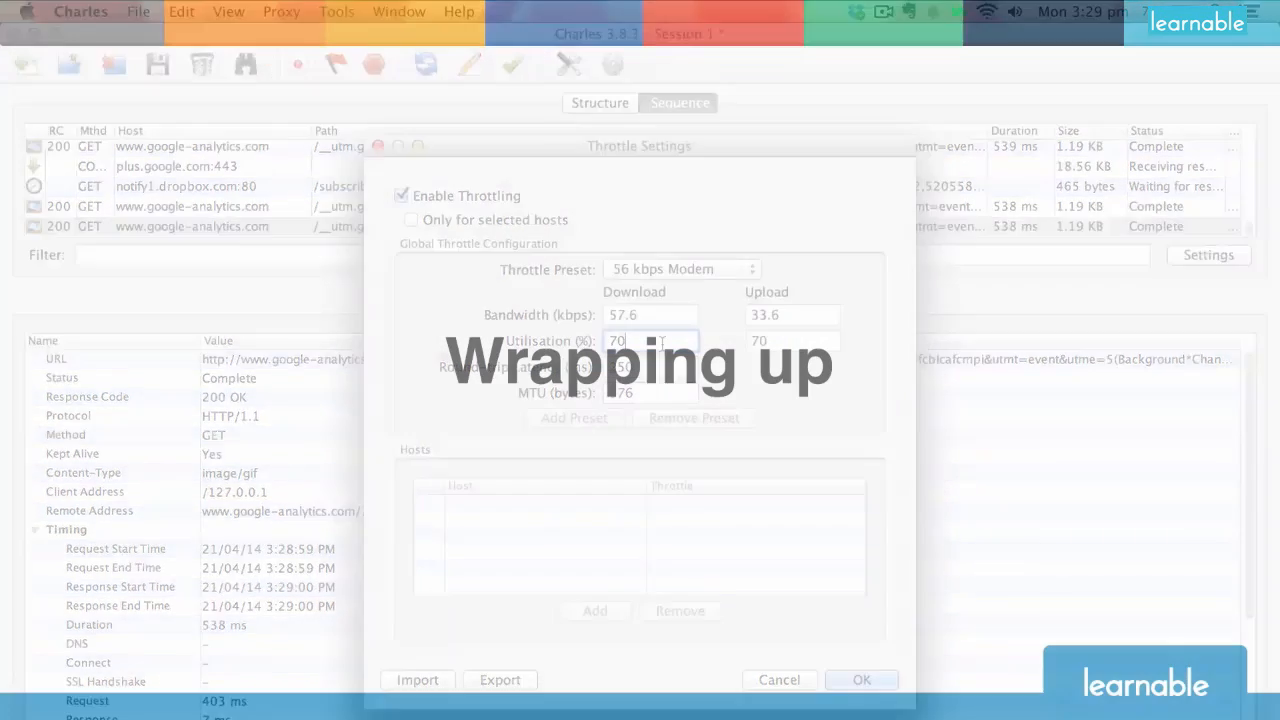